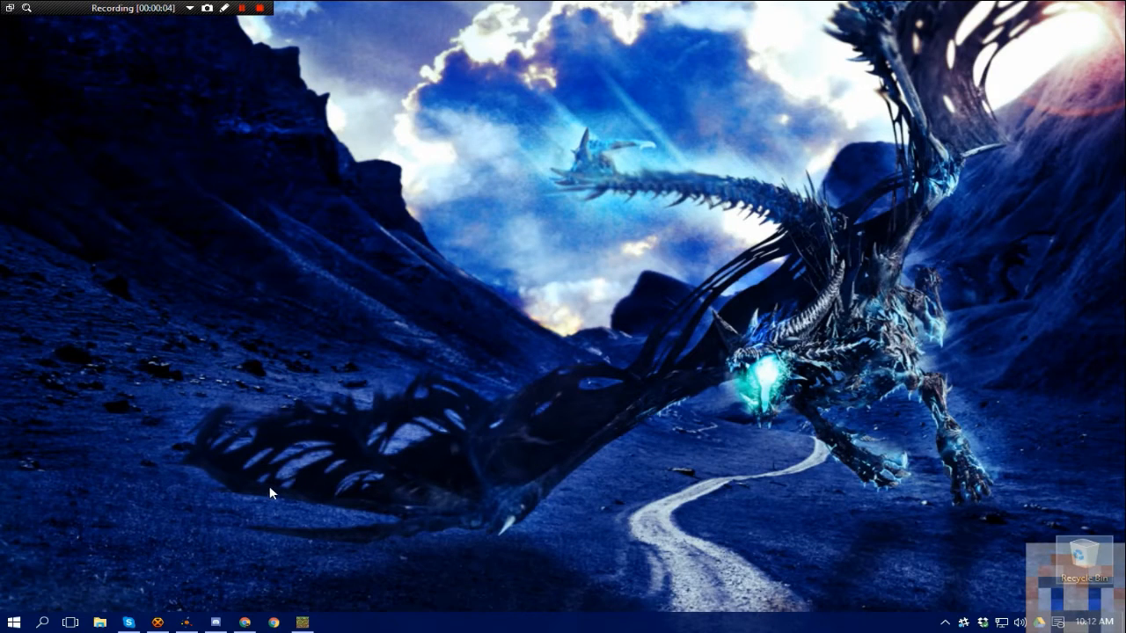
mouse_move(328, 489)
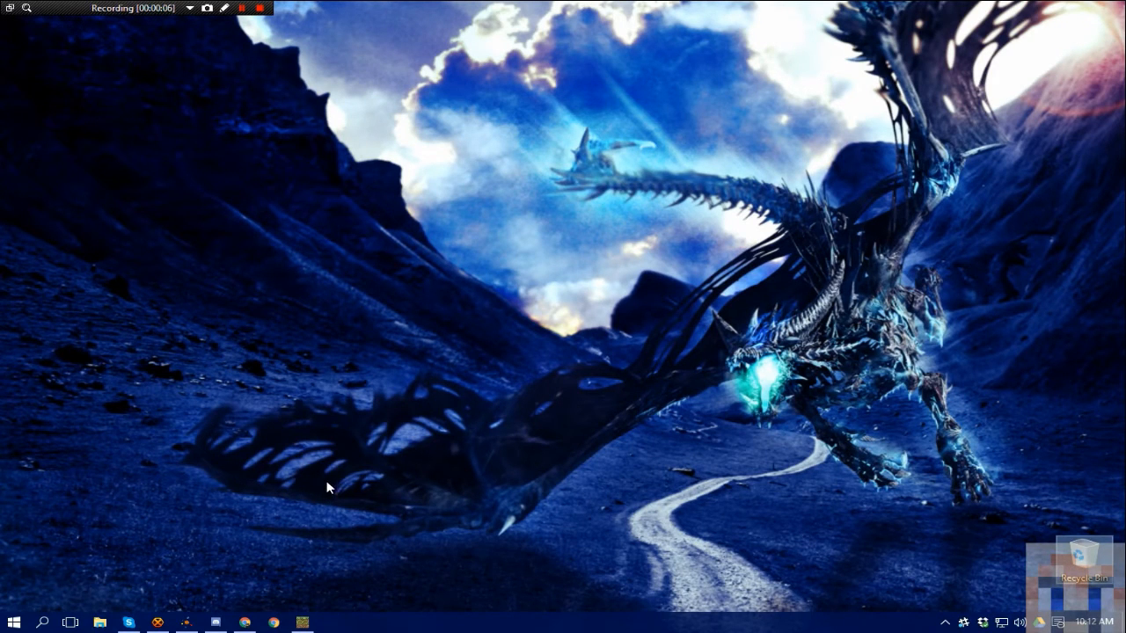
mouse_move(328, 482)
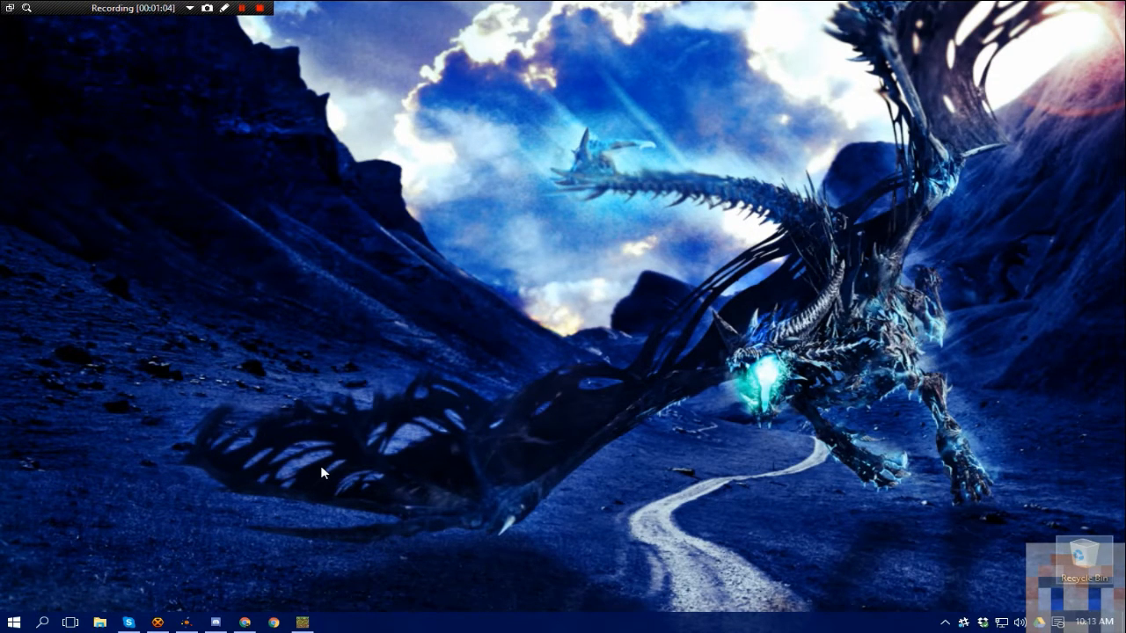
mouse_move(270, 543)
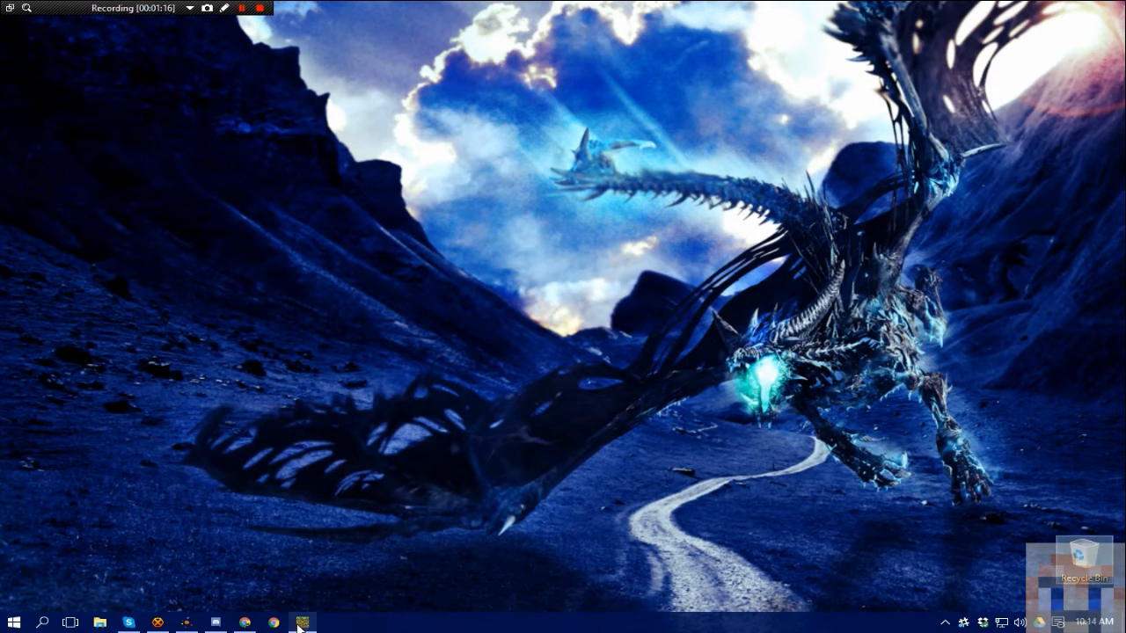
Start MultiMC 5 and briefly expand the last instance group, leaving all groups collapsed.
click(302, 623)
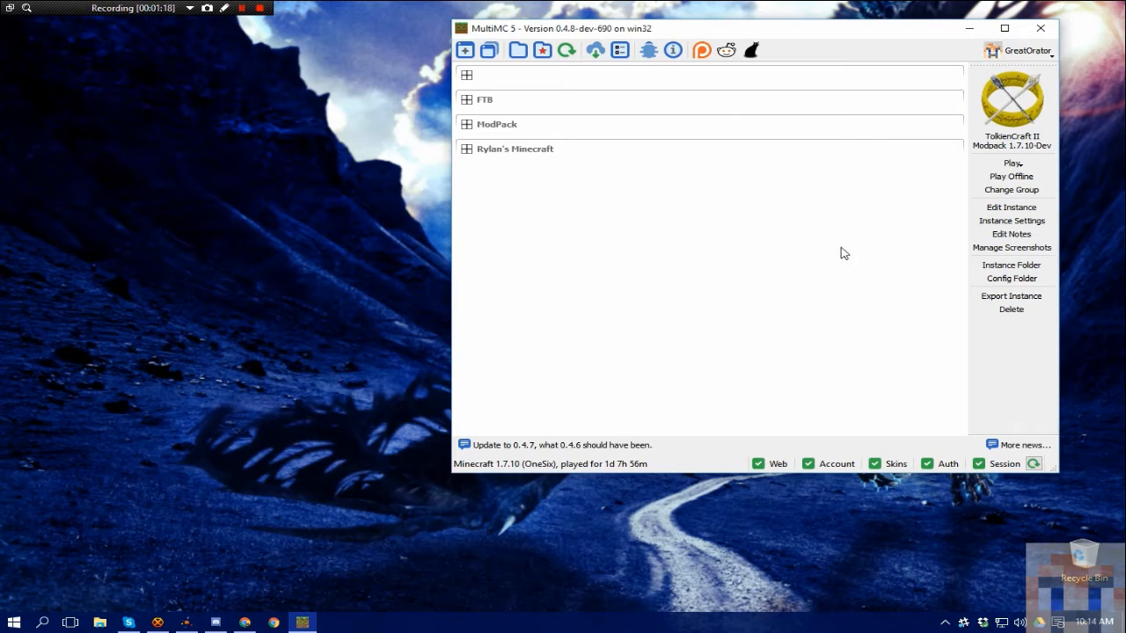
mouse_move(566, 255)
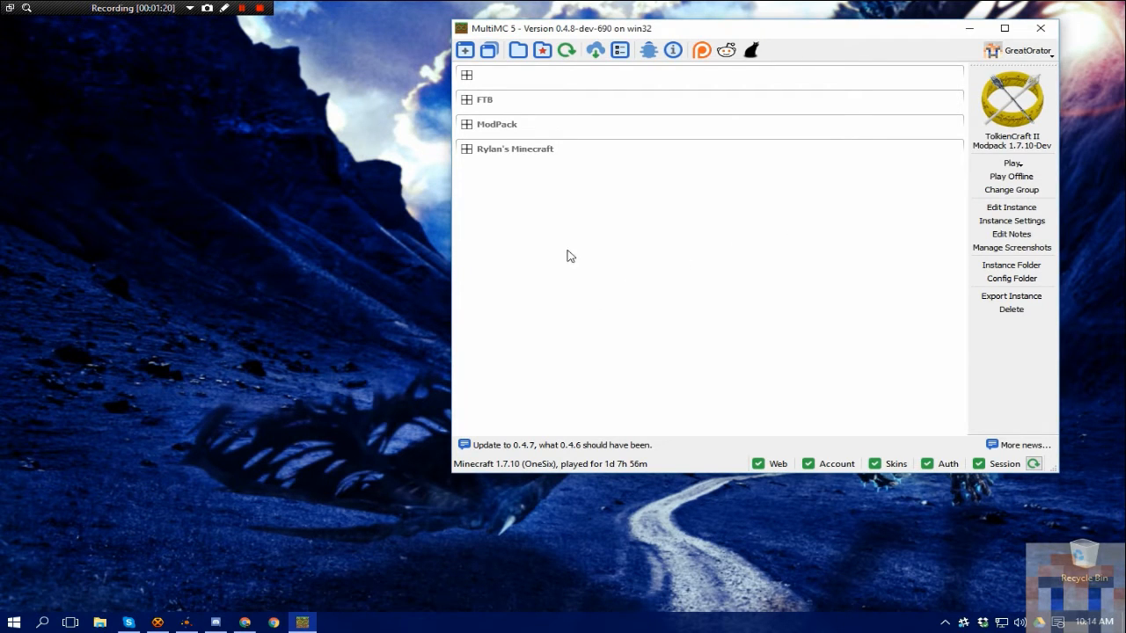
mouse_move(576, 213)
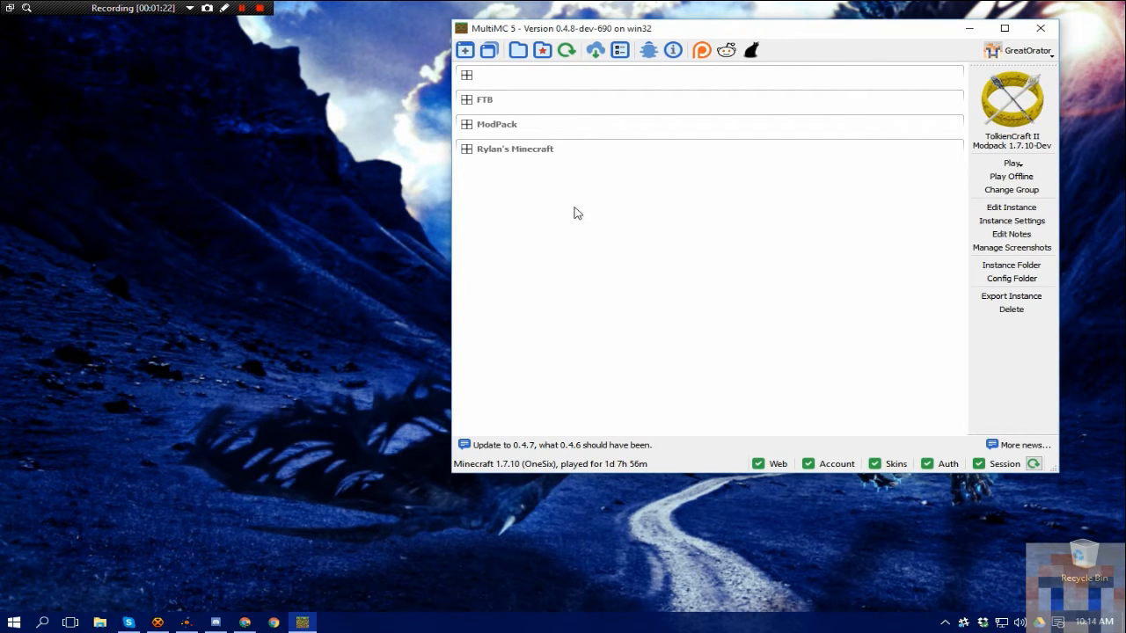
mouse_move(531, 107)
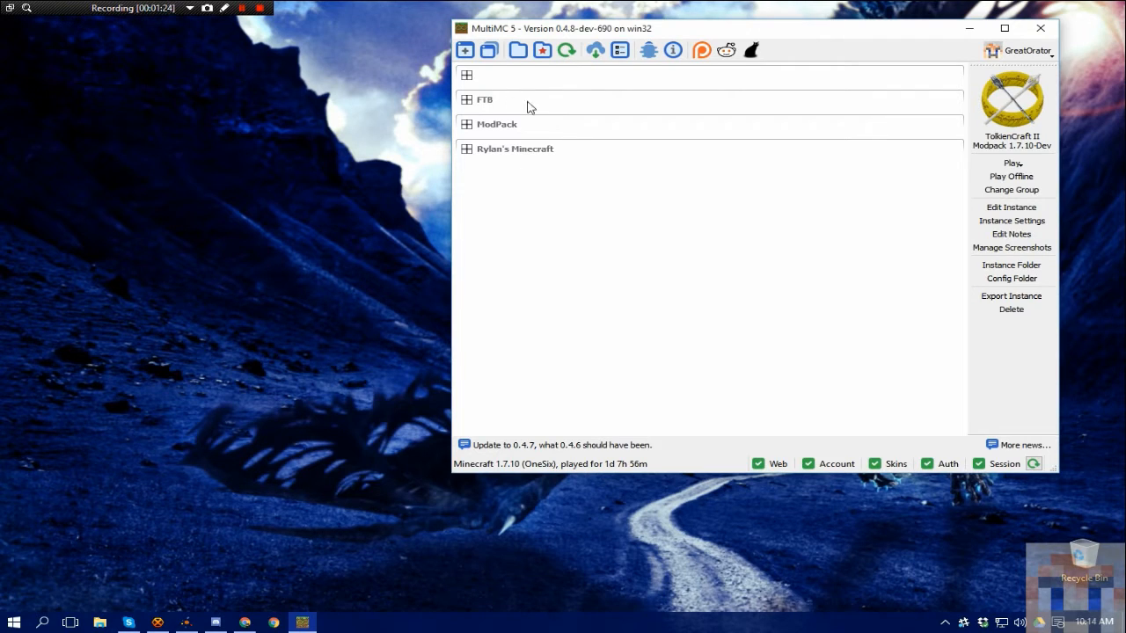
mouse_move(482, 83)
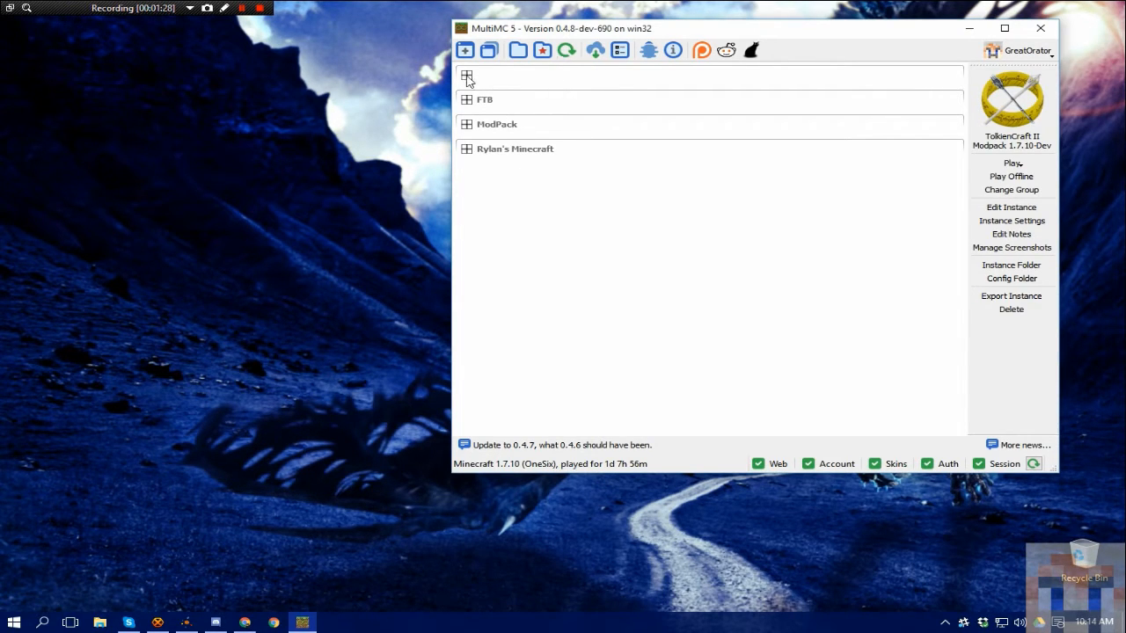
click(466, 76)
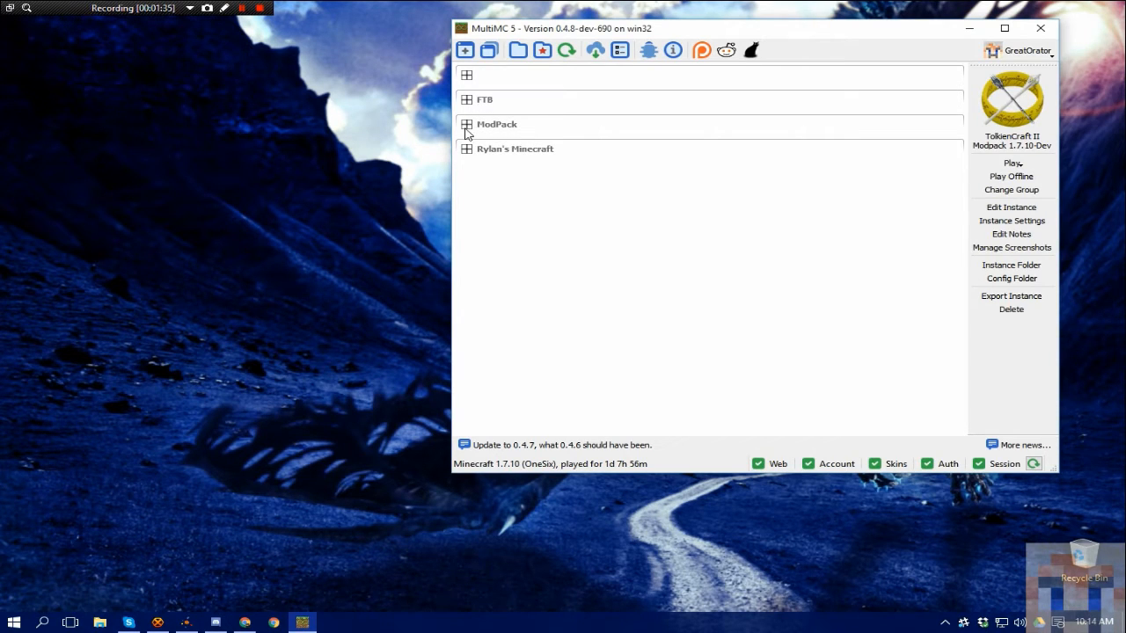
mouse_move(468, 155)
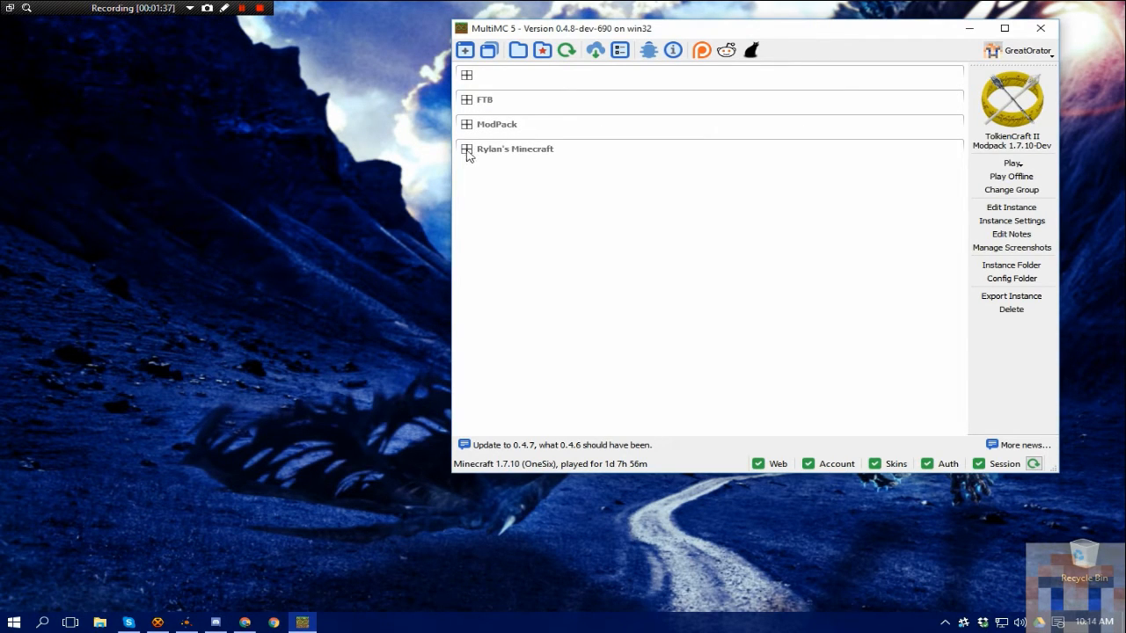
click(468, 147)
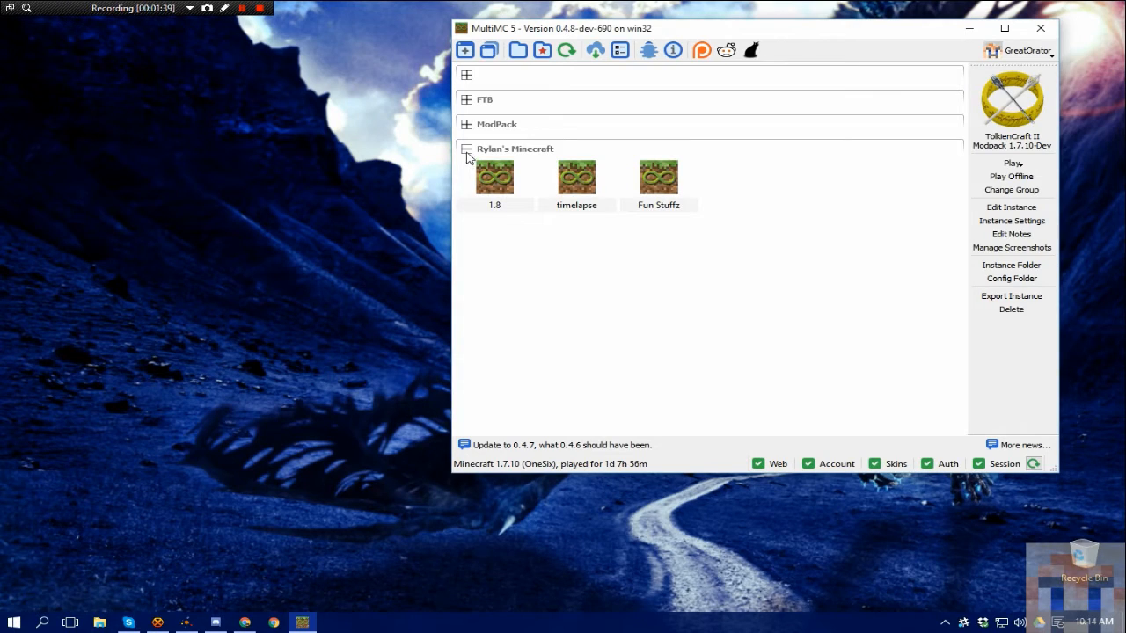
click(466, 148)
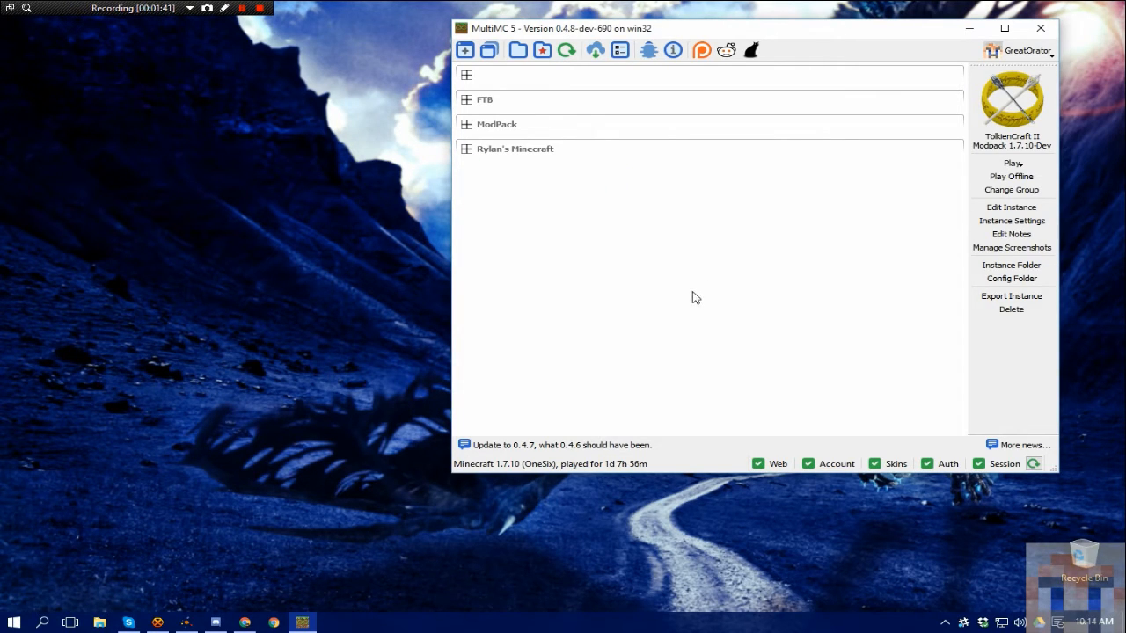
mouse_move(696, 327)
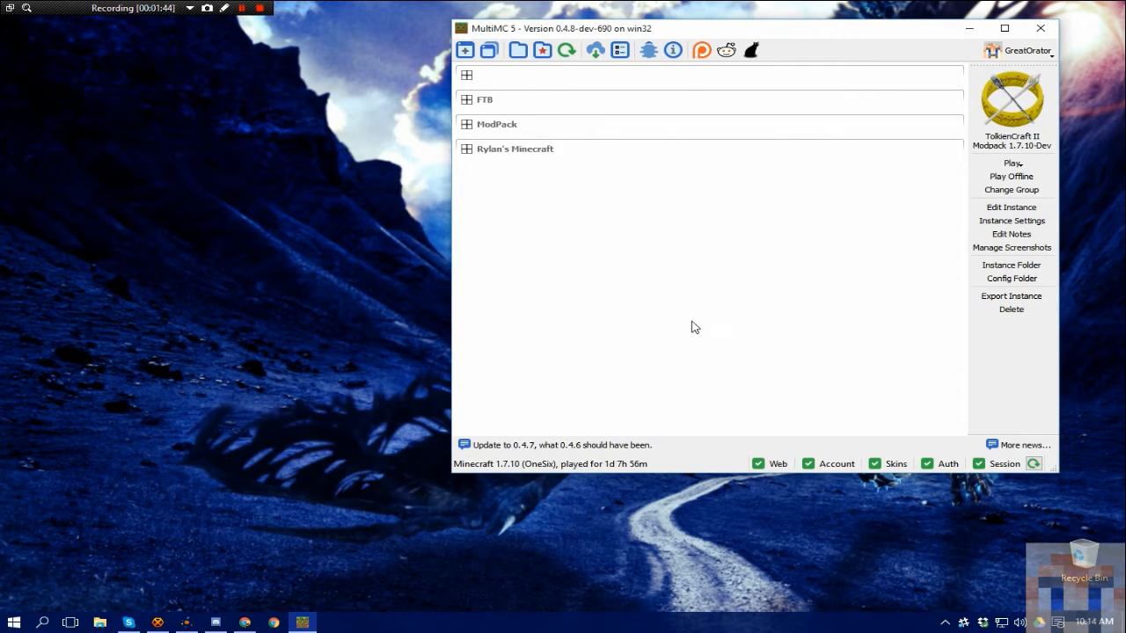
mouse_move(791, 316)
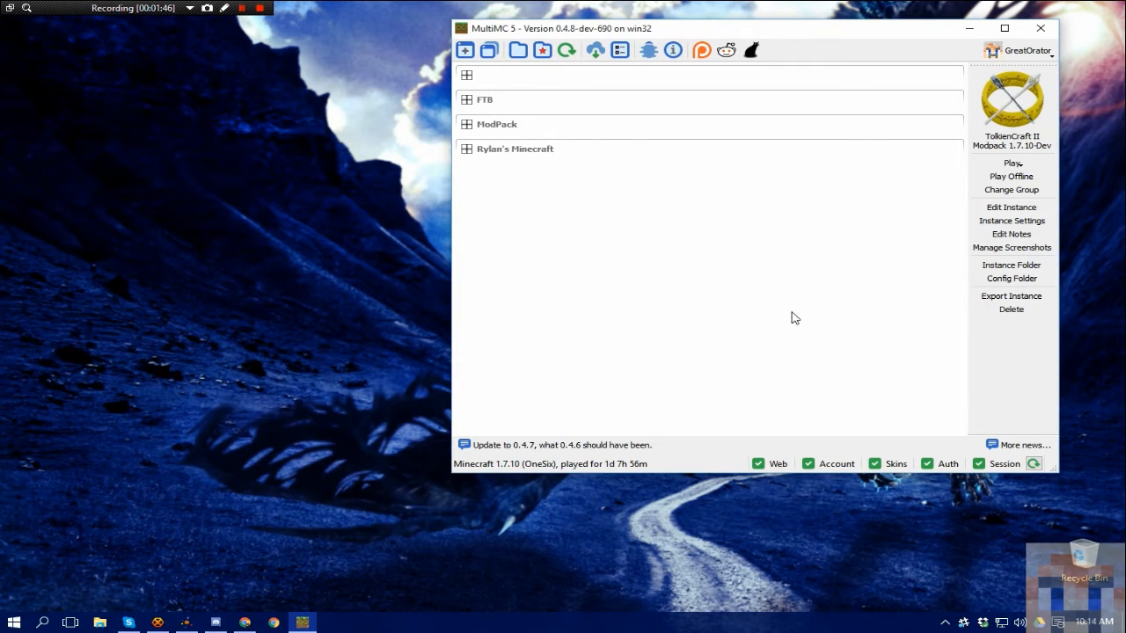
mouse_move(788, 303)
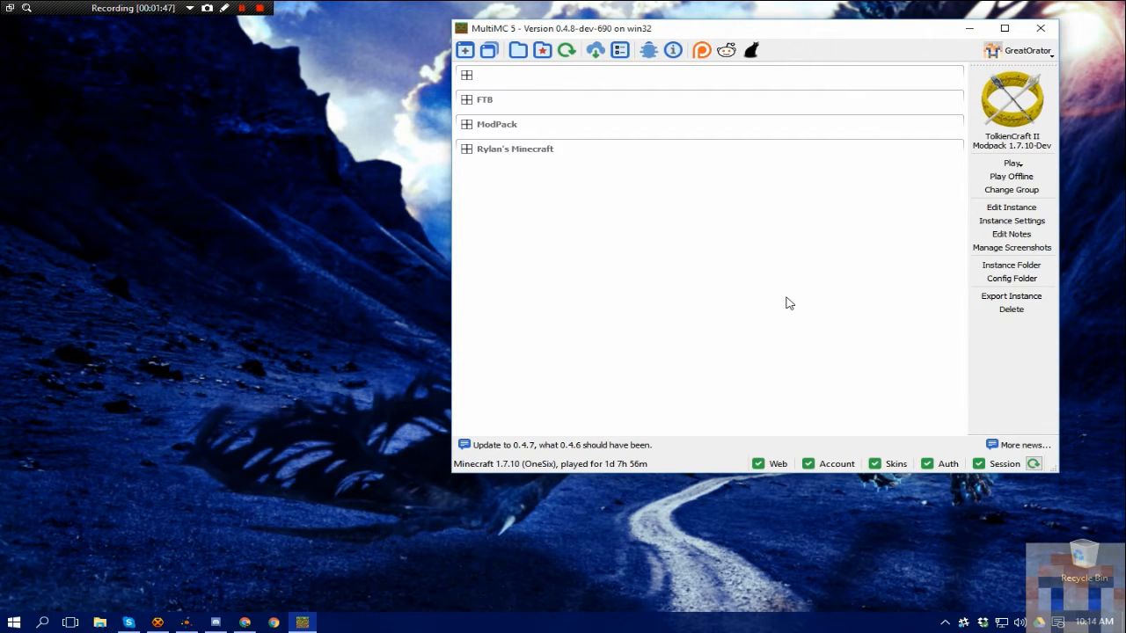
mouse_move(784, 301)
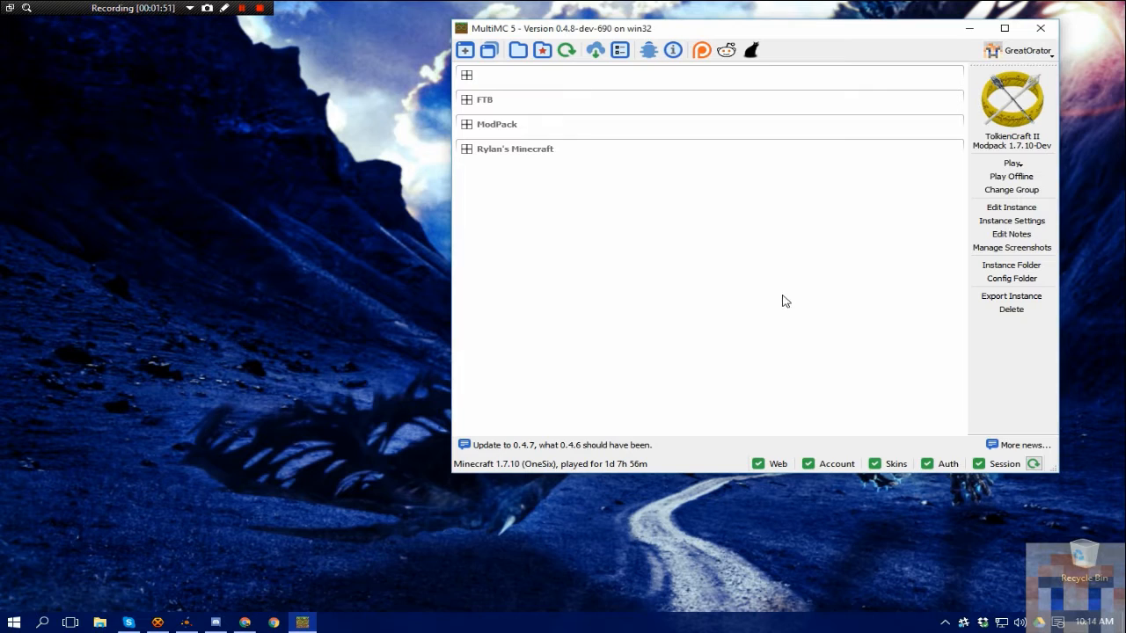
mouse_move(573, 261)
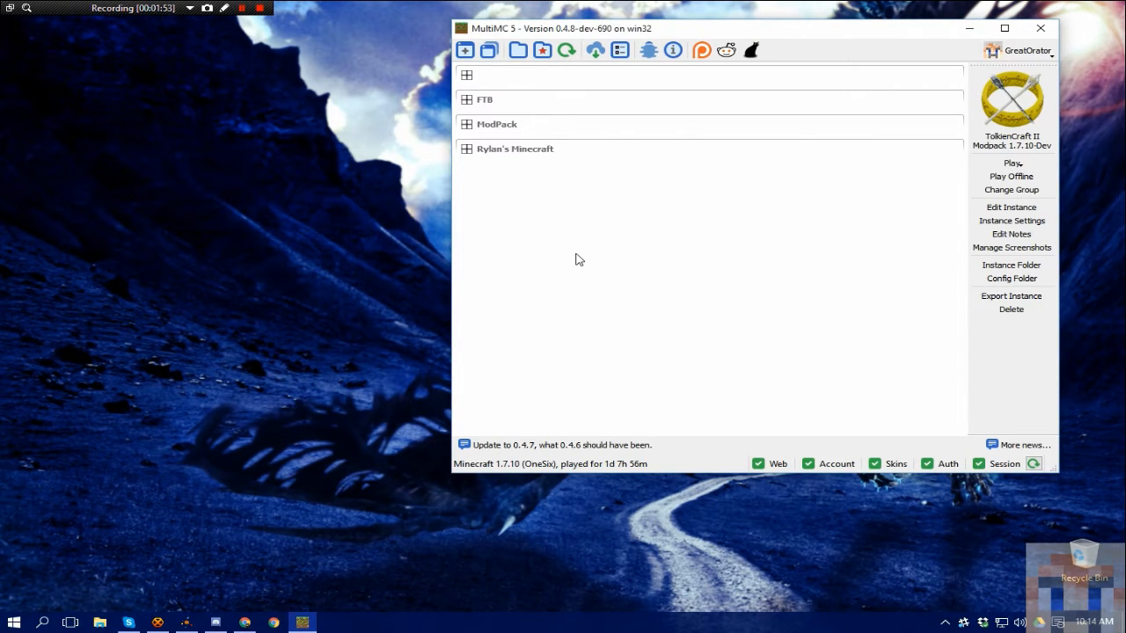
mouse_move(579, 257)
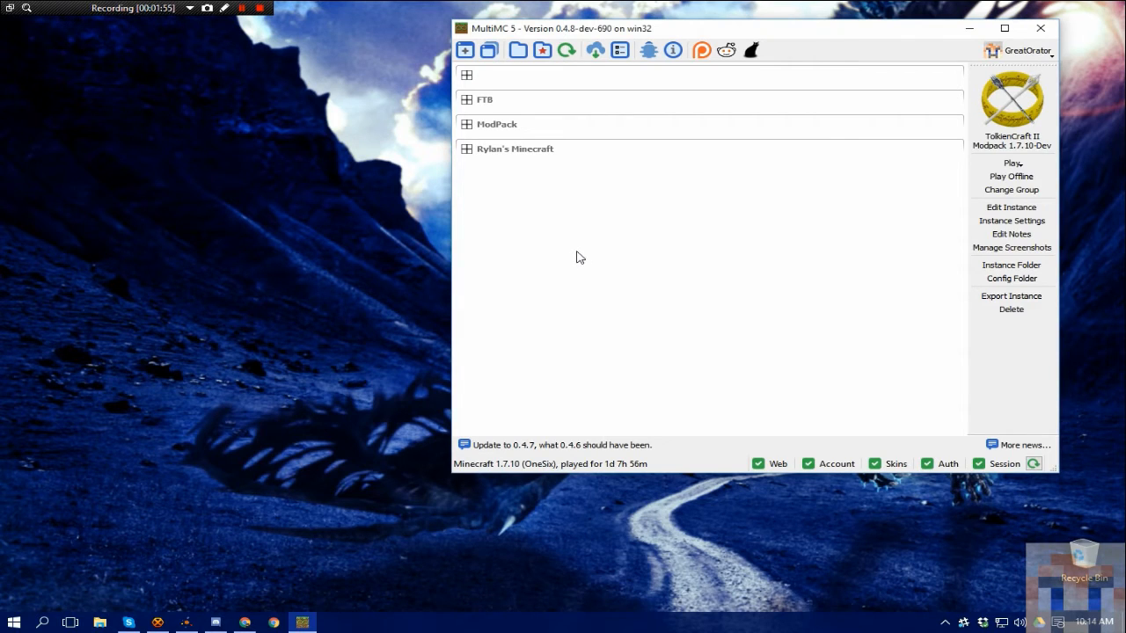
mouse_move(628, 274)
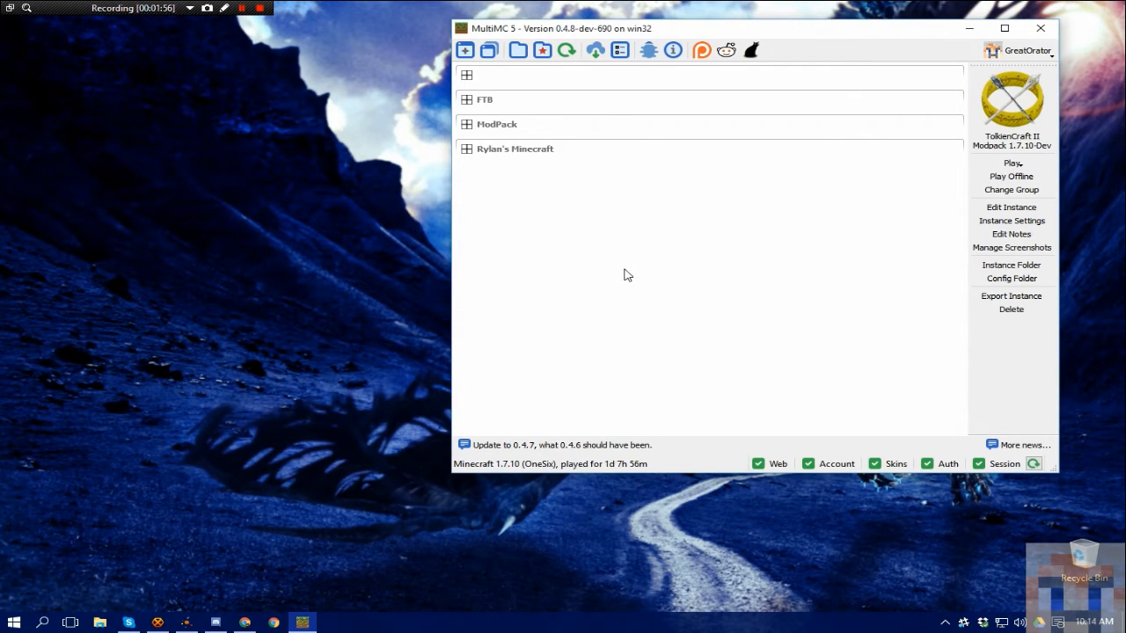
mouse_move(556, 249)
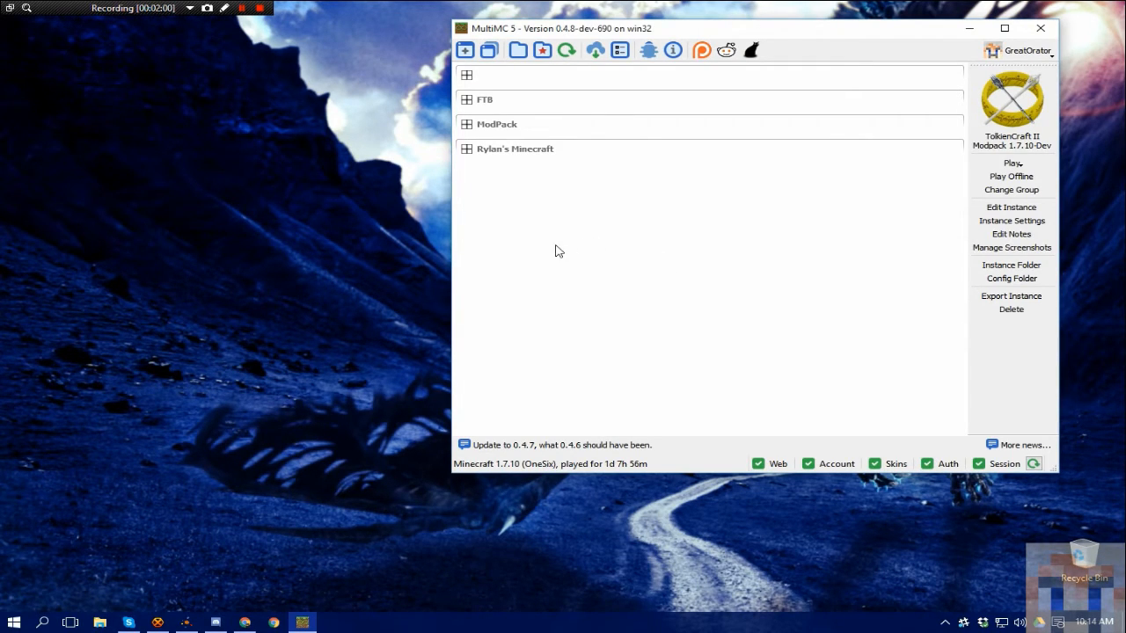
mouse_move(554, 242)
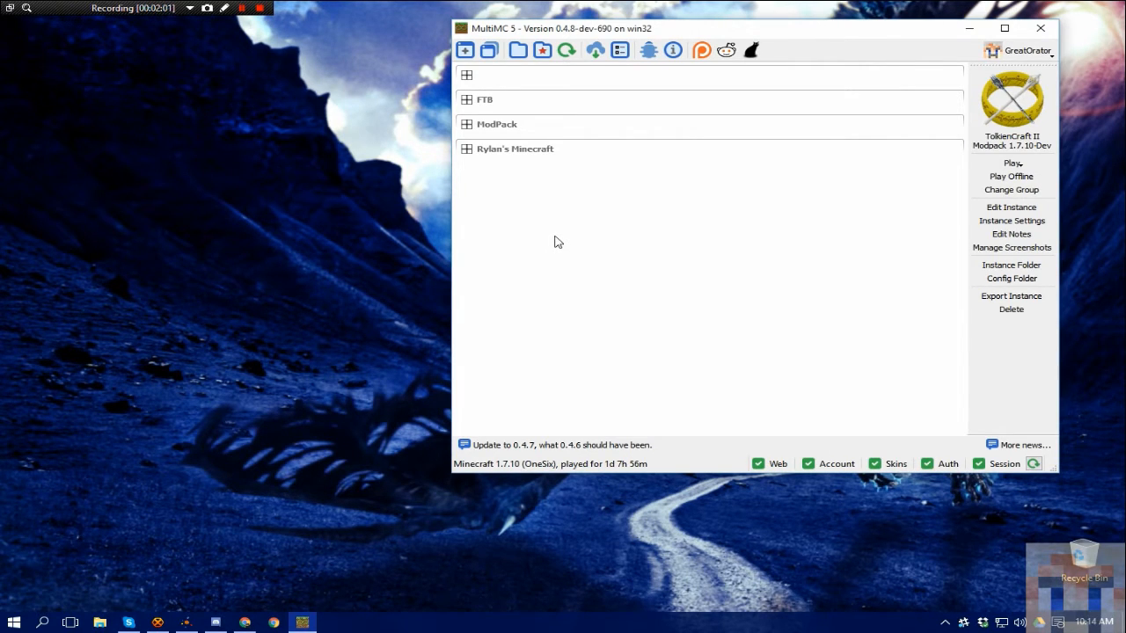
mouse_move(660, 271)
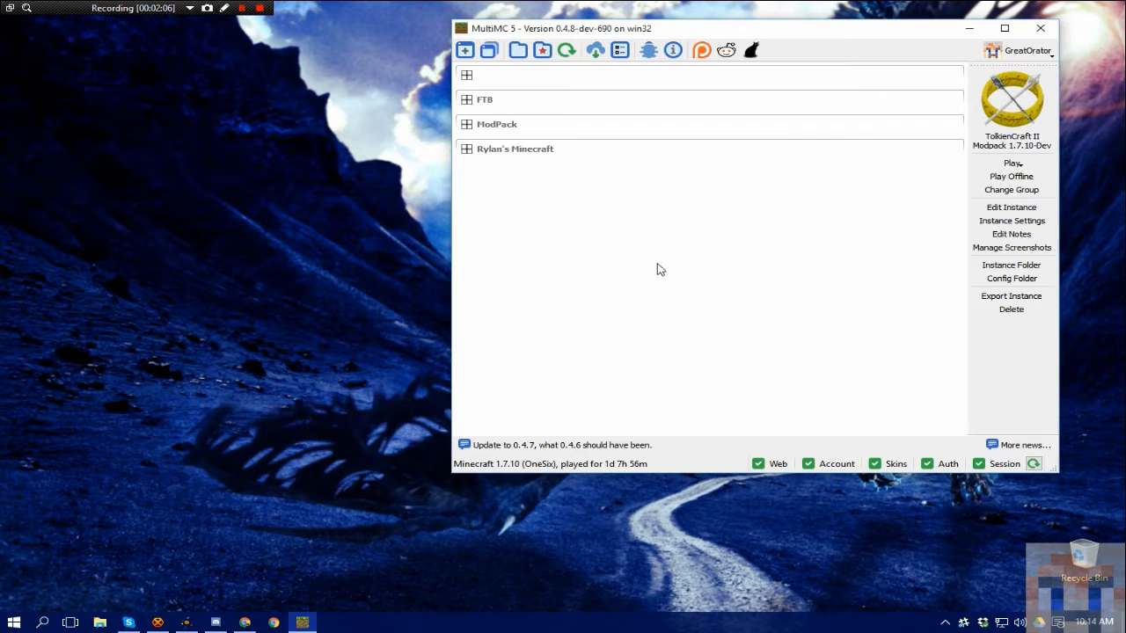
mouse_move(660, 243)
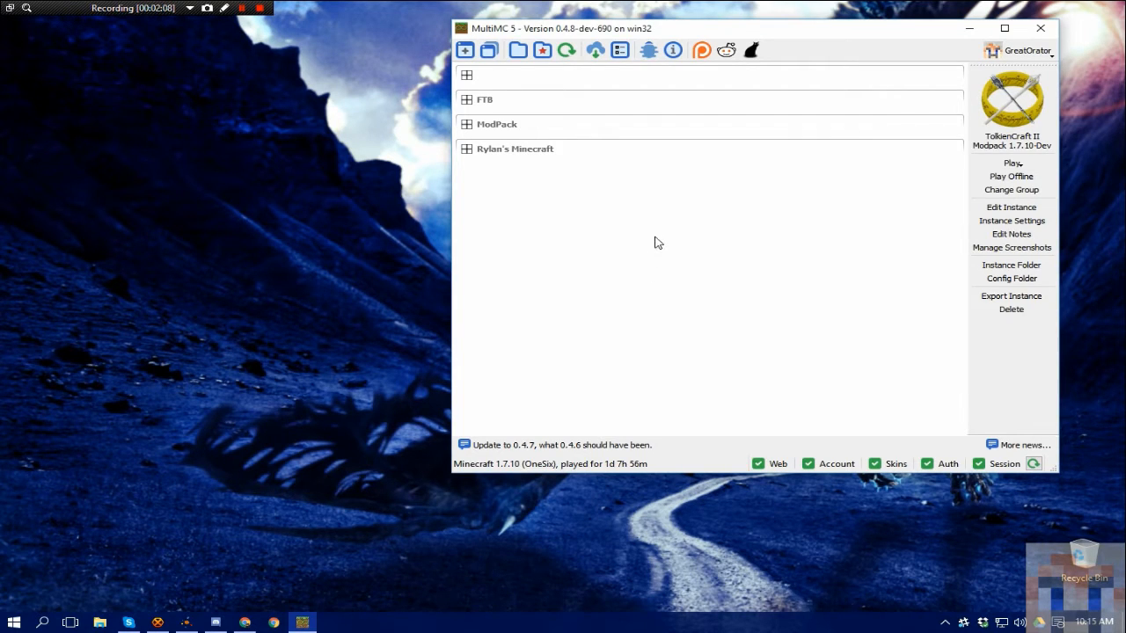
mouse_move(661, 241)
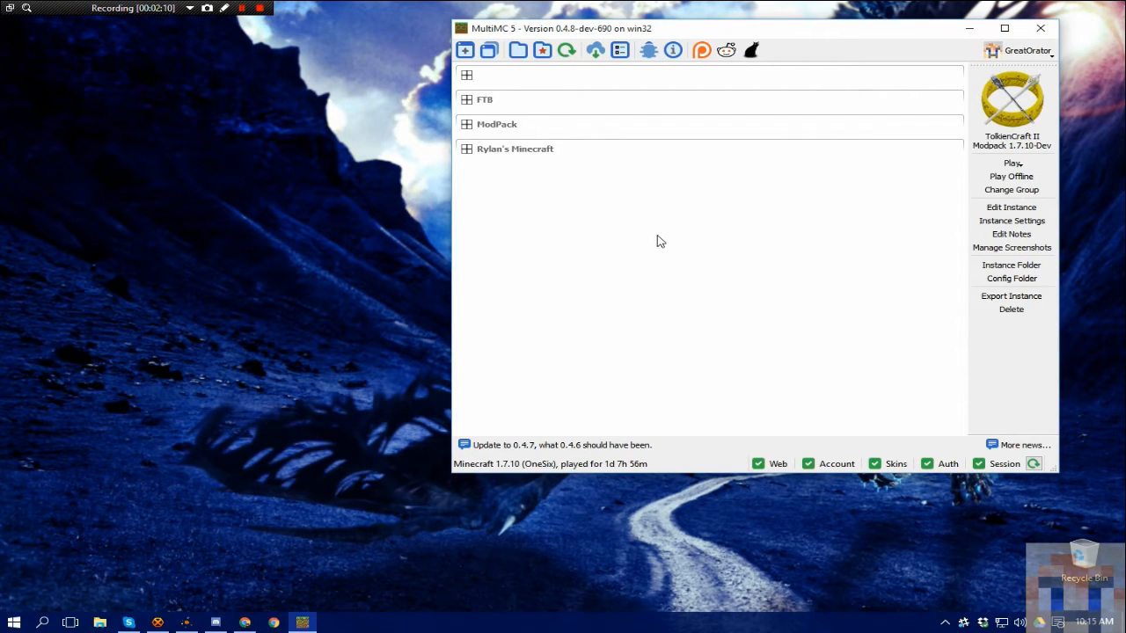
mouse_move(672, 253)
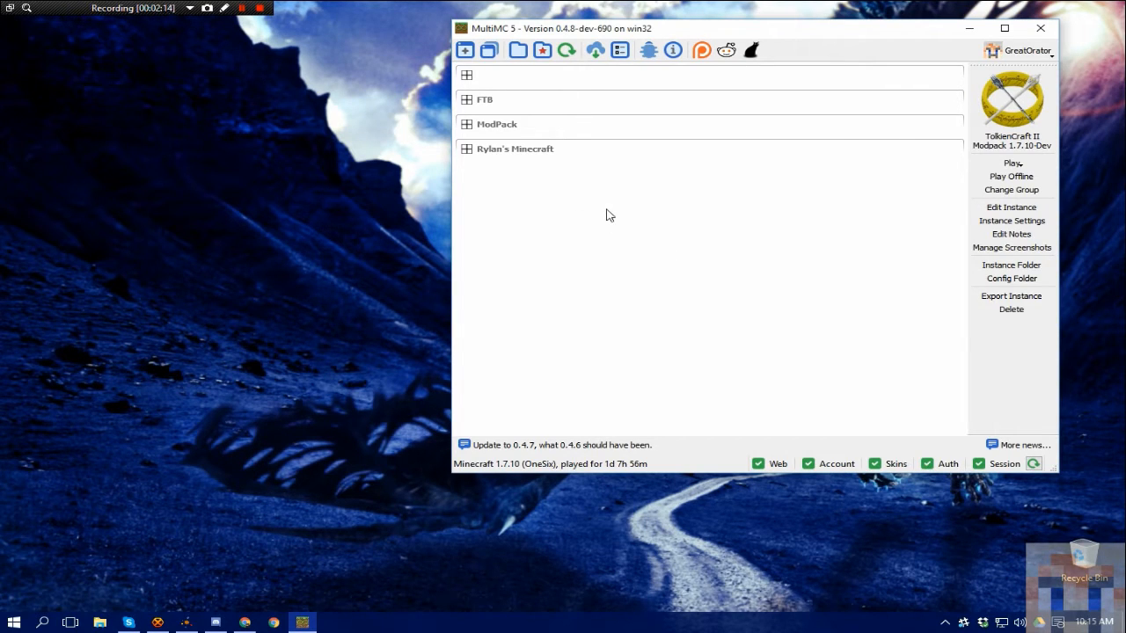
mouse_move(559, 149)
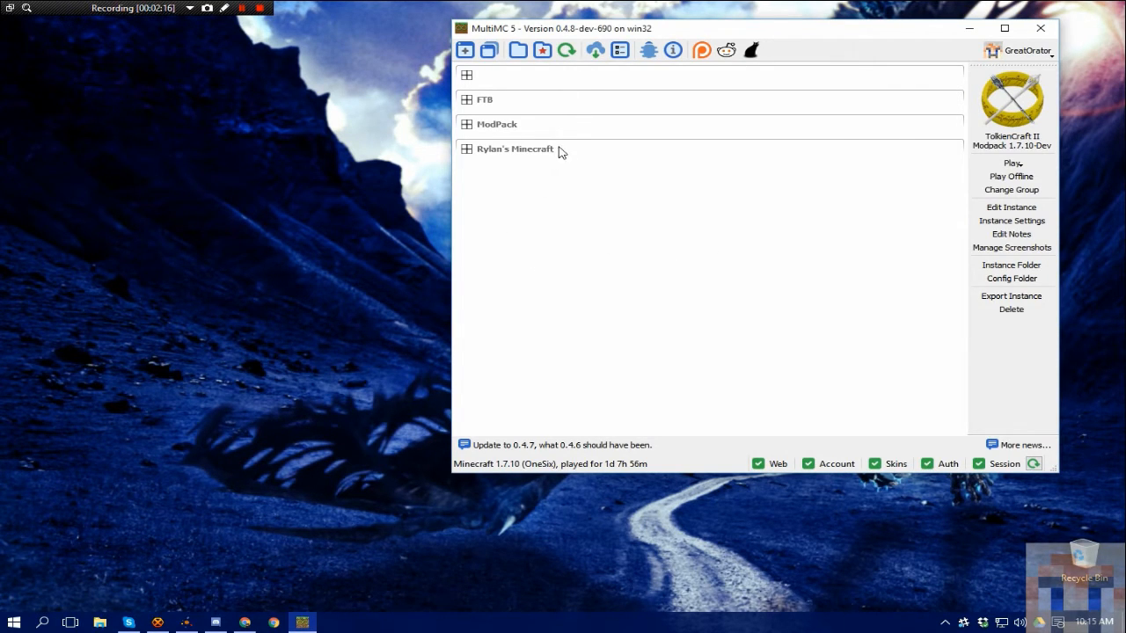
Begin a new instance named TutorialPack and choose vanilla Minecraft 1.7.10 for it.
right_click(563, 151)
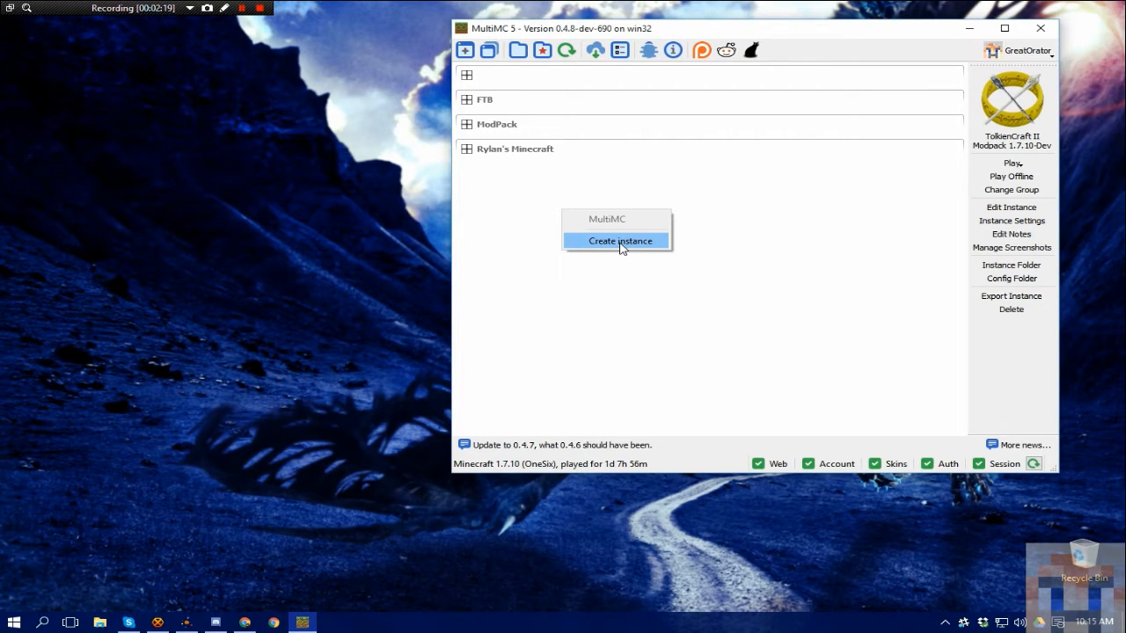
click(619, 239)
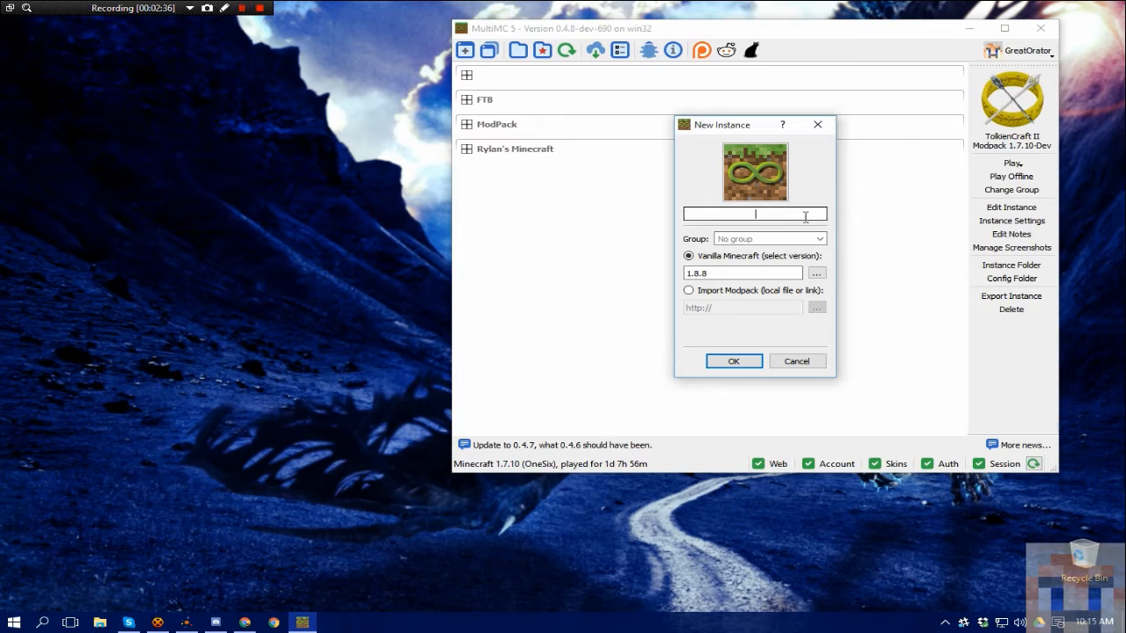
text(TutorialPack)
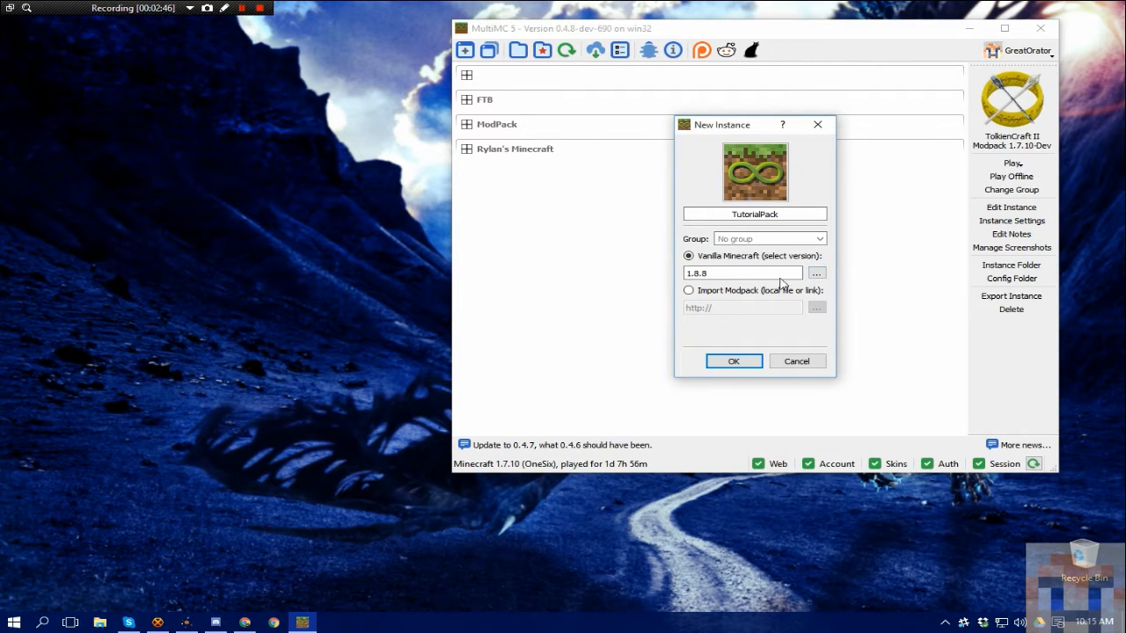
click(816, 272)
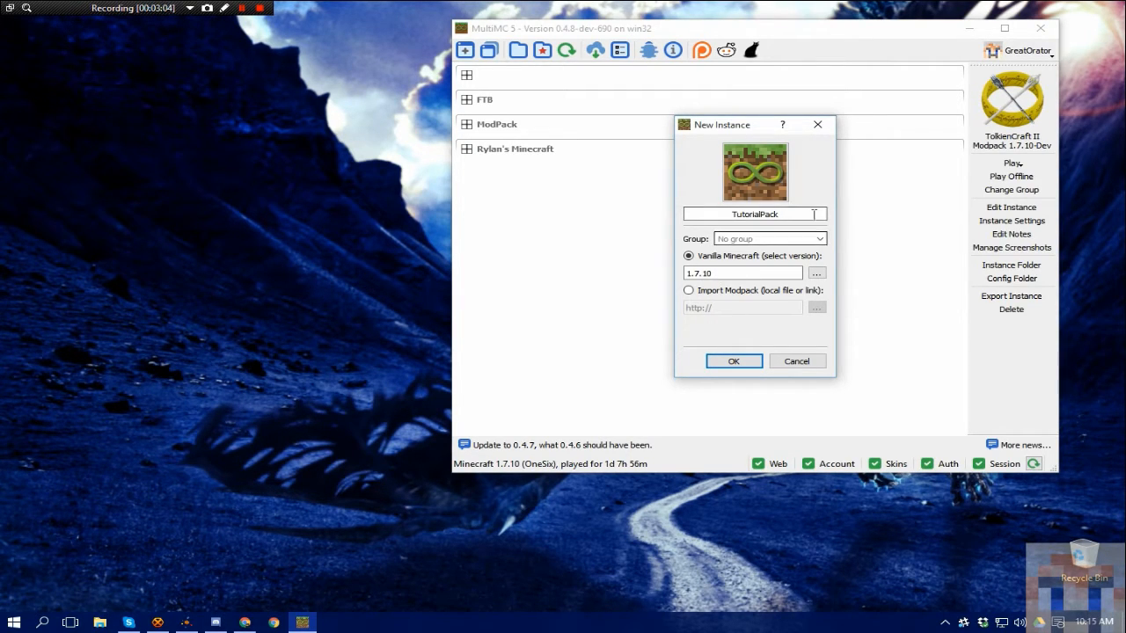
Give TutorialPack an icon, confirm its creation, and show it among the ungrouped instances.
click(754, 172)
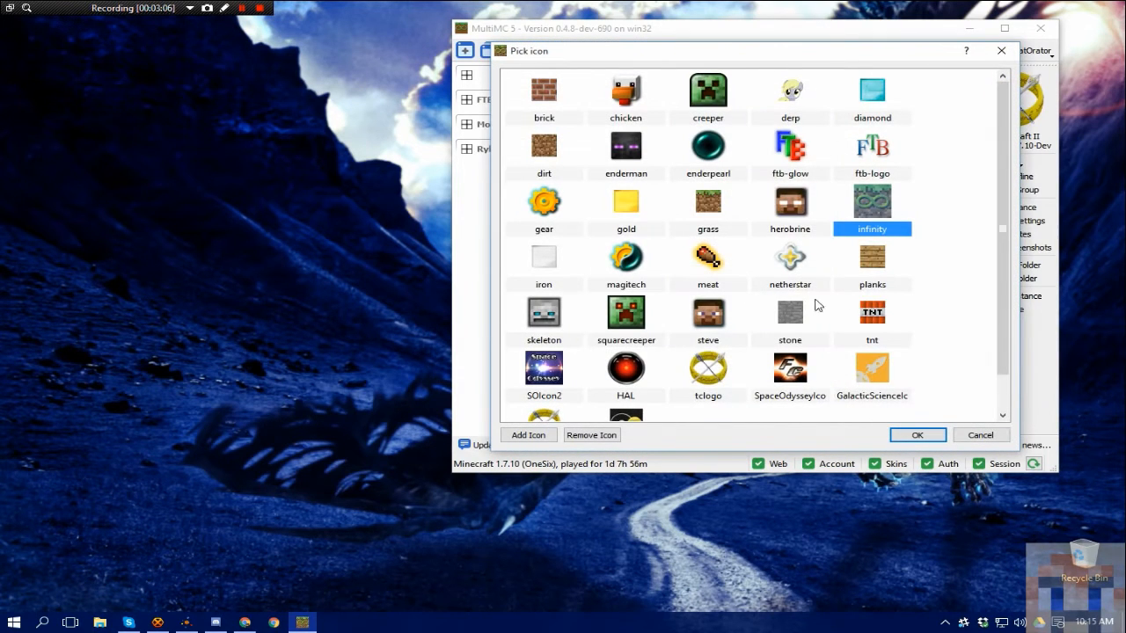
scroll(down, 3)
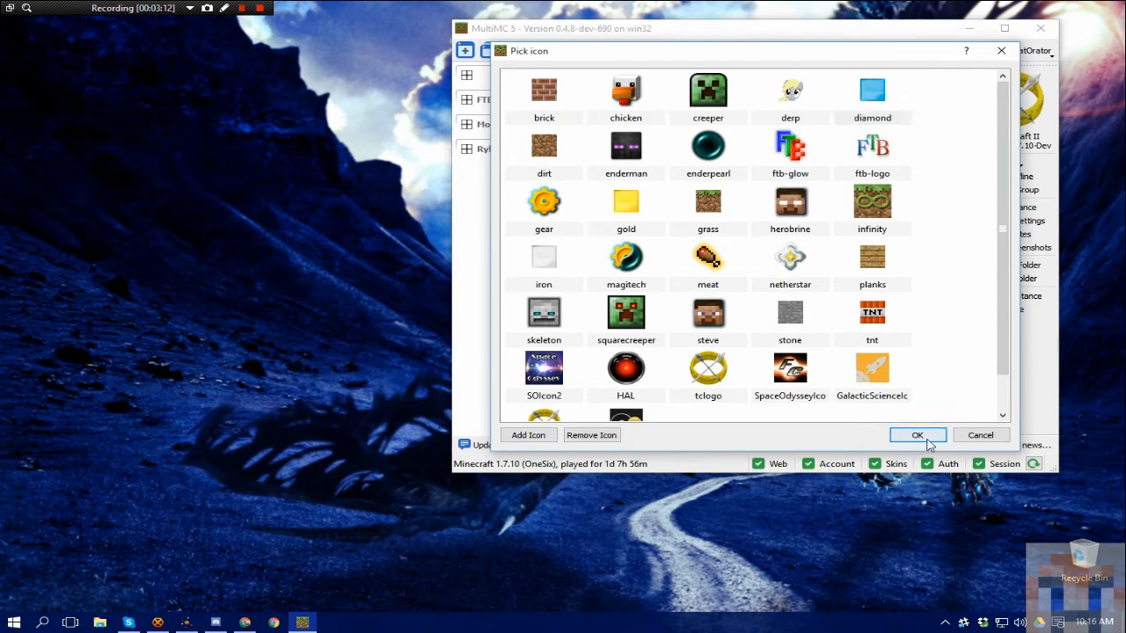
click(917, 434)
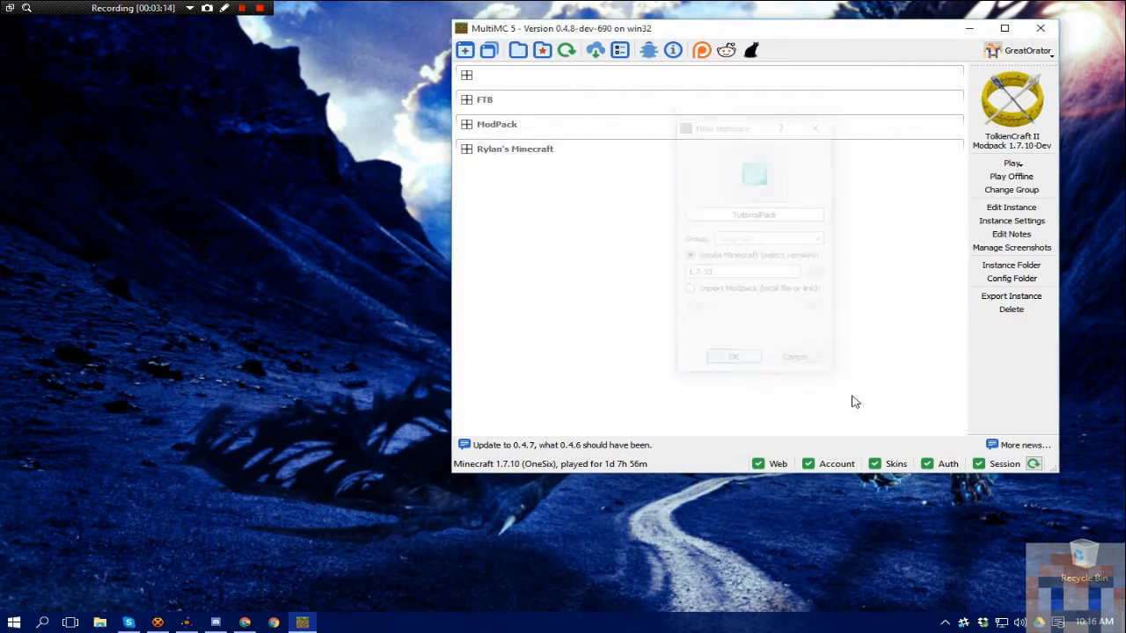
click(734, 355)
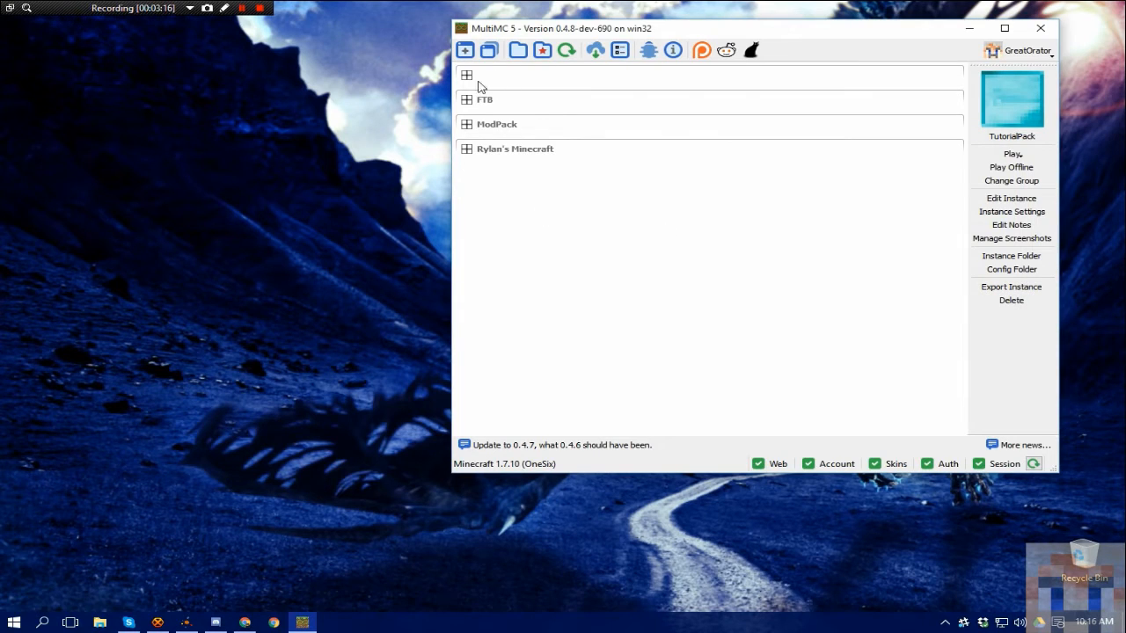
click(466, 74)
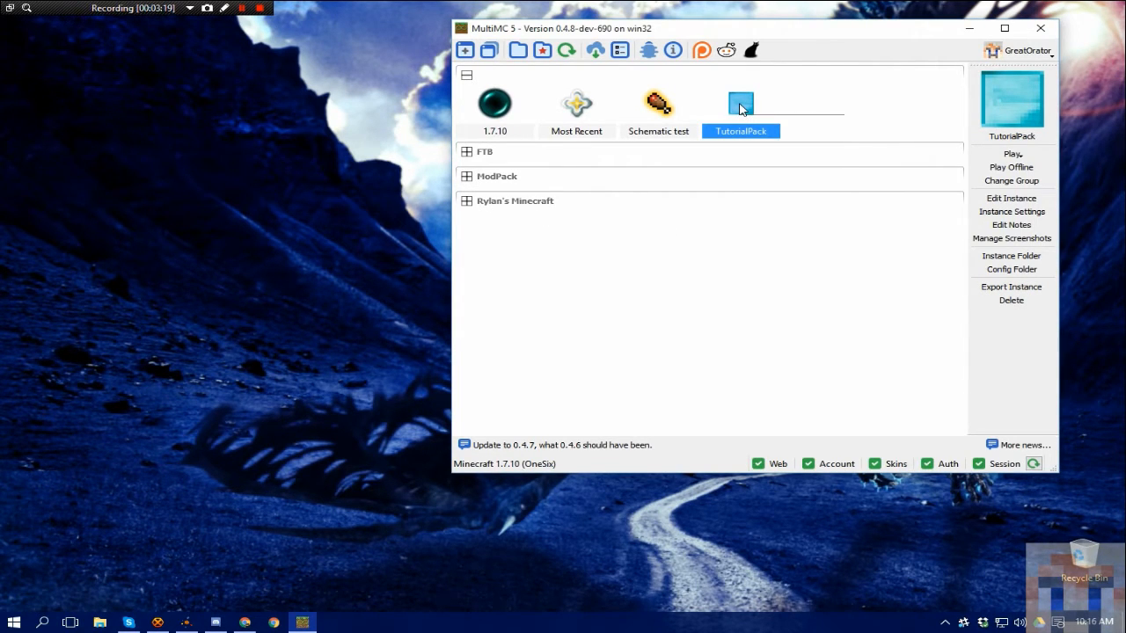
Move TutorialPack into a new group named Tutorial Series.
right_click(741, 104)
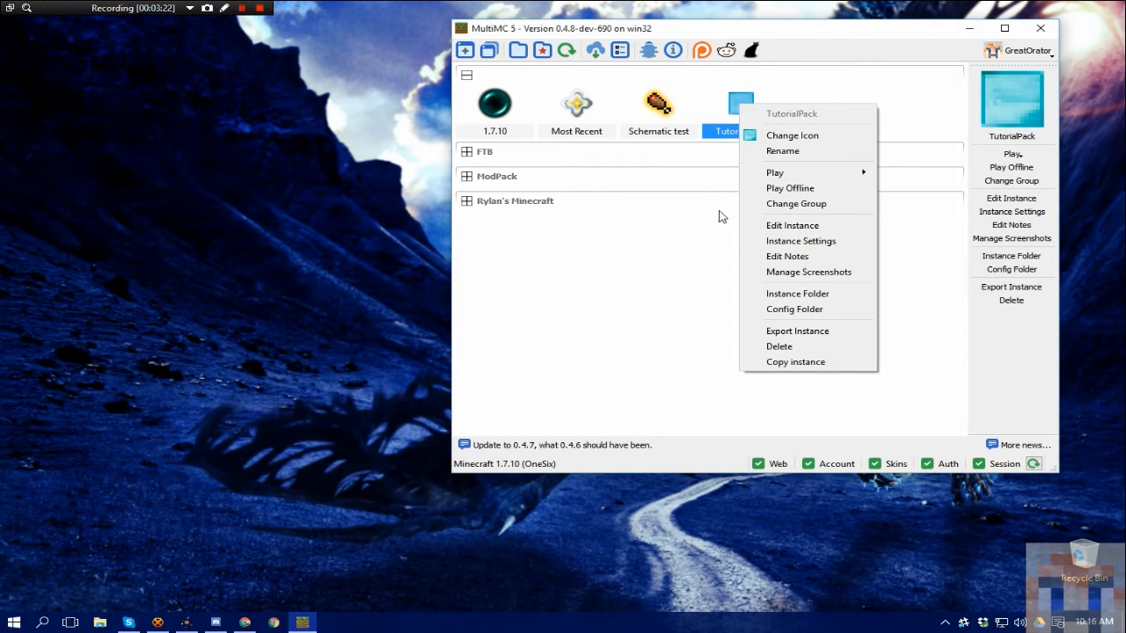
click(795, 204)
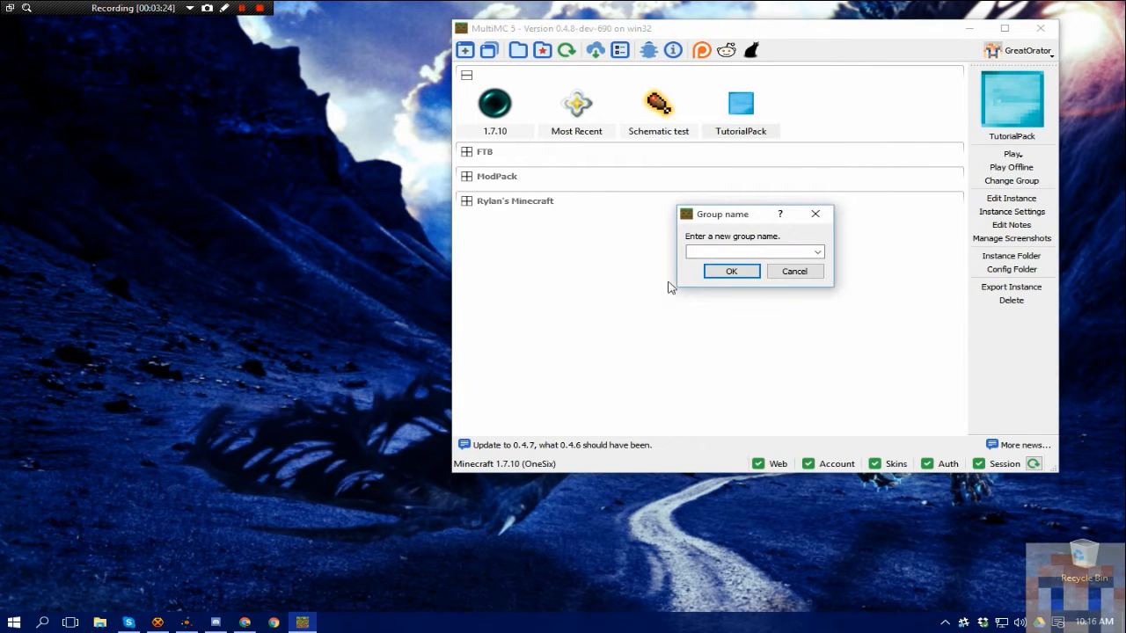
text(T)
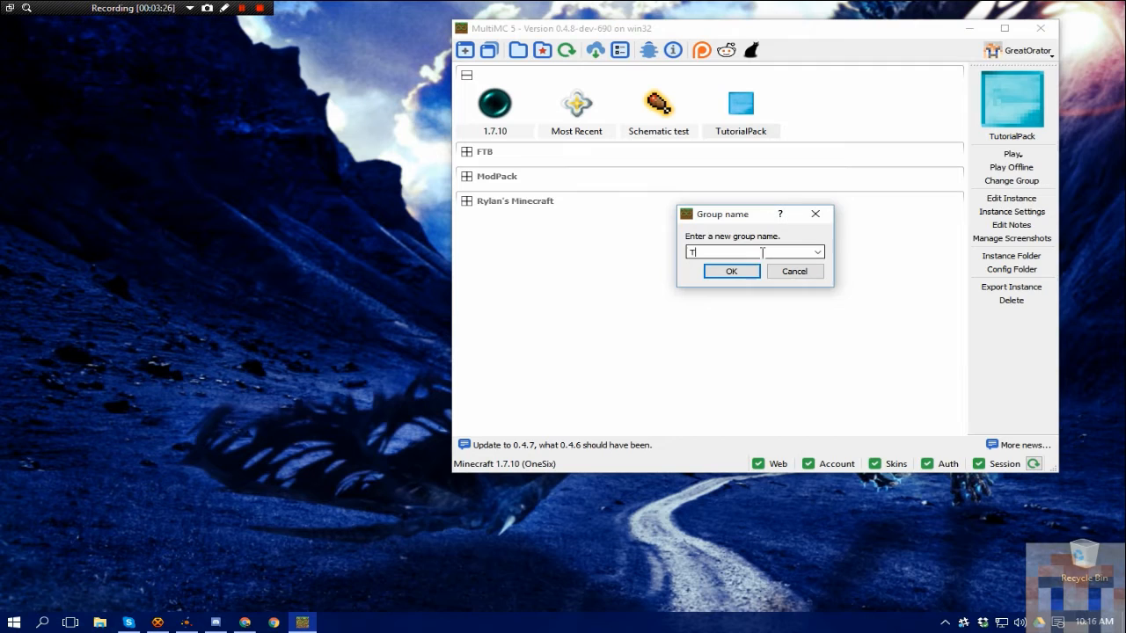
text(utorial Series)
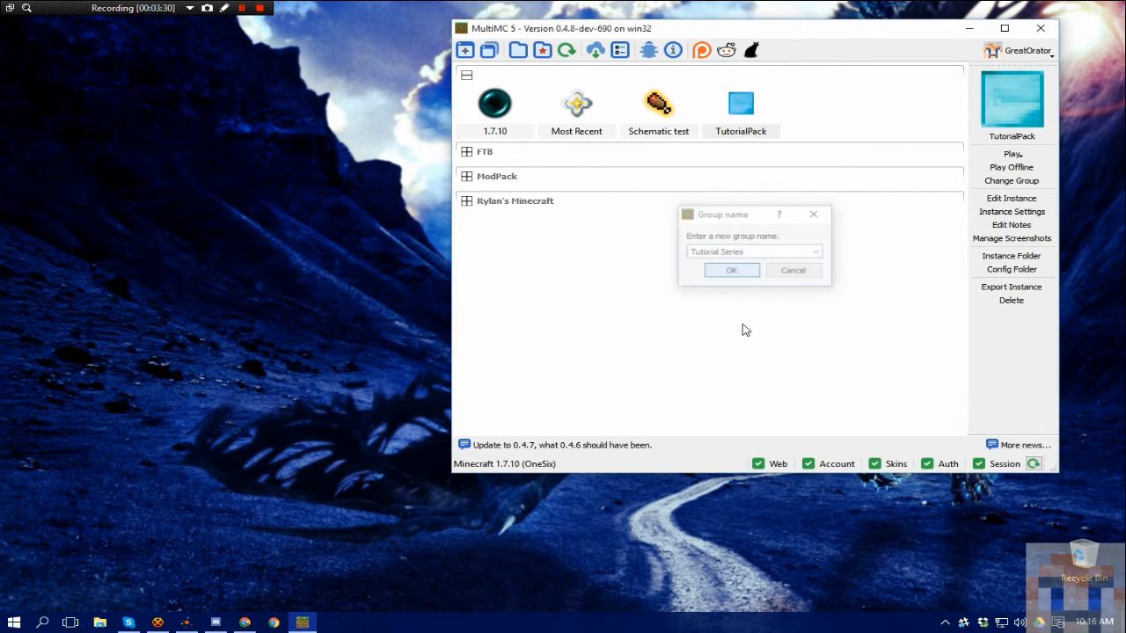
click(731, 271)
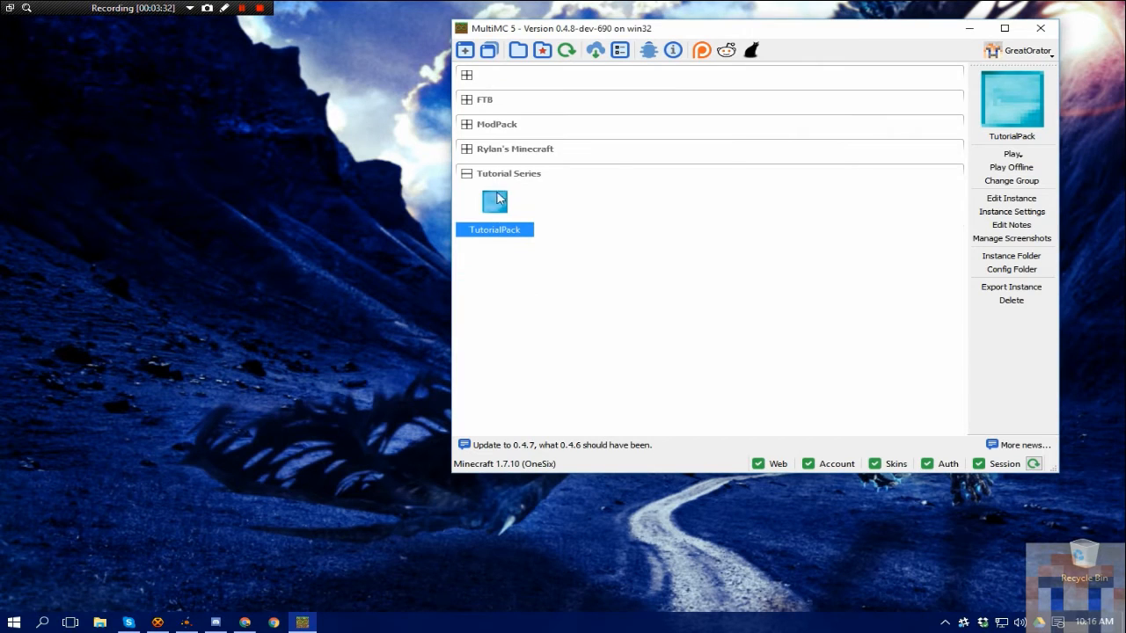
mouse_move(605, 229)
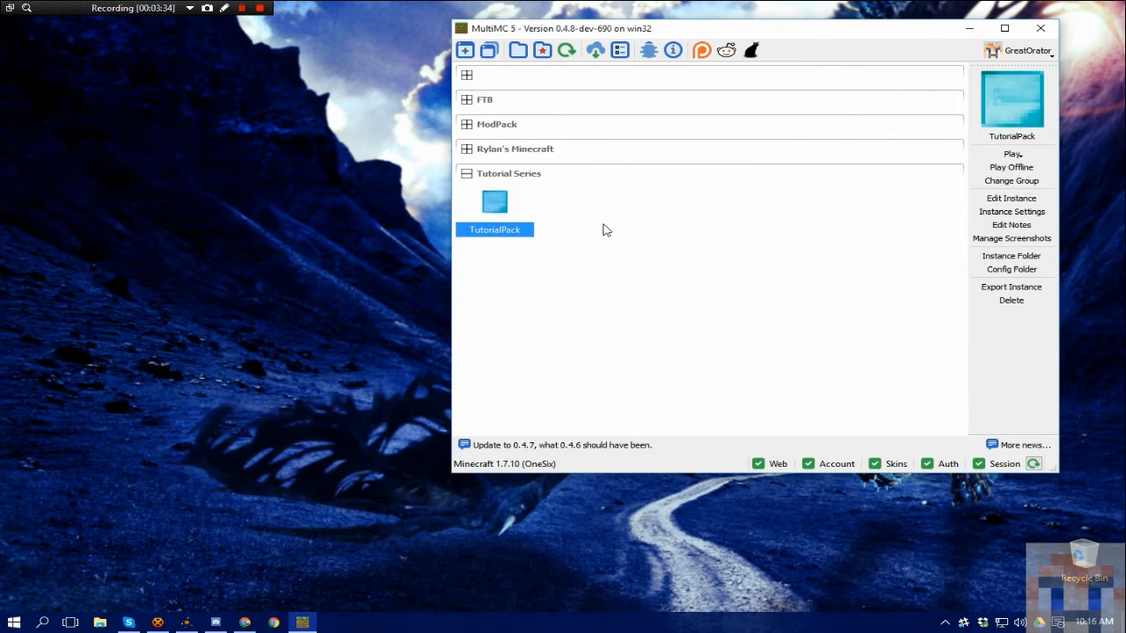
mouse_move(513, 229)
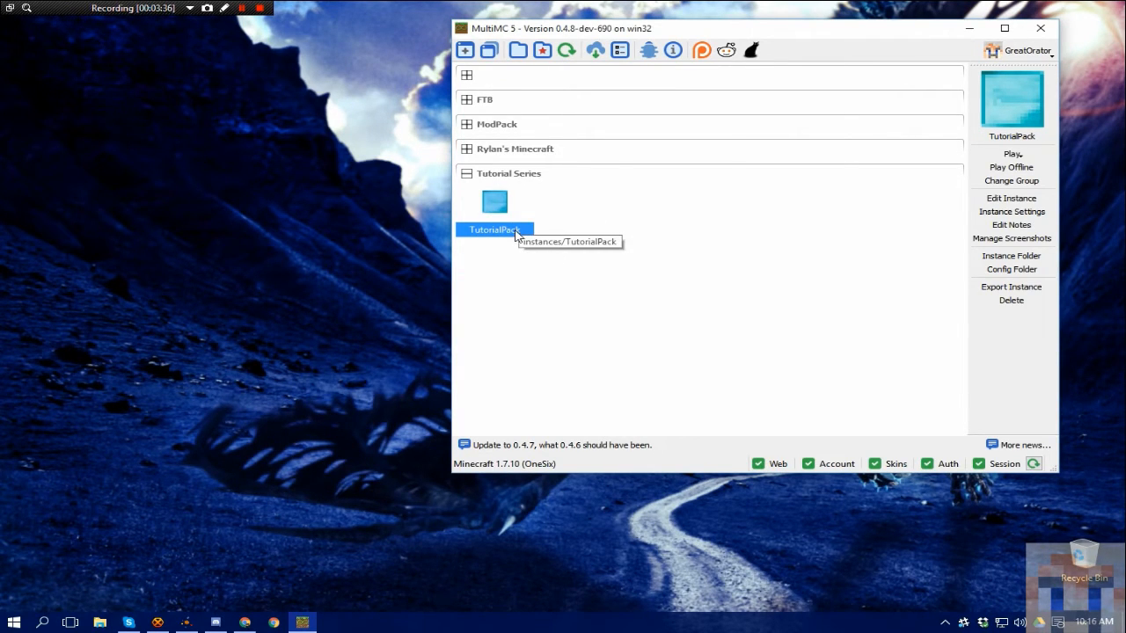
mouse_move(703, 241)
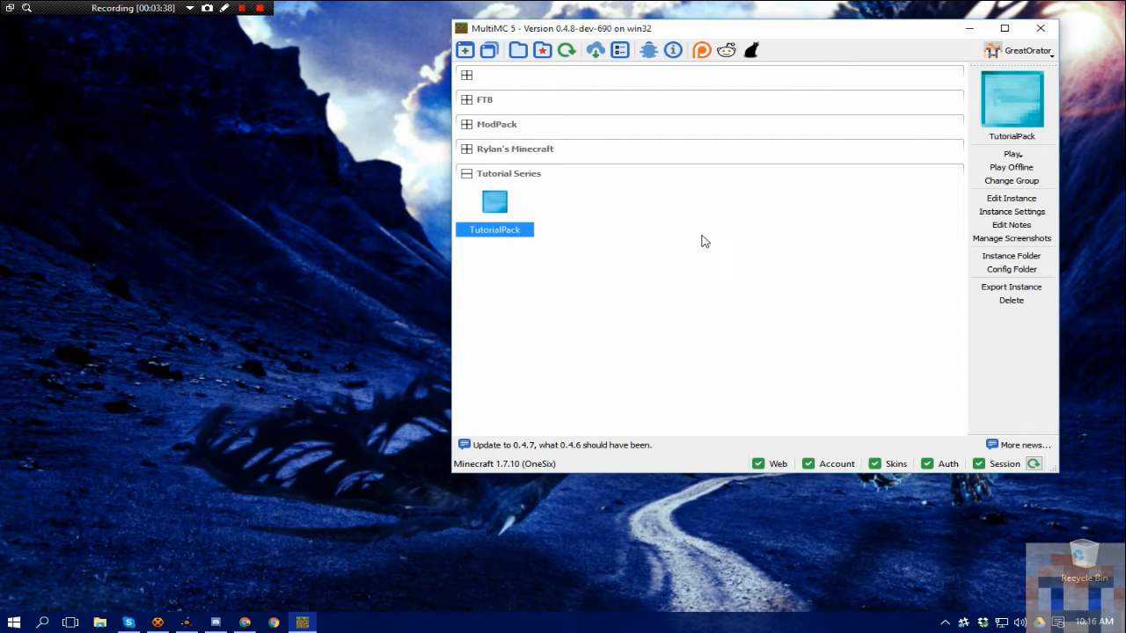
mouse_move(1011, 155)
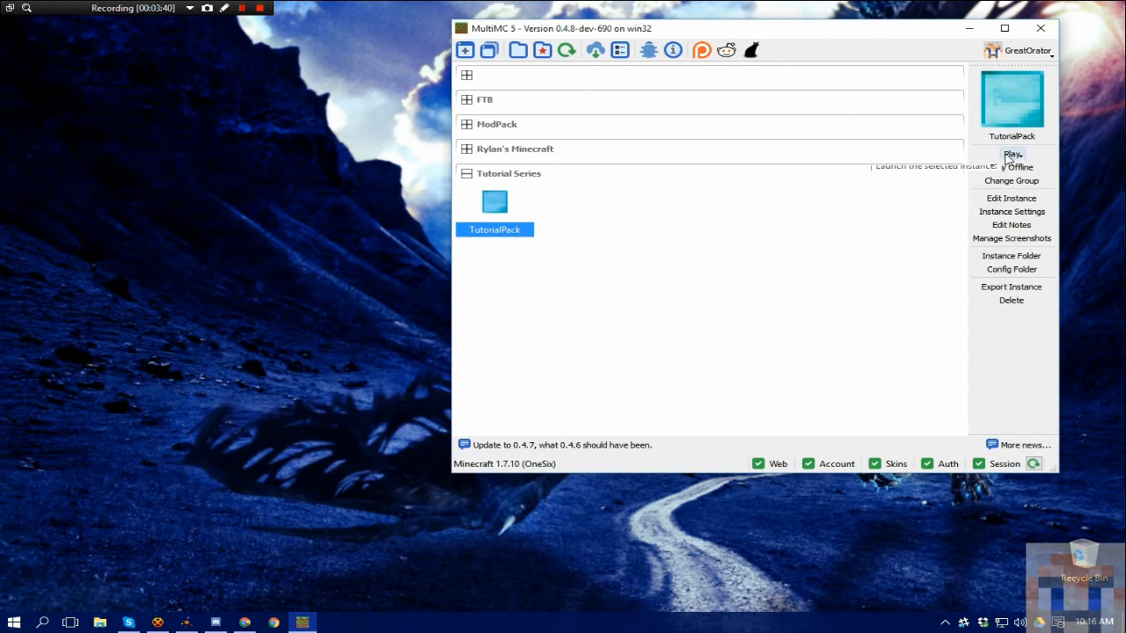
Launch TutorialPack to the title screen, quit Minecraft and close the log window.
click(1011, 155)
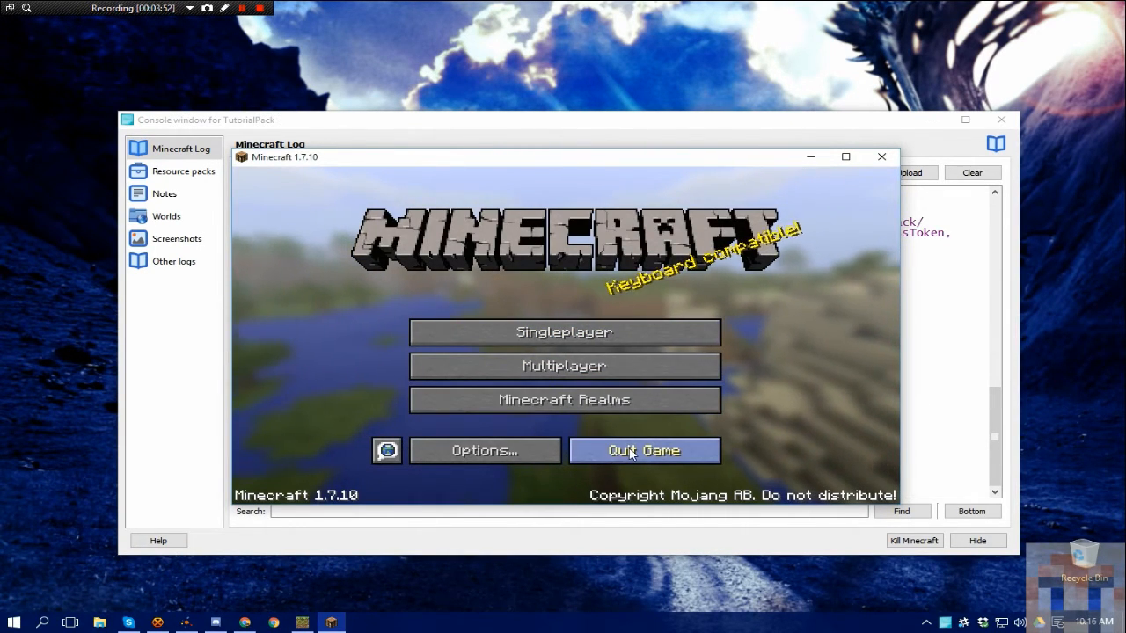
click(644, 450)
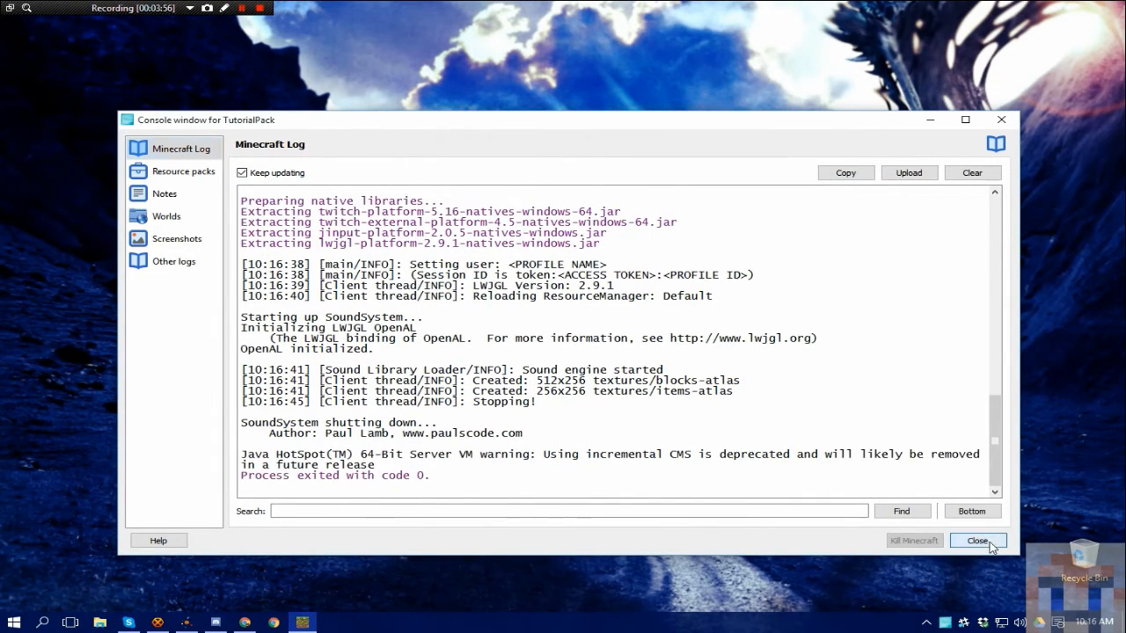
click(976, 540)
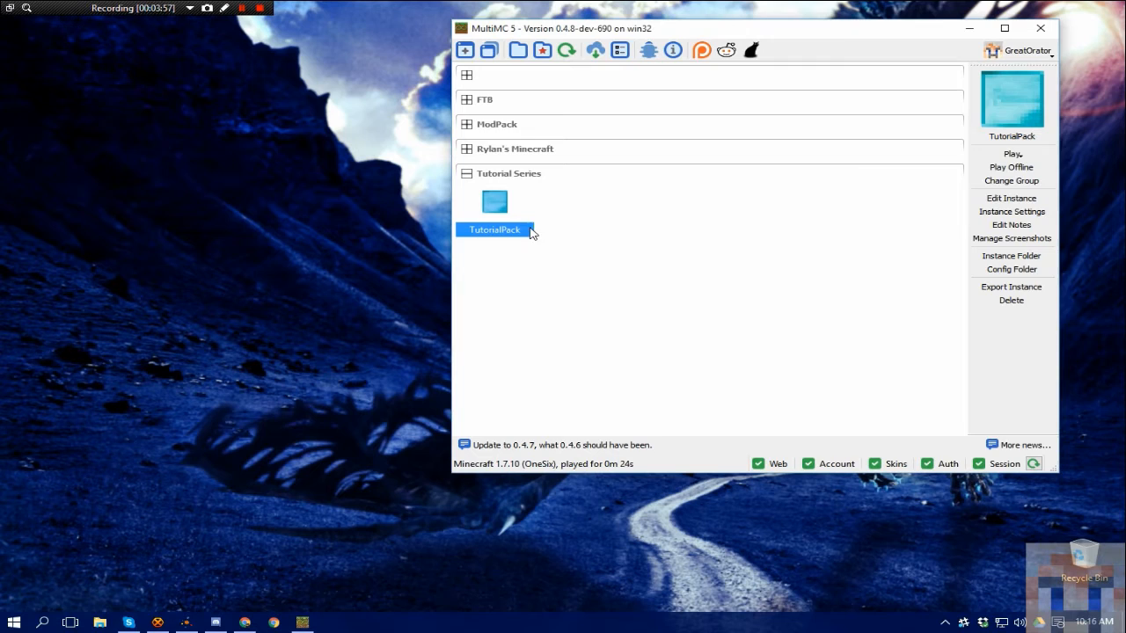
In TutorialPack's instance editor, install Forge 10.13.4.1558 for Minecraft 1.7.10.
double_click(495, 228)
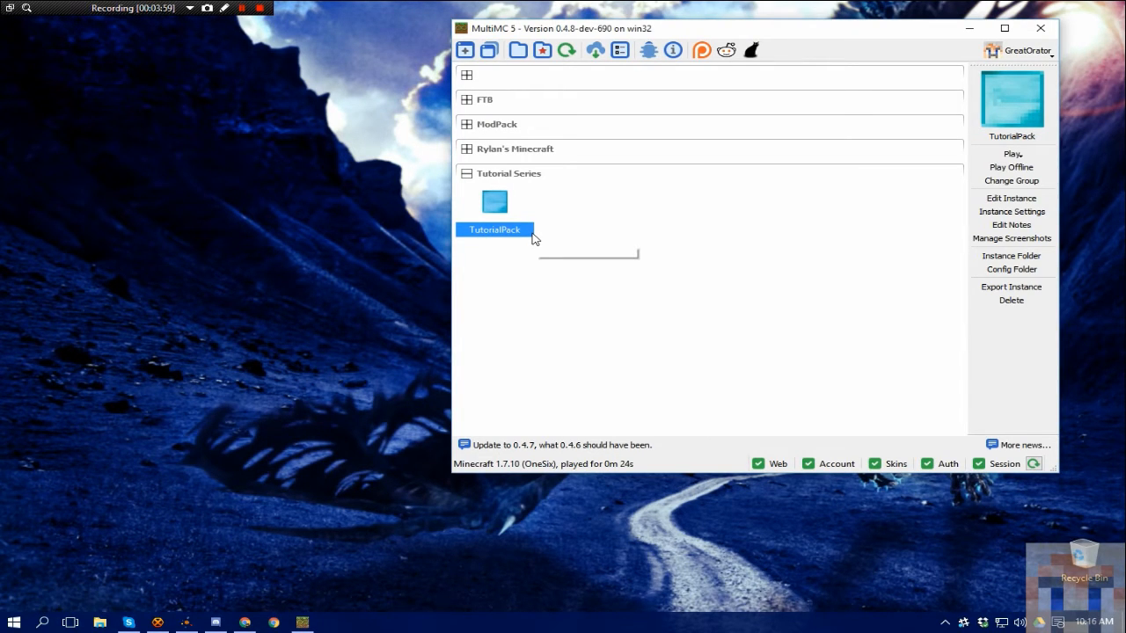
mouse_move(494, 211)
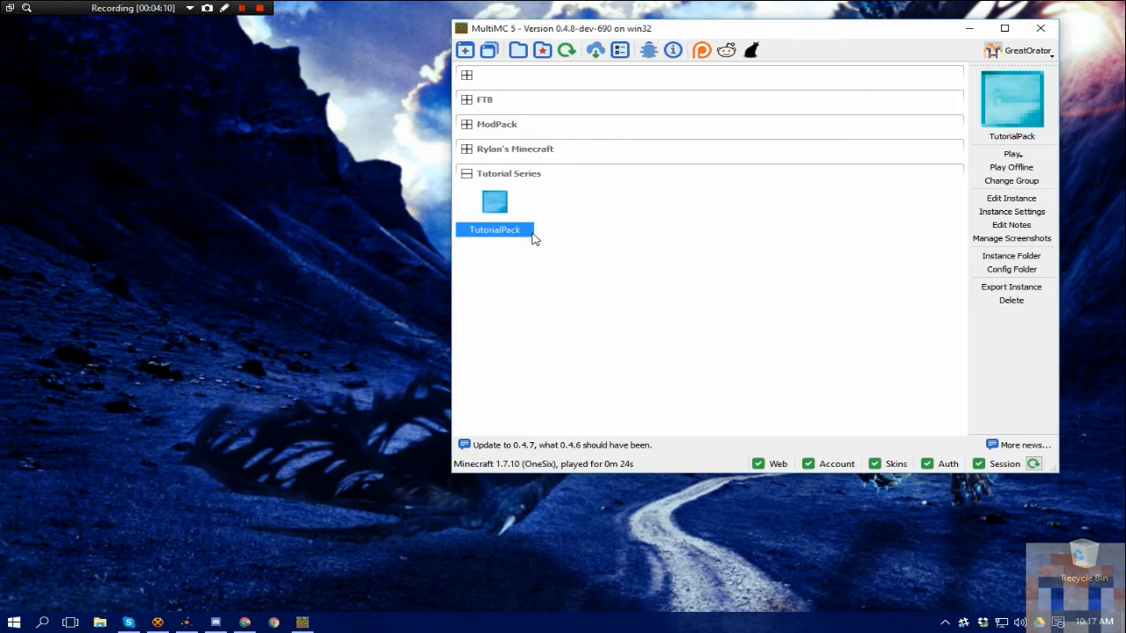
mouse_move(556, 243)
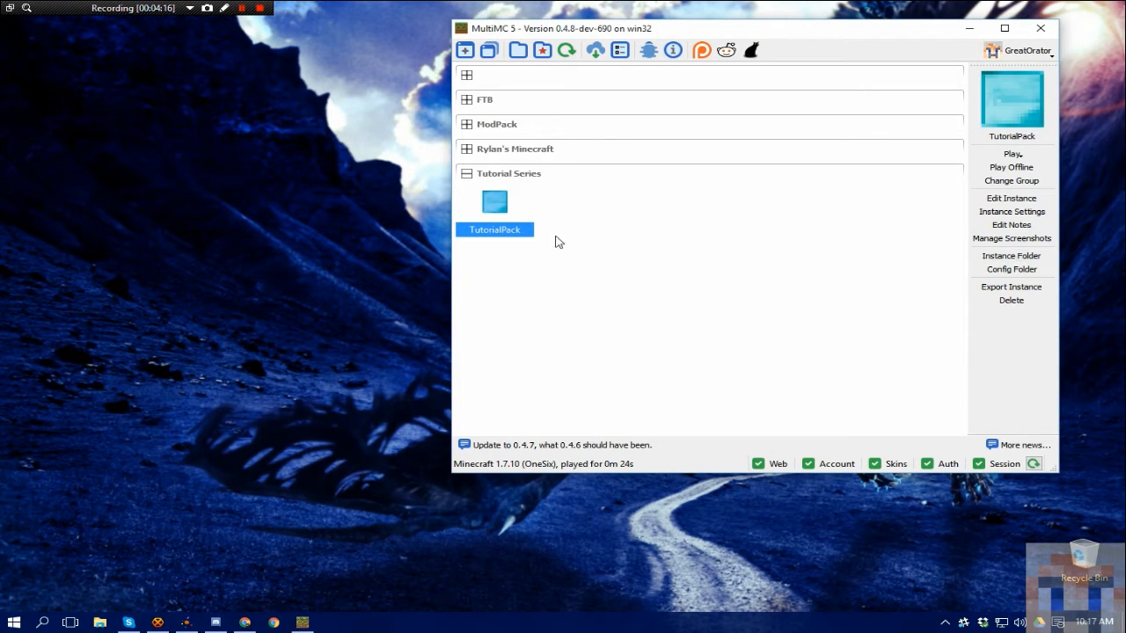
mouse_move(1010, 197)
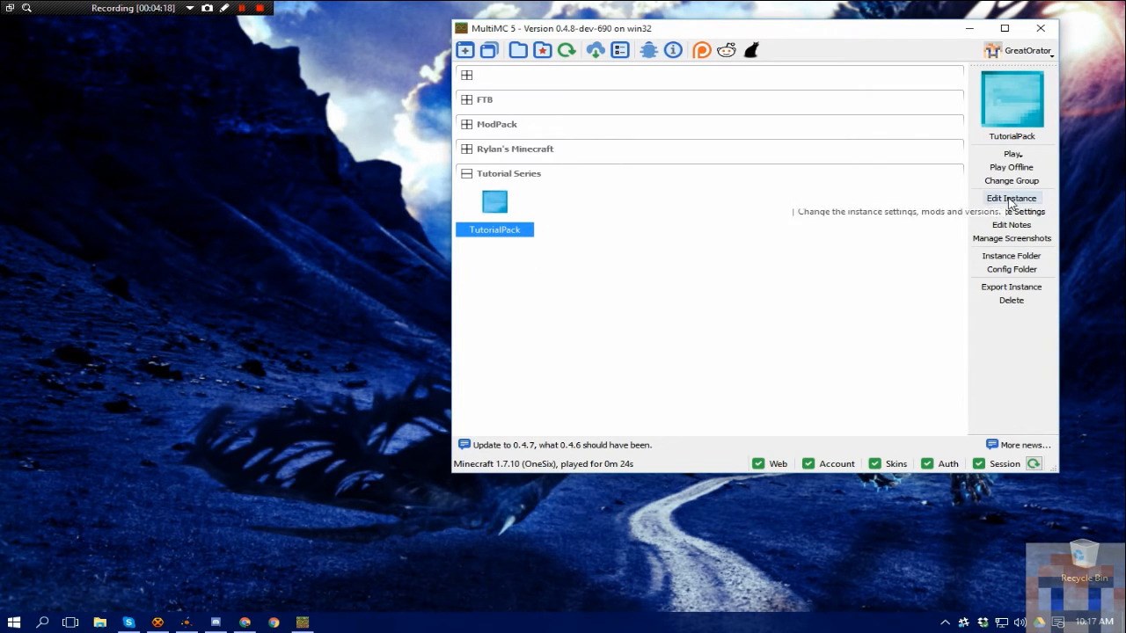
click(1011, 197)
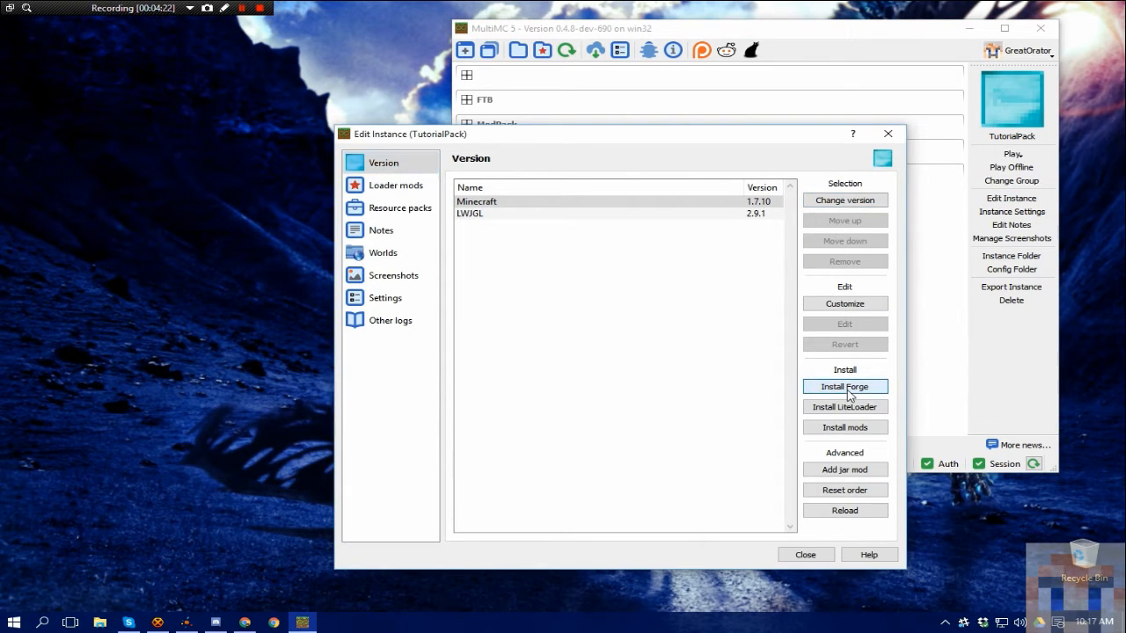
click(844, 387)
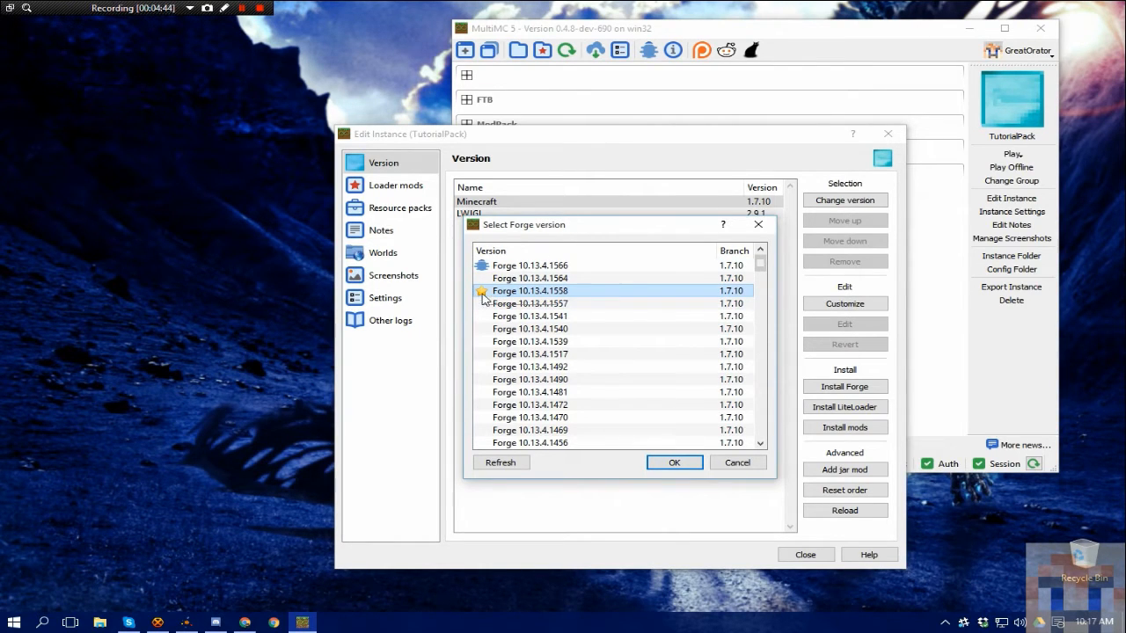
scroll(down, 3)
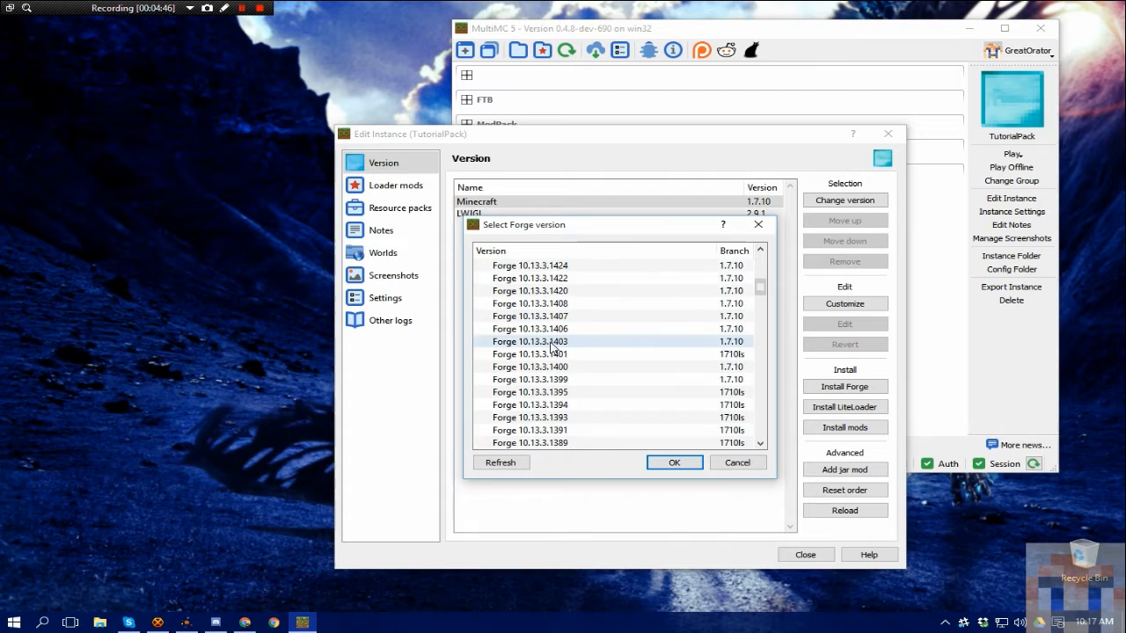
click(673, 460)
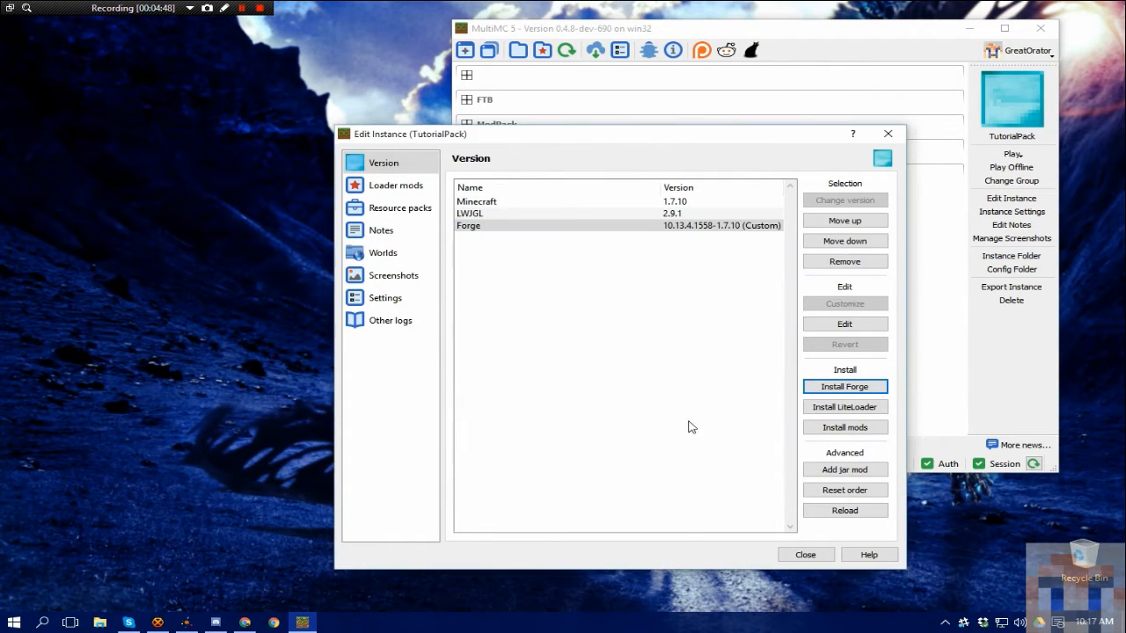
Close the editor, launch TutorialPack with Forge, then close its log after exiting.
click(803, 554)
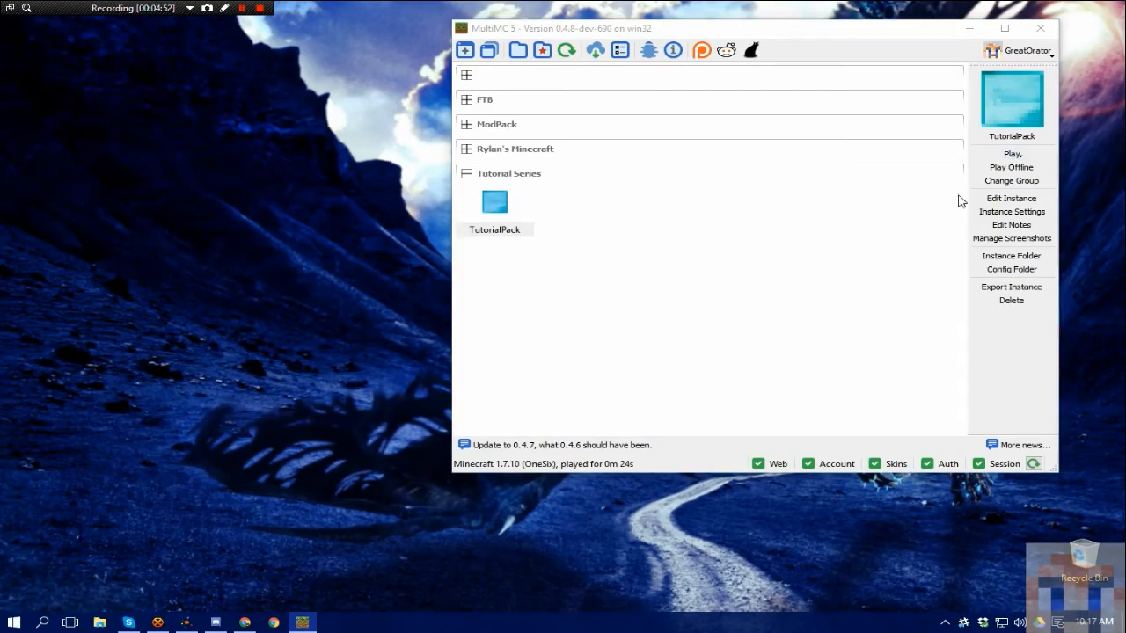
click(1013, 155)
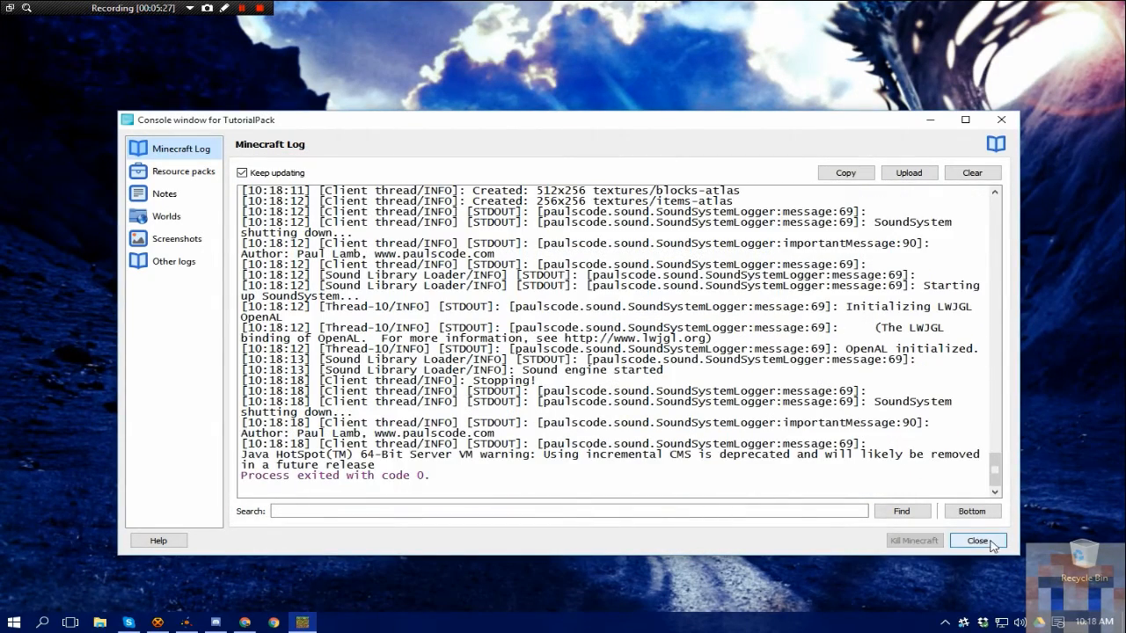
click(976, 542)
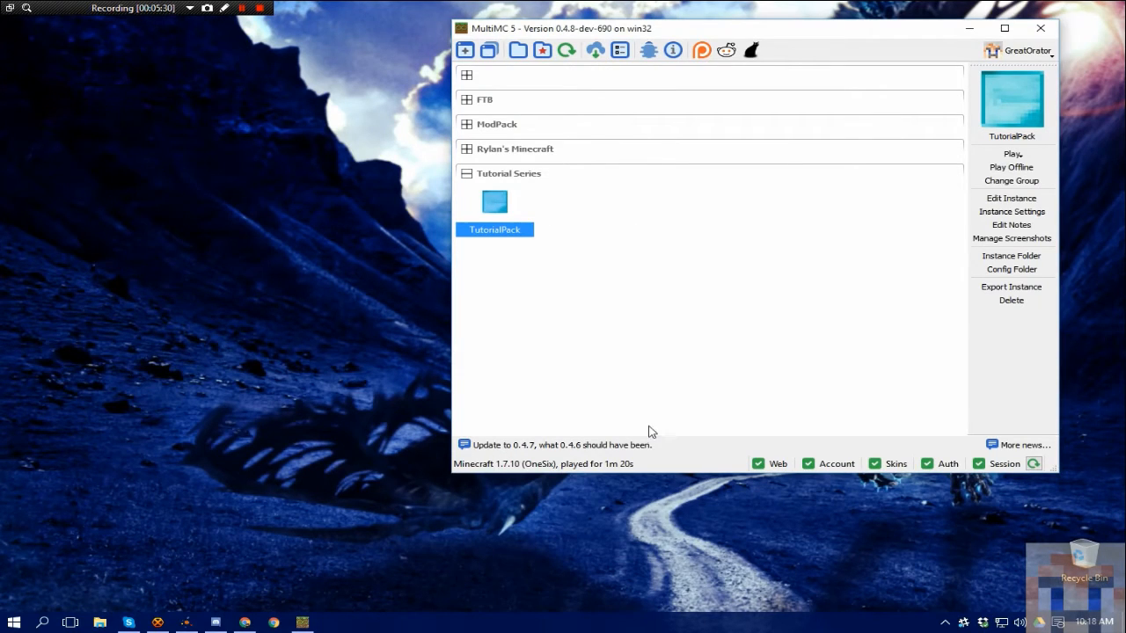
mouse_move(503, 222)
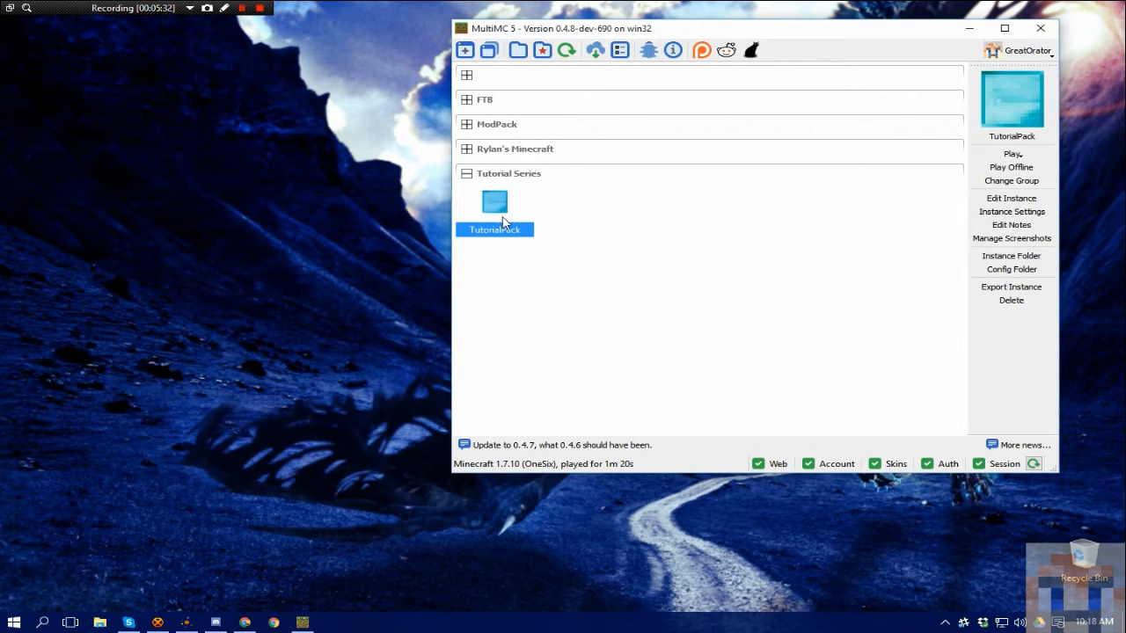
Show TutorialPack's instance folder on disk and enter its minecraft folder.
click(672, 422)
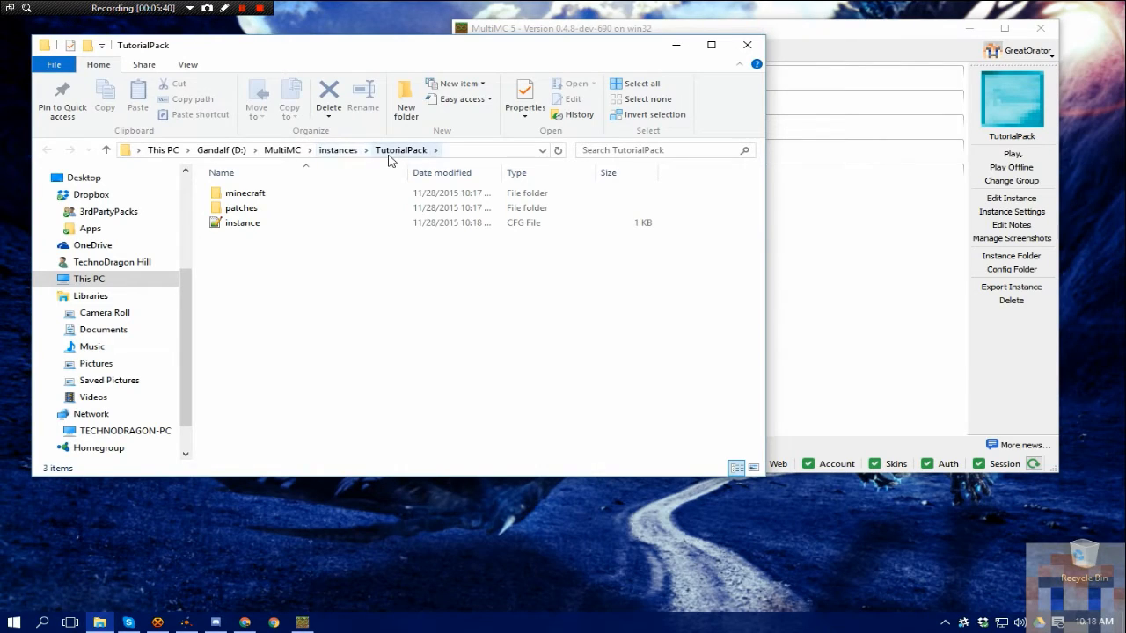
click(244, 192)
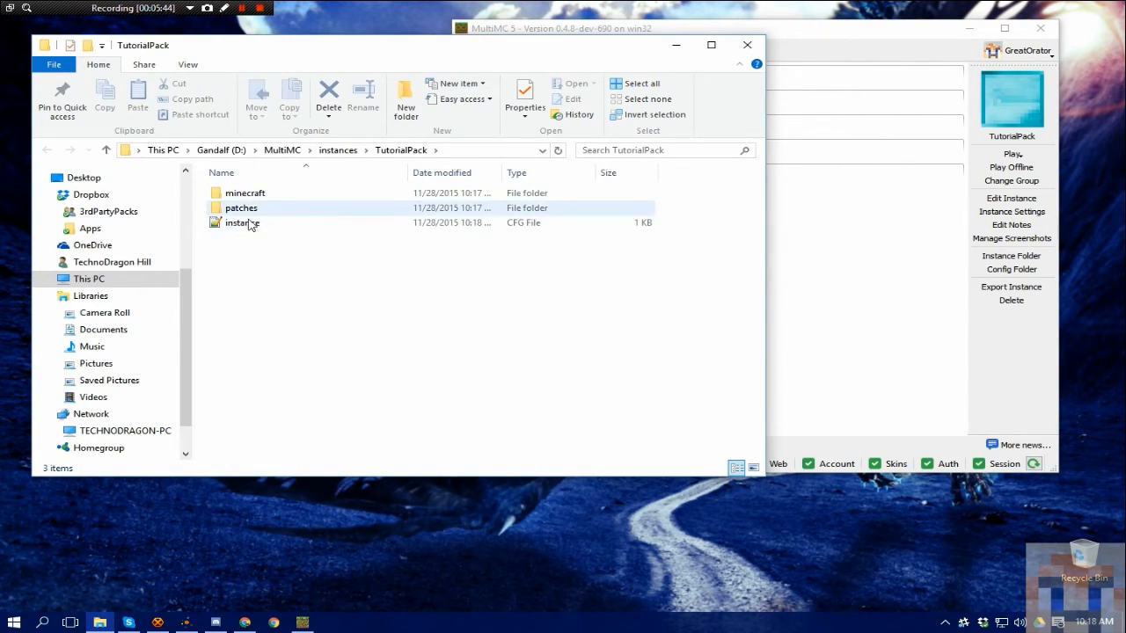
double_click(245, 191)
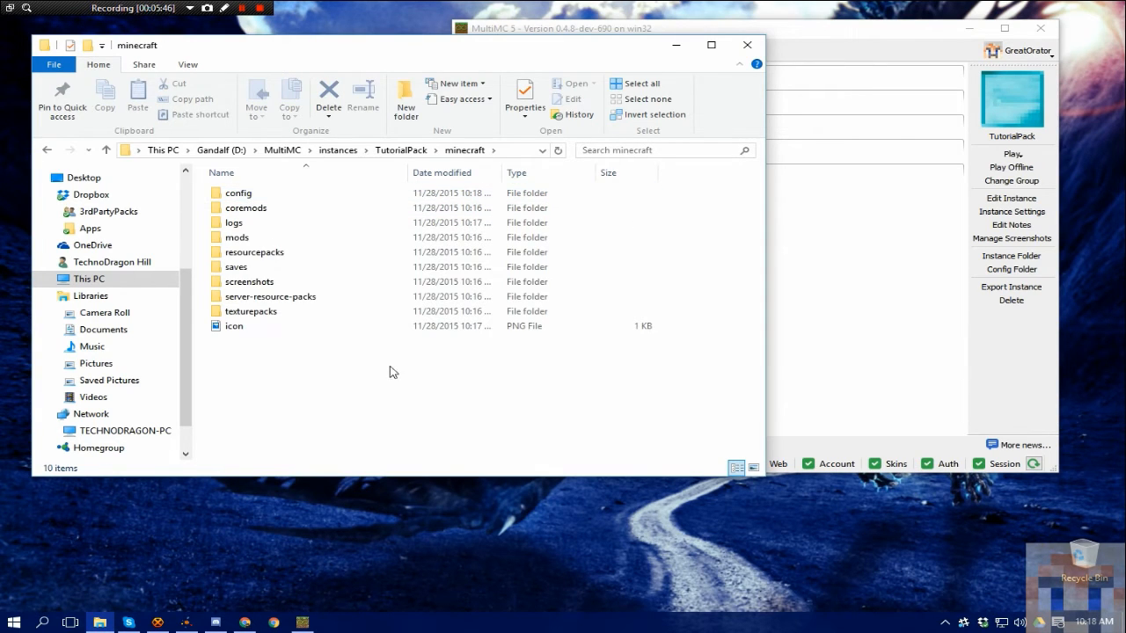
mouse_move(144, 545)
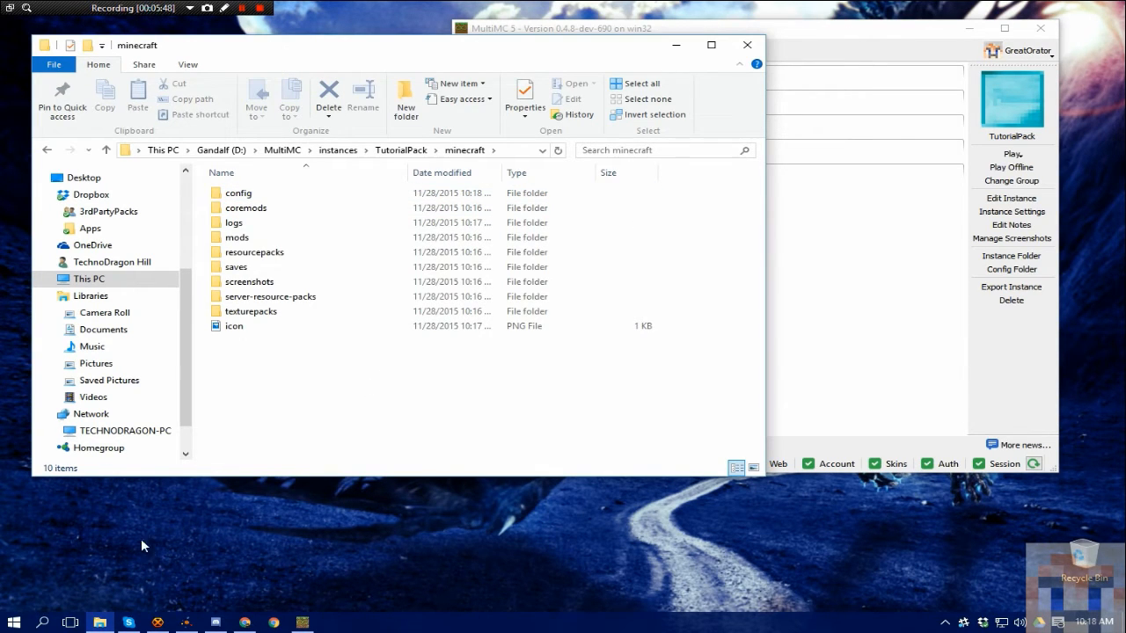
mouse_move(238, 192)
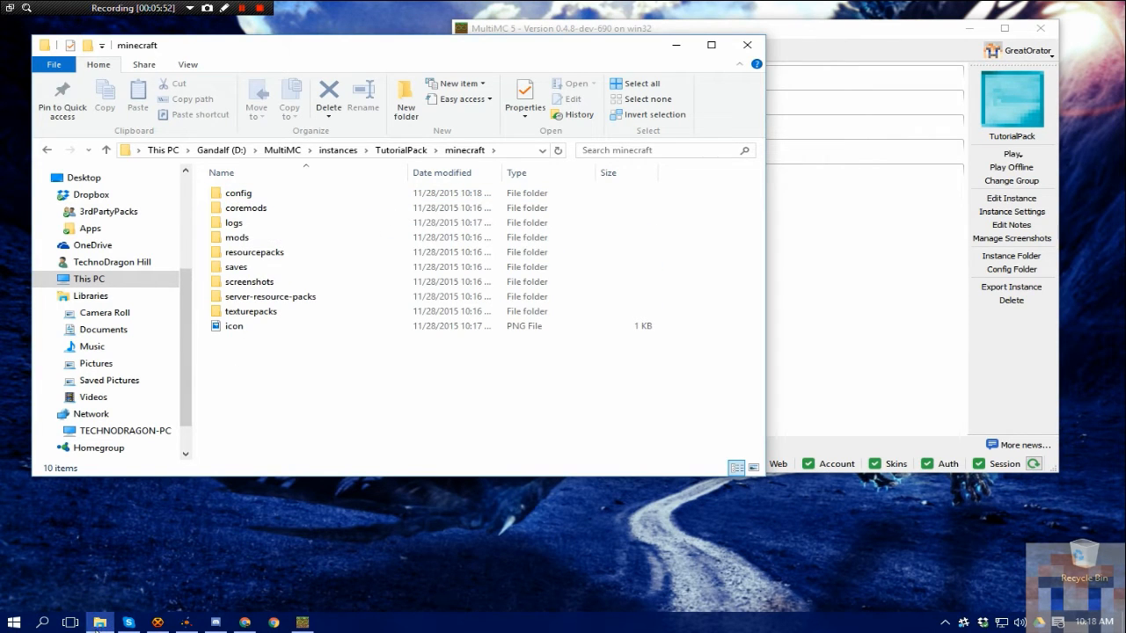
right_click(98, 622)
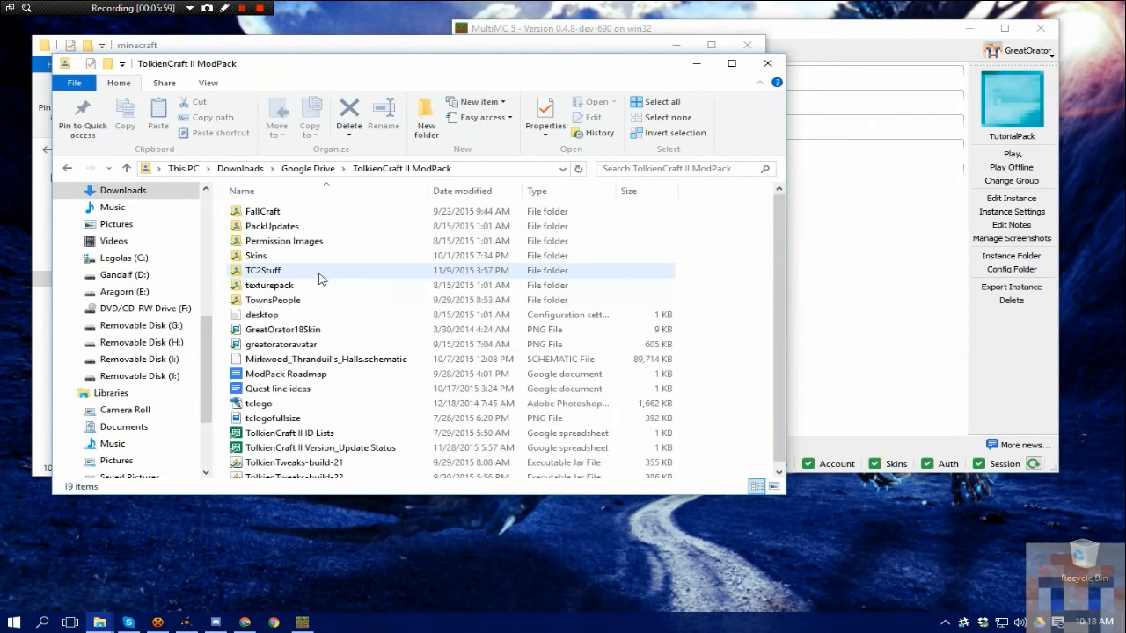
mouse_move(257, 255)
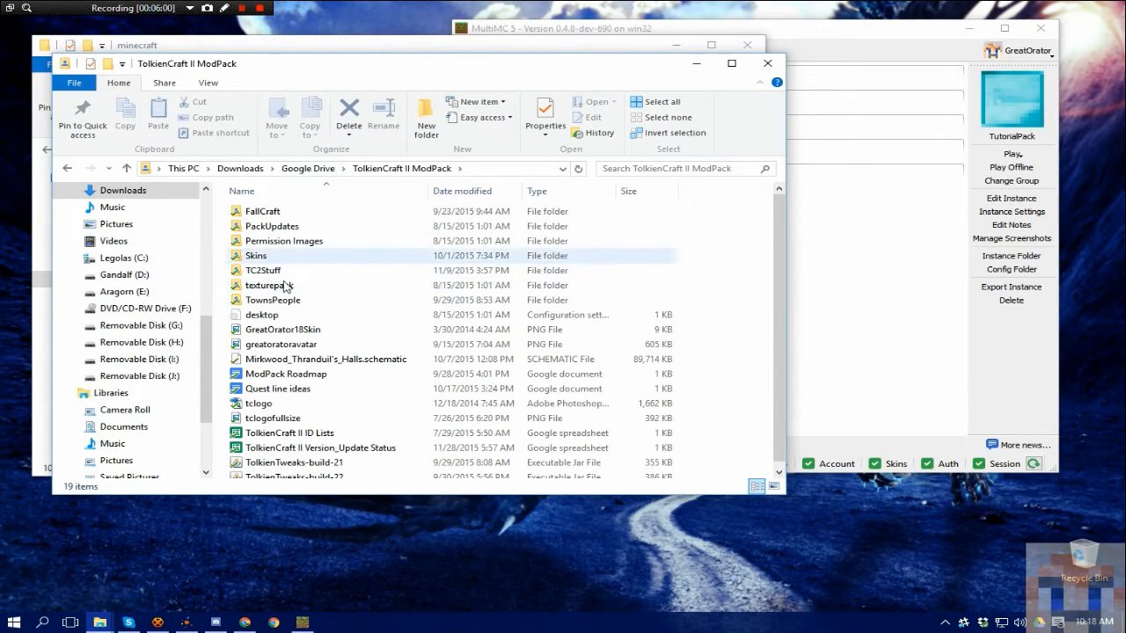
Browse to the TolkienCraft II ModPack's PackUpdates folder and open TolkienCraftv1.4.4.zip in WinRAR.
double_click(264, 271)
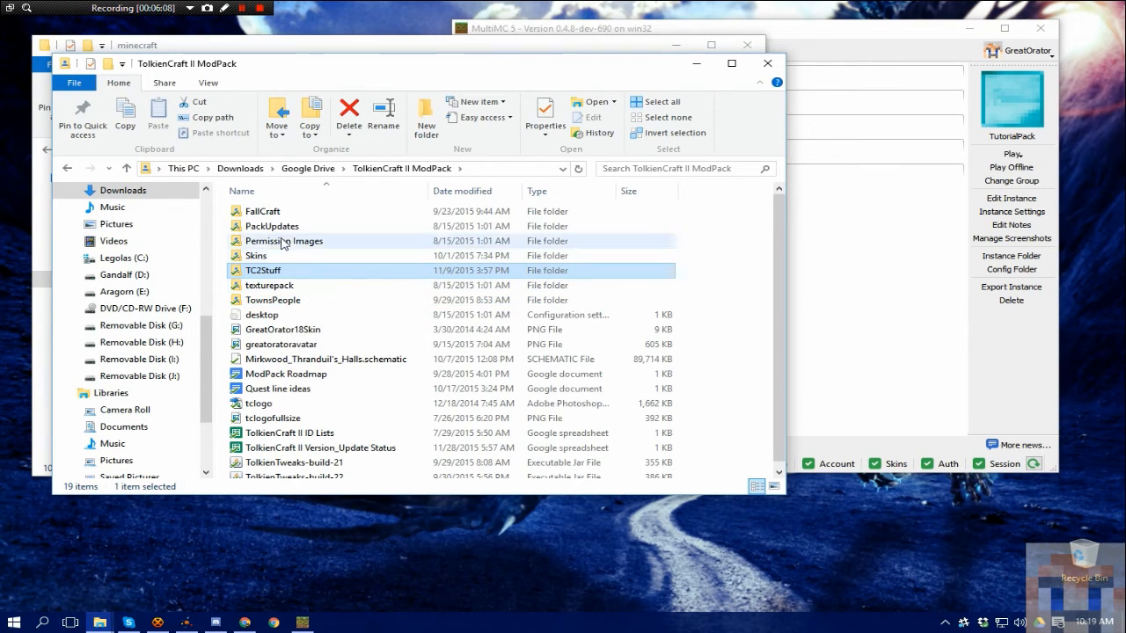
double_click(270, 225)
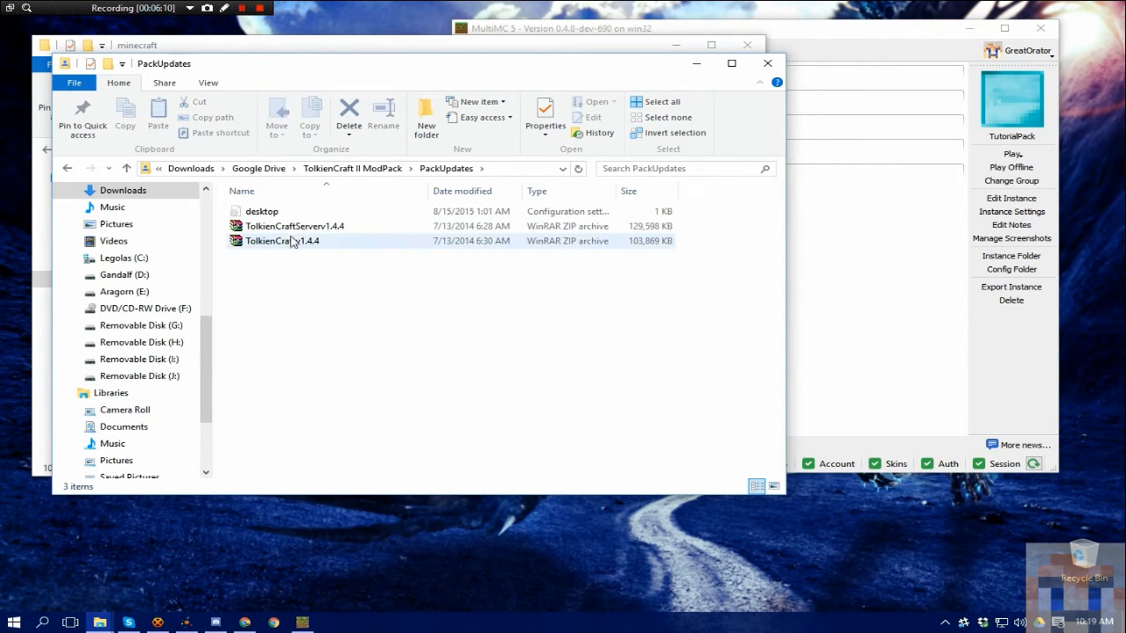
mouse_move(282, 241)
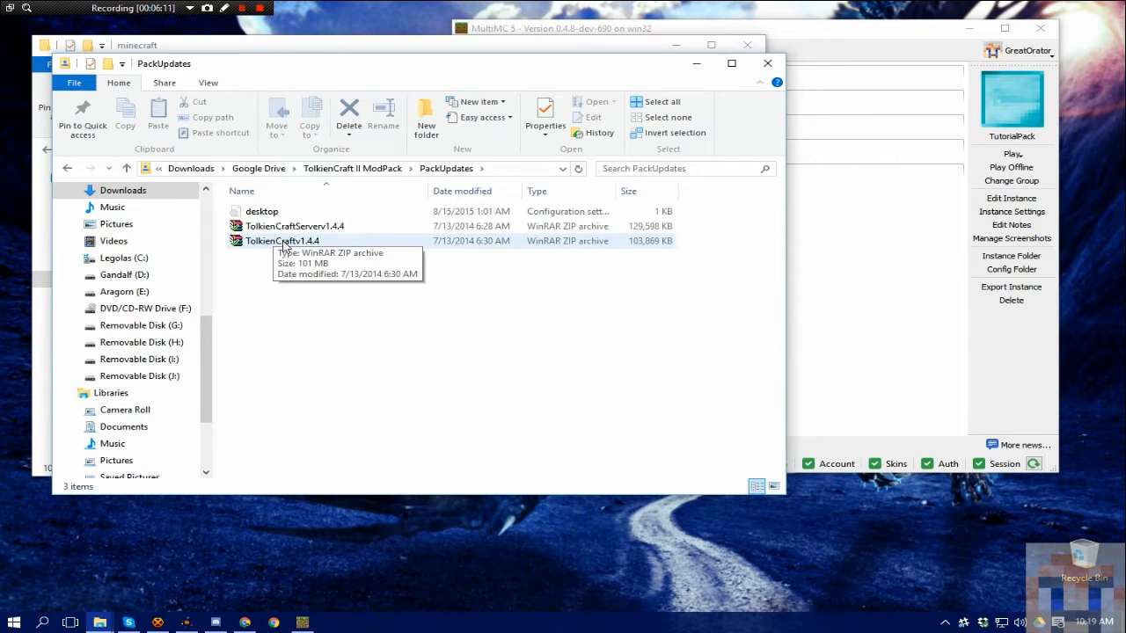
click(281, 241)
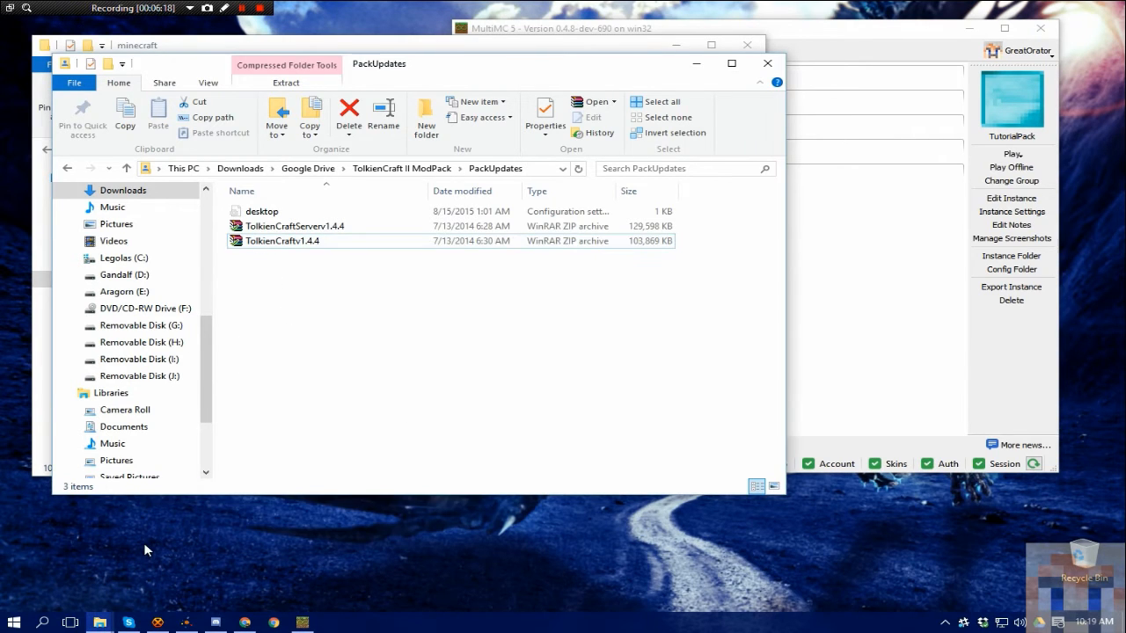
right_click(282, 239)
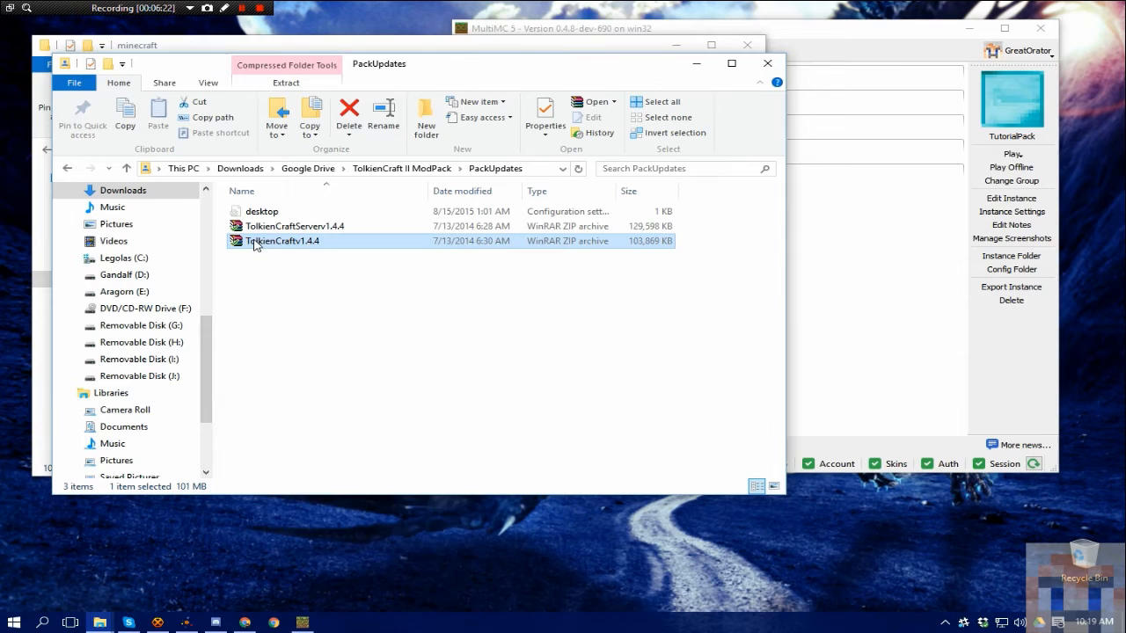
right_click(281, 239)
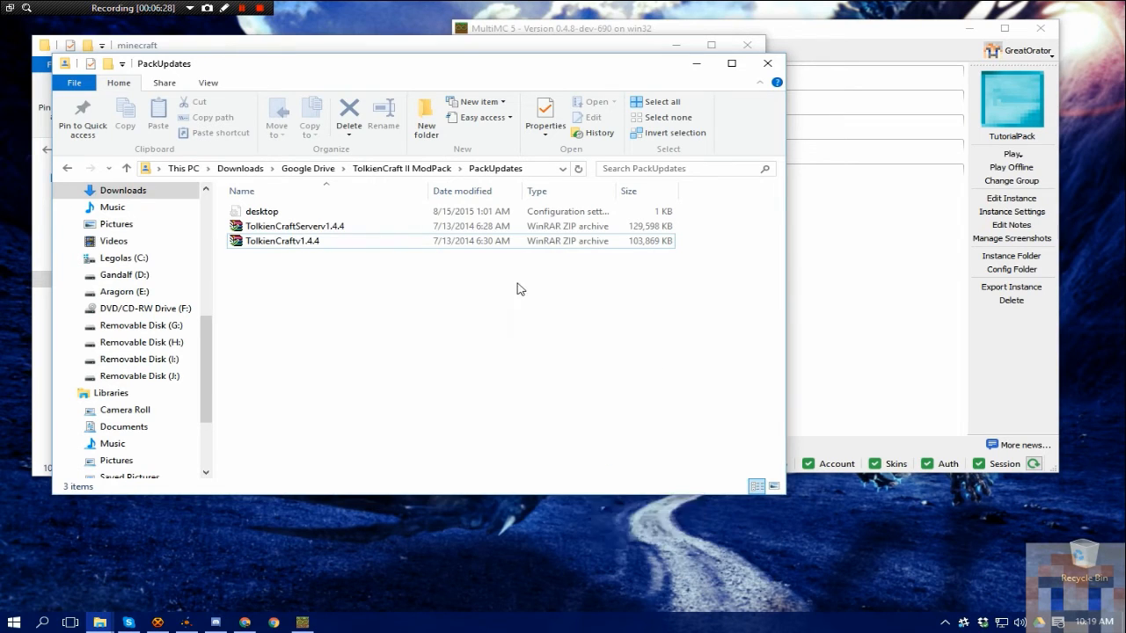
right_click(282, 239)
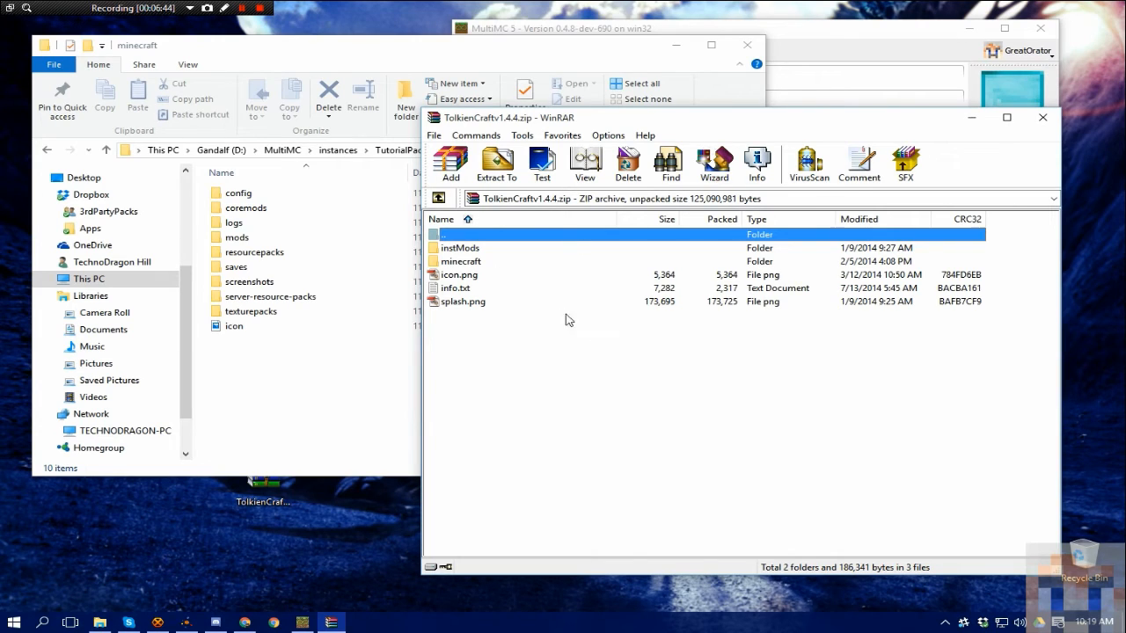
mouse_move(588, 353)
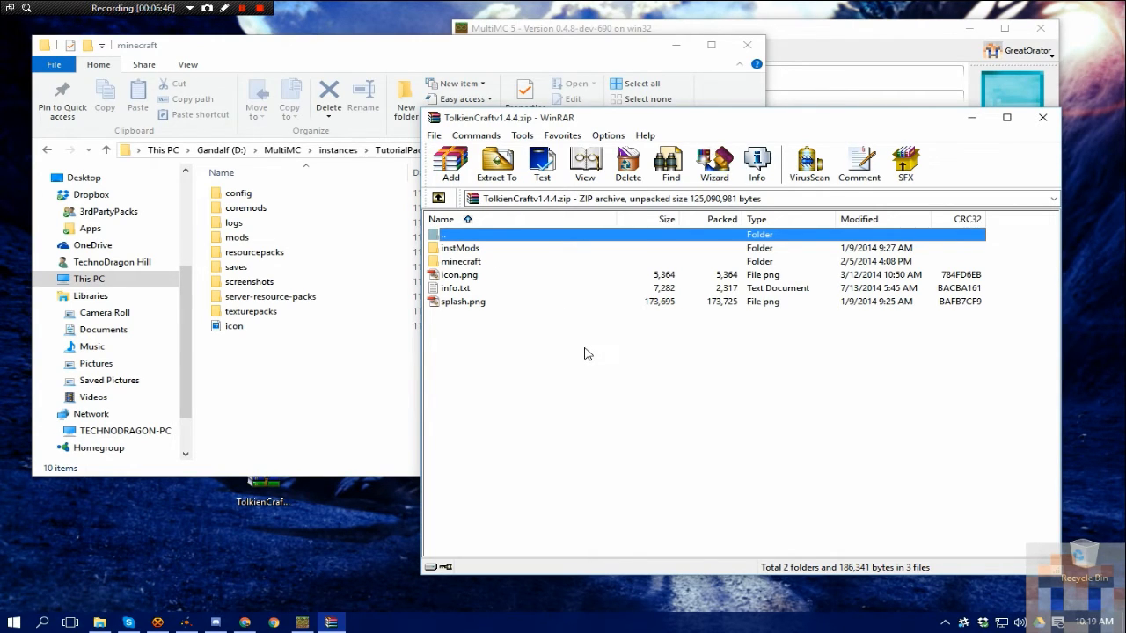
mouse_move(538, 355)
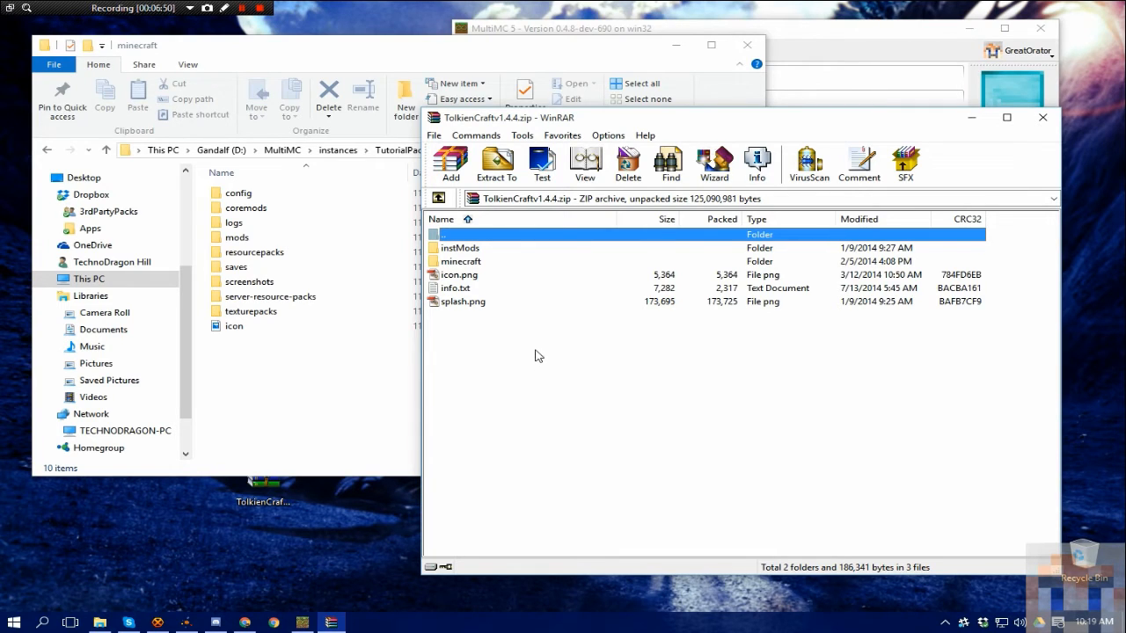
mouse_move(492, 362)
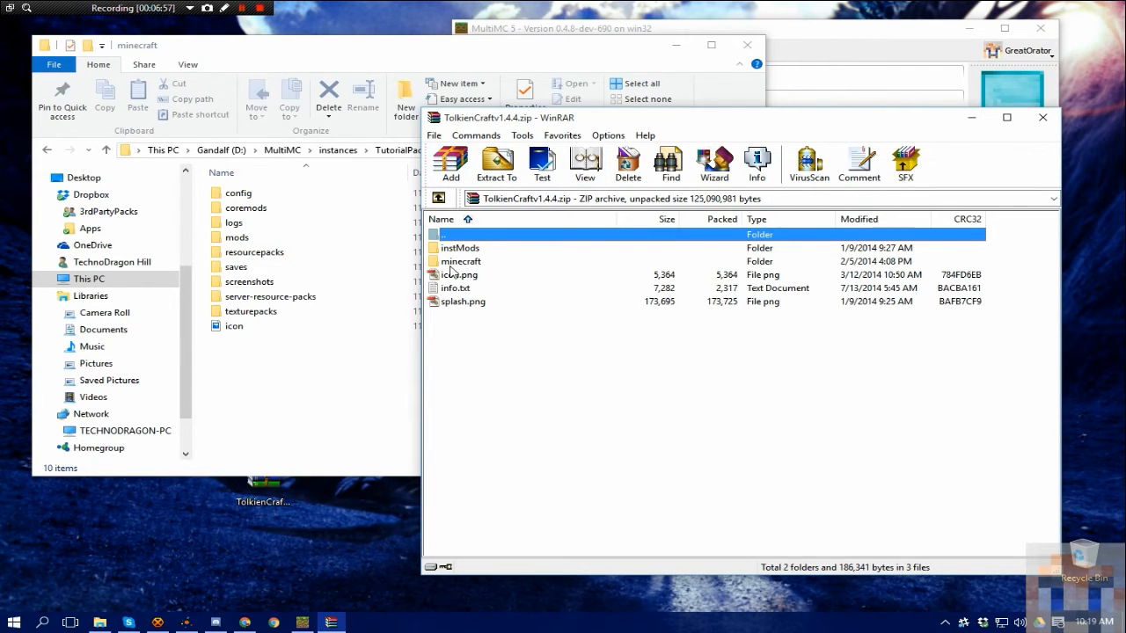
Enter the archive's minecraft folder and select its config, mods and options.txt.
double_click(461, 261)
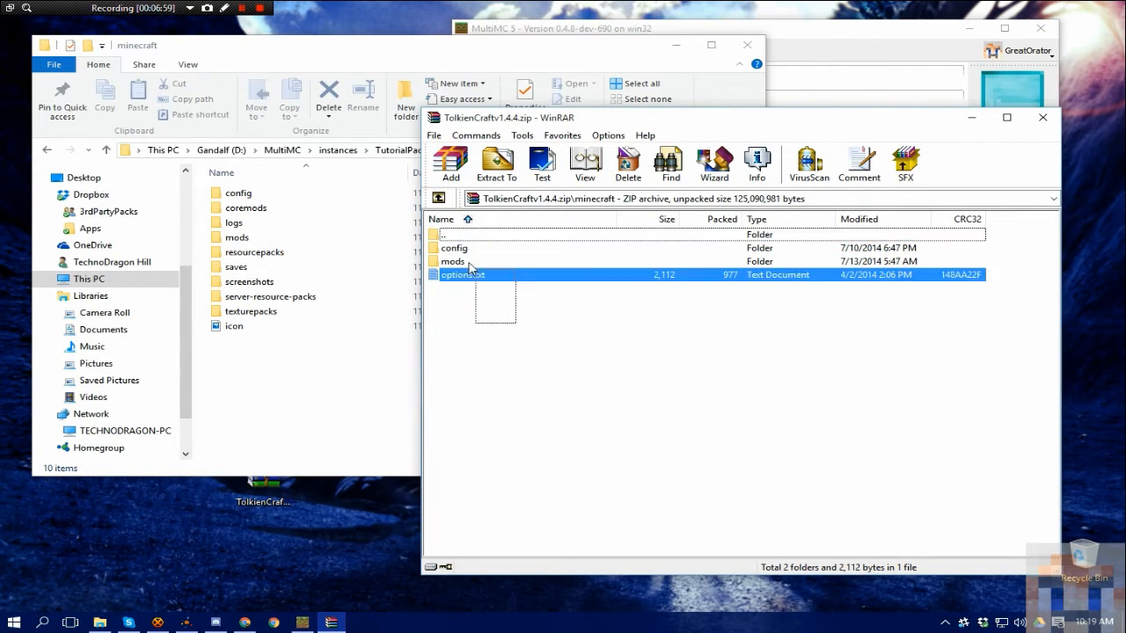
key(ctrl+a)
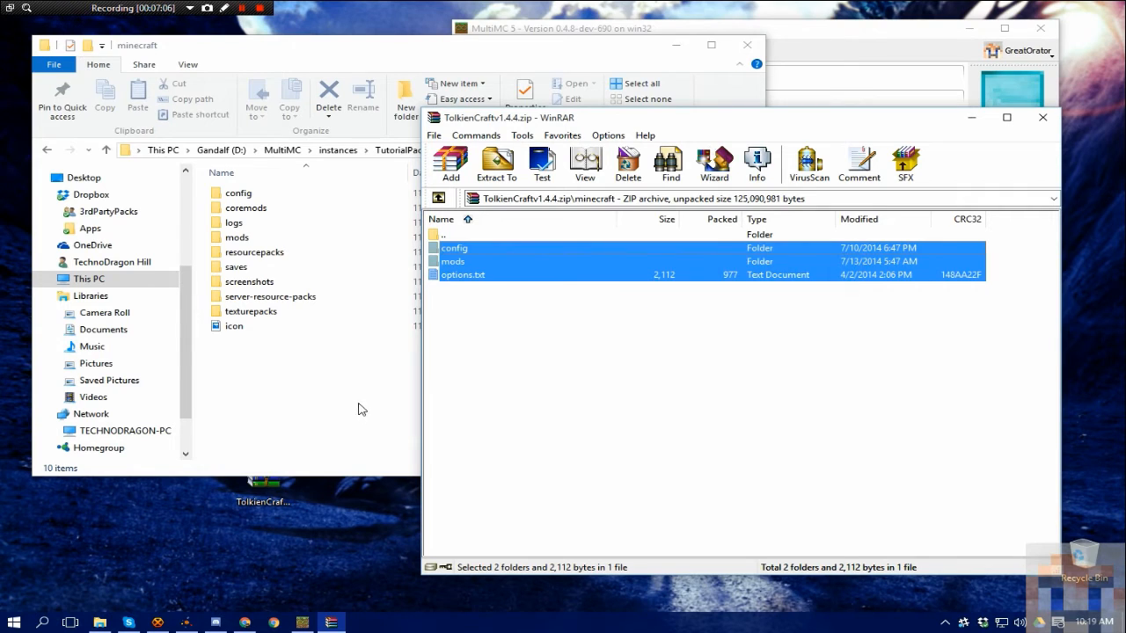
Drop the archive's config, mods and options.txt into TutorialPack's minecraft folder, replacing existing files, and return to MultiMC.
click(591, 455)
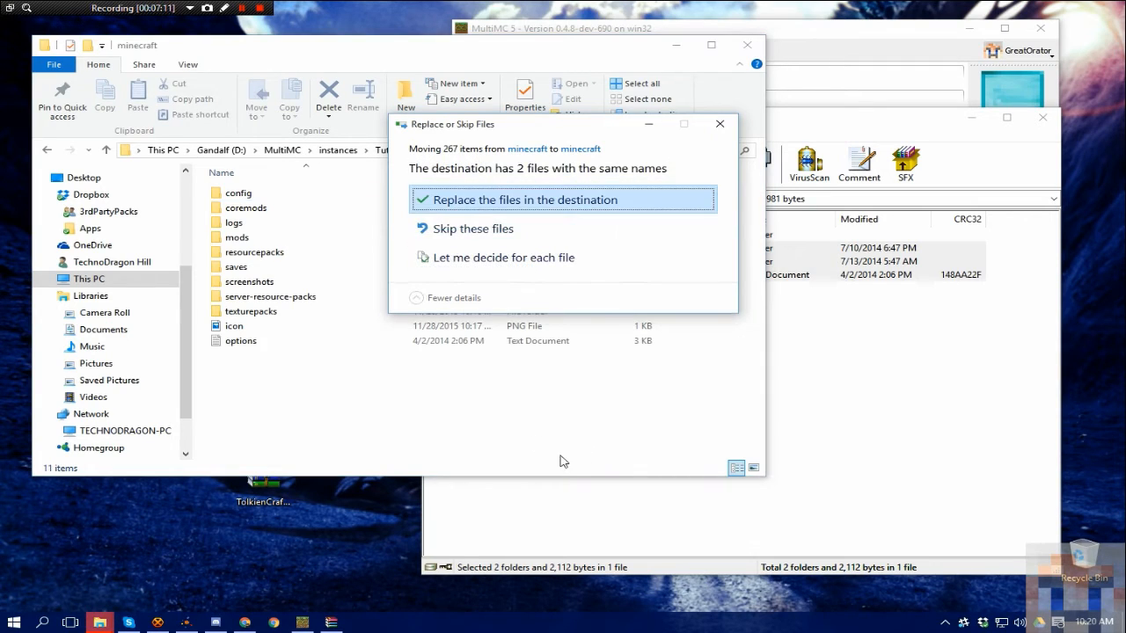
mouse_move(482, 197)
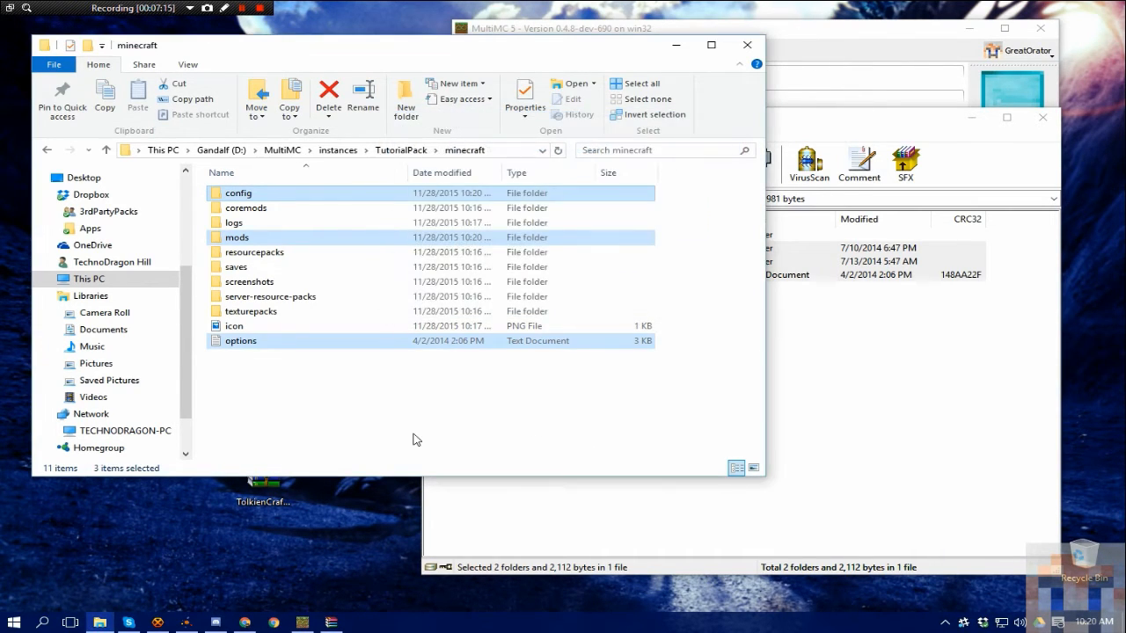
mouse_move(417, 436)
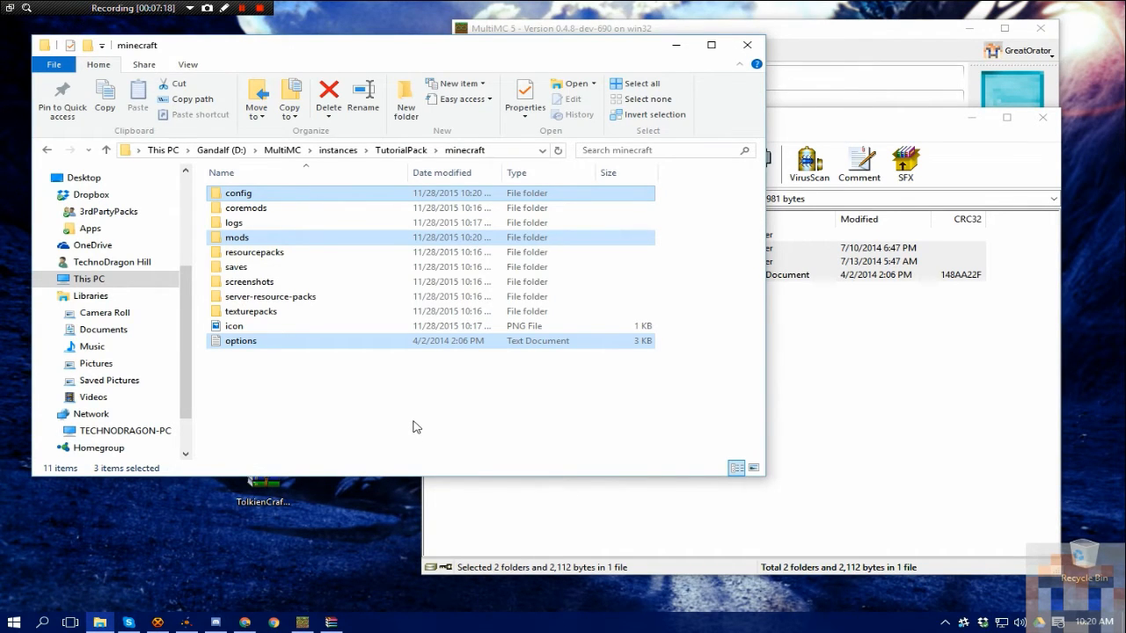
mouse_move(436, 429)
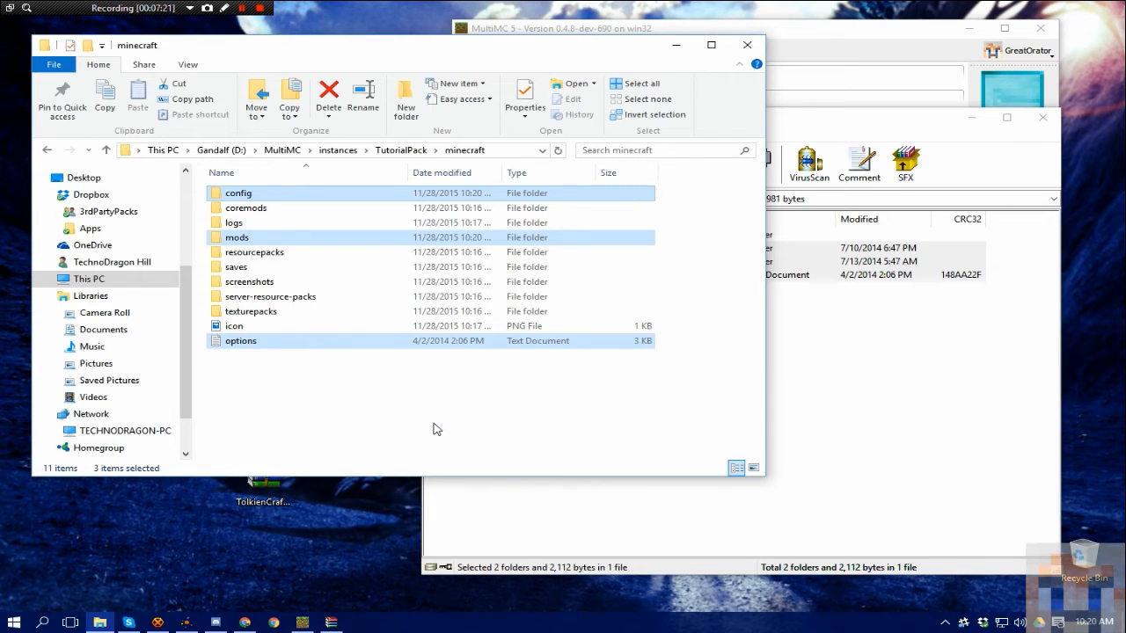
mouse_move(431, 436)
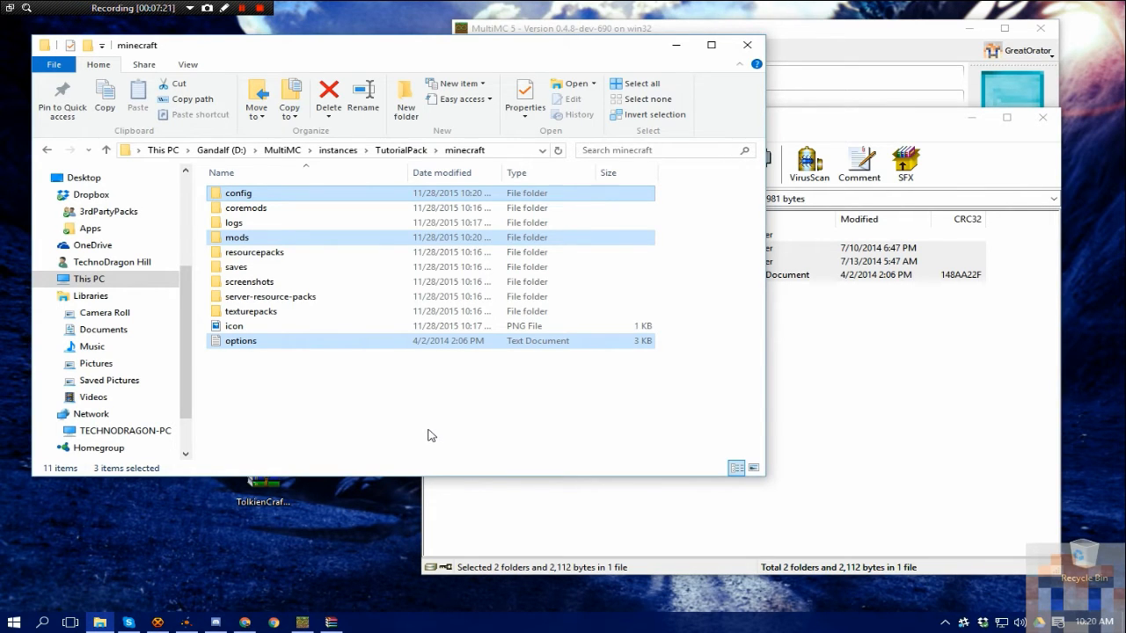
mouse_move(373, 418)
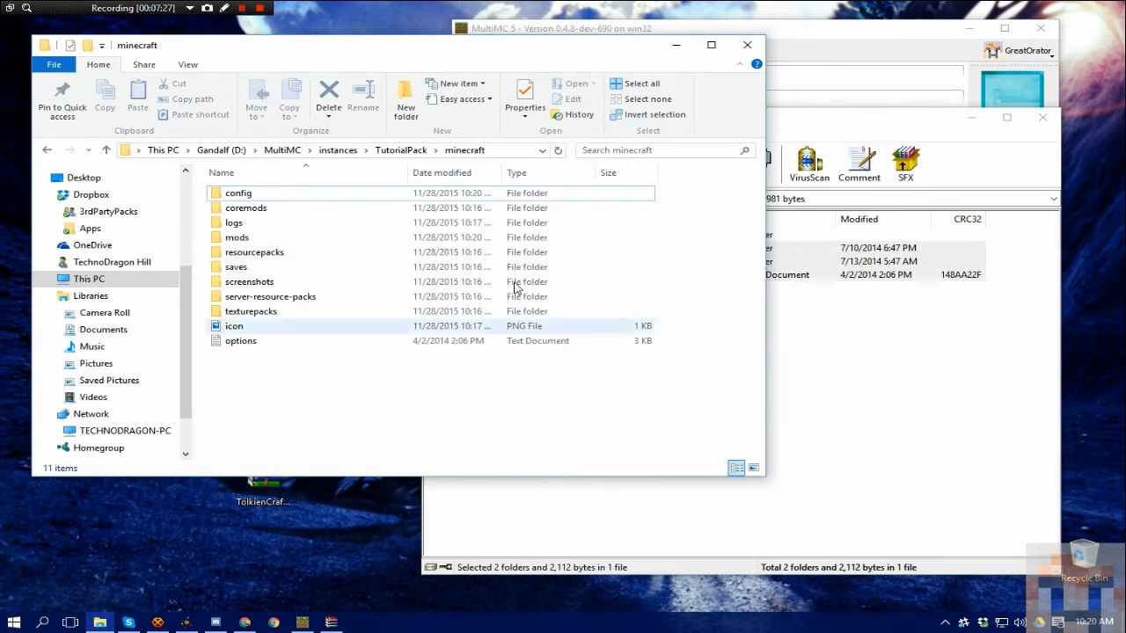
click(563, 28)
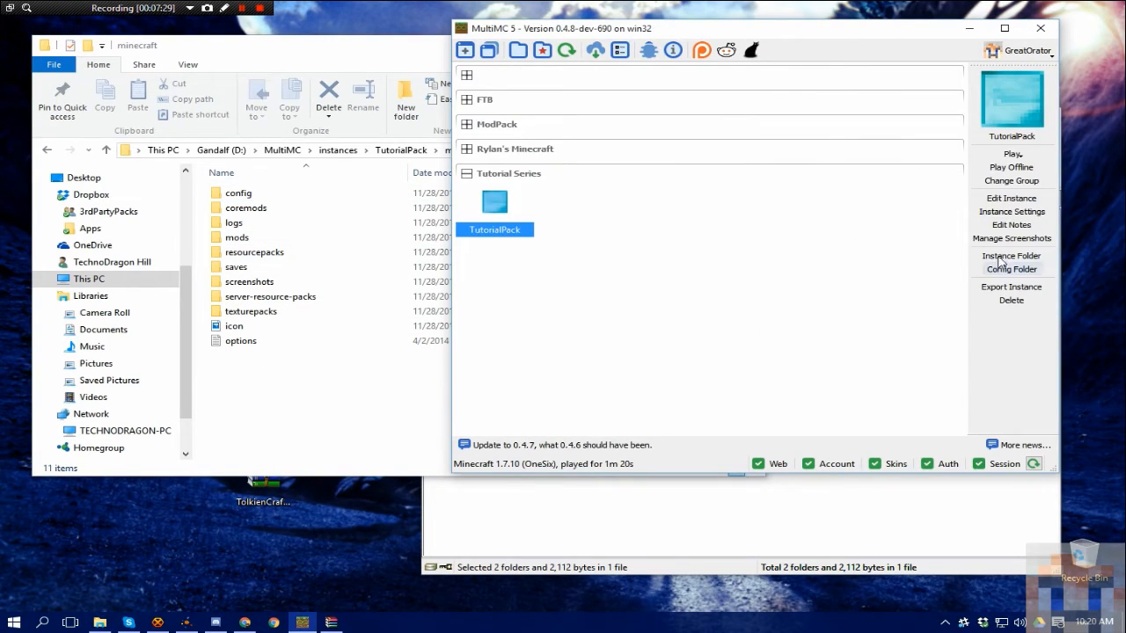
Launch the TutorialPack instance again with the copied mods and watch its log.
click(1013, 155)
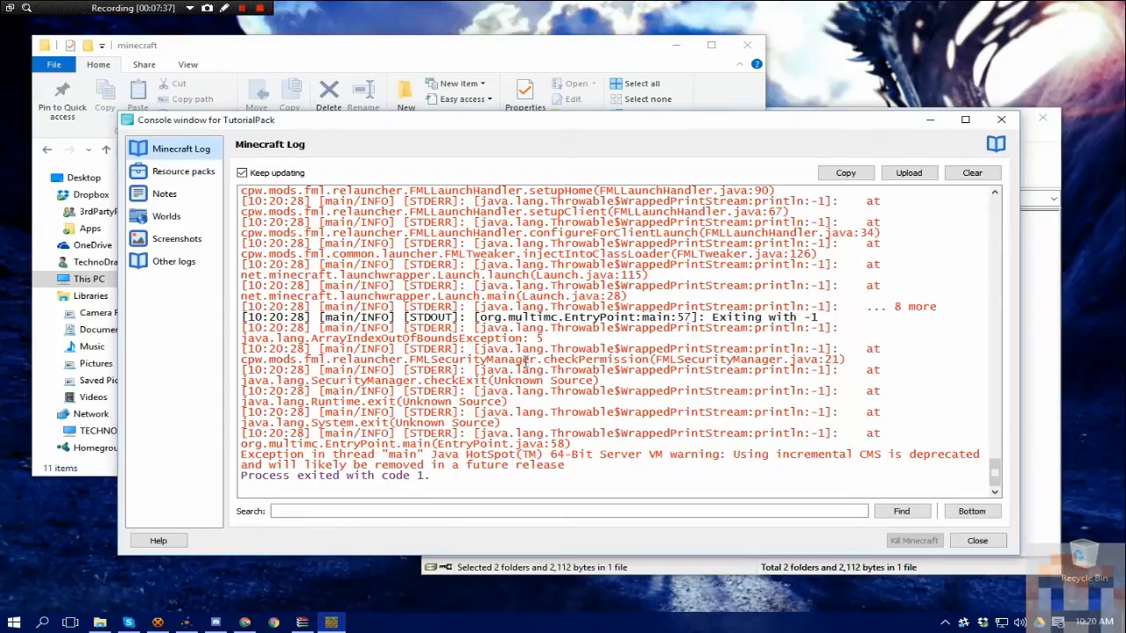
drag(207, 119, 246, 107)
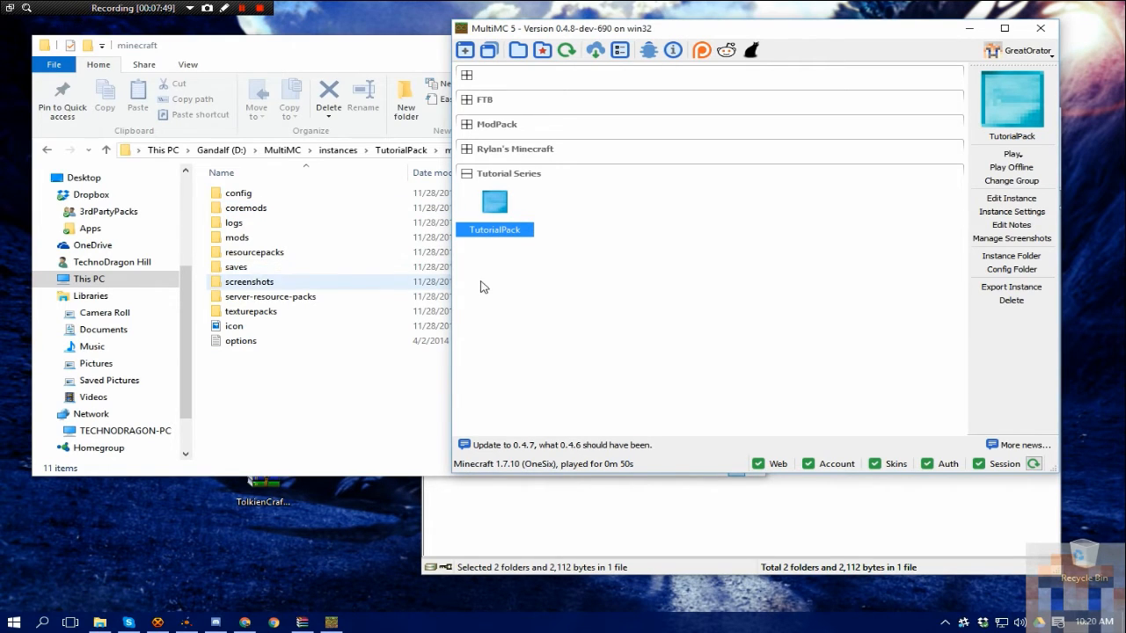
mouse_move(589, 302)
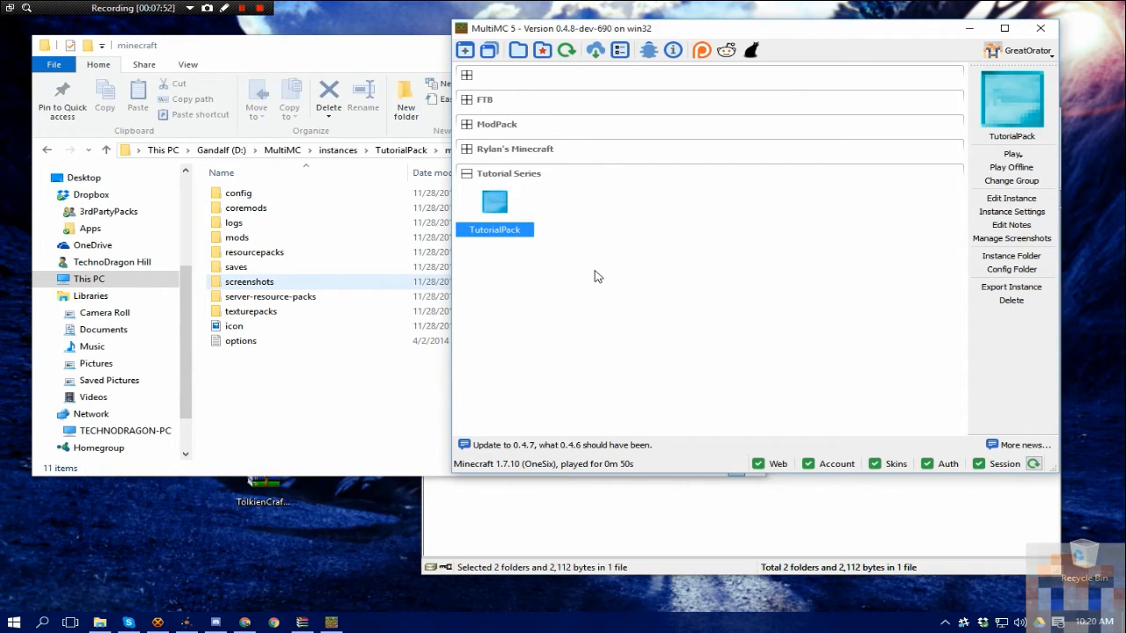
mouse_move(978, 207)
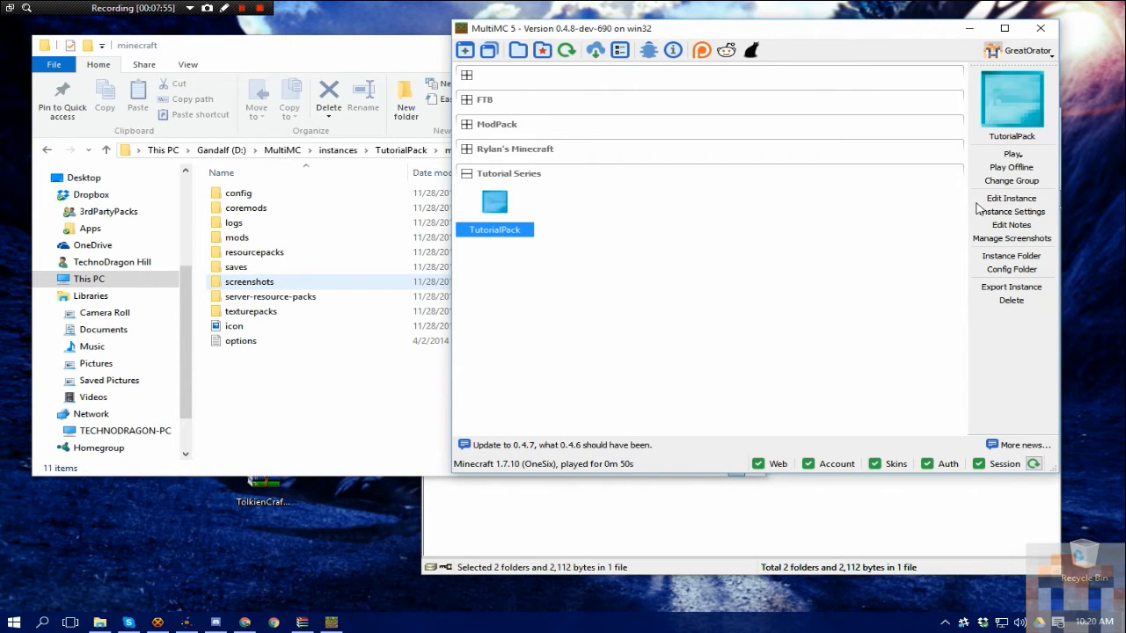
mouse_move(671, 261)
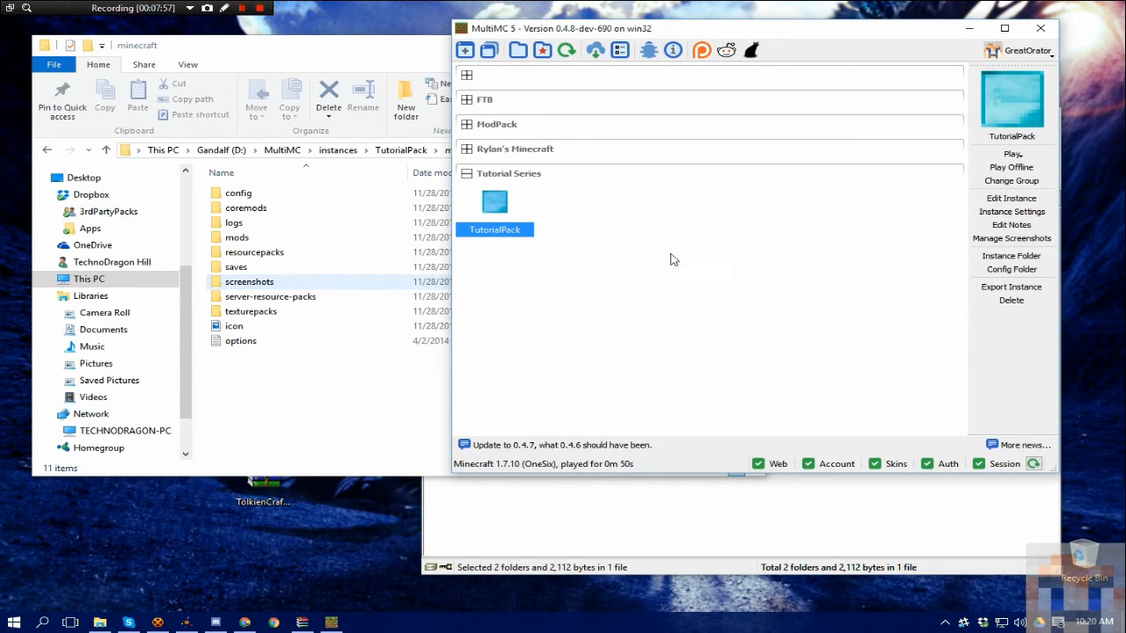
mouse_move(654, 271)
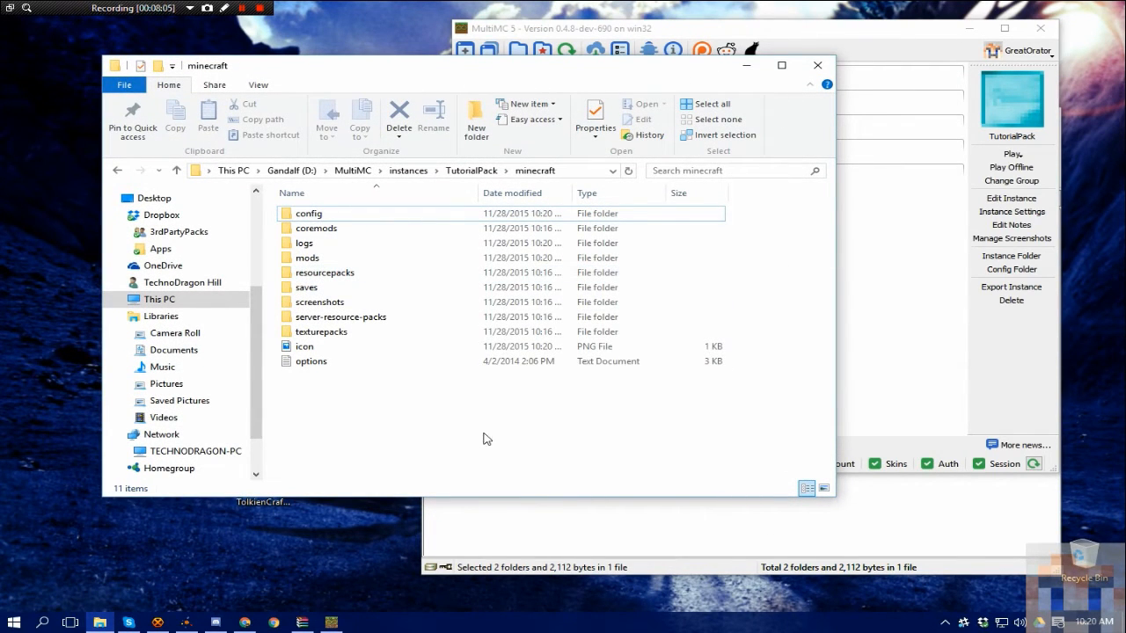
mouse_move(306, 243)
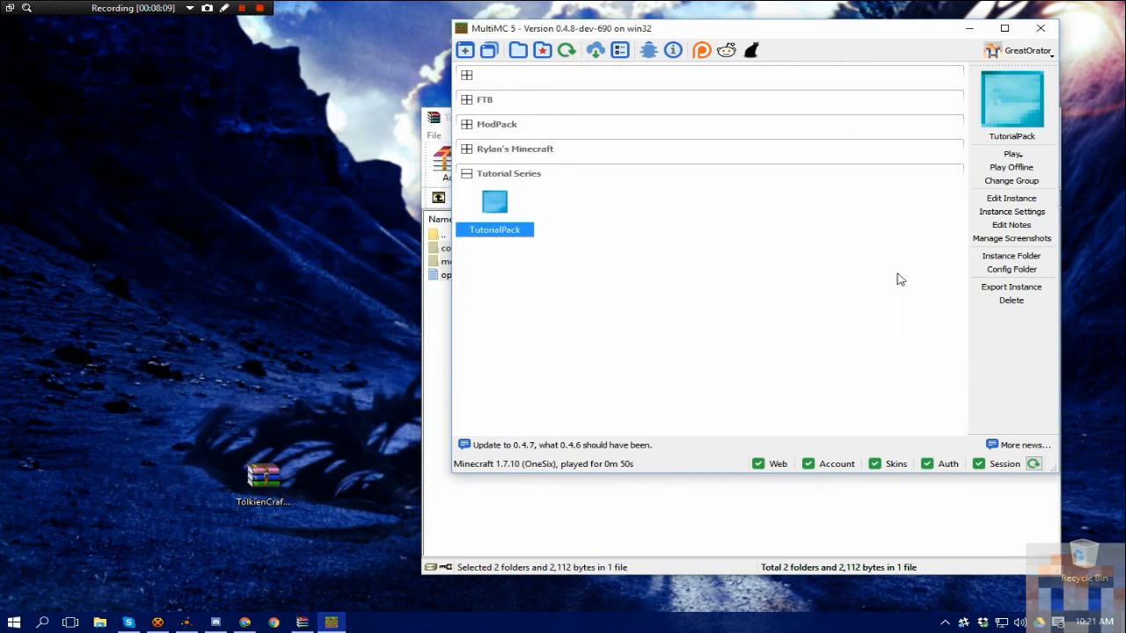
Start Export Instance for TolkienCraft II Modpack 1.7.10-Dev from the ModPack group's context menu.
click(466, 123)
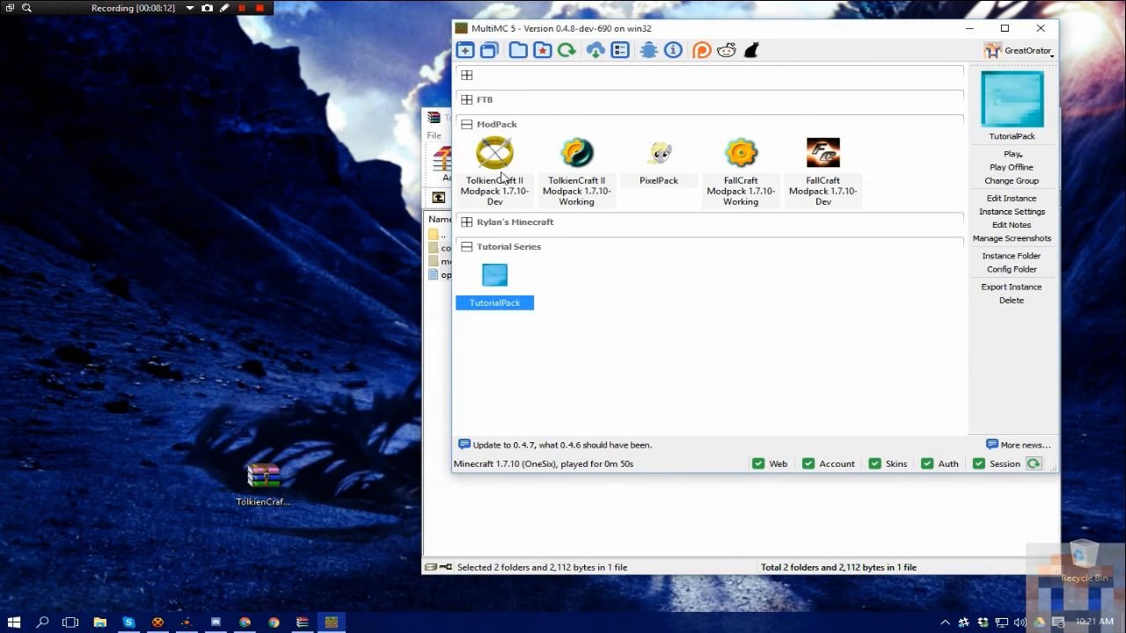
right_click(494, 162)
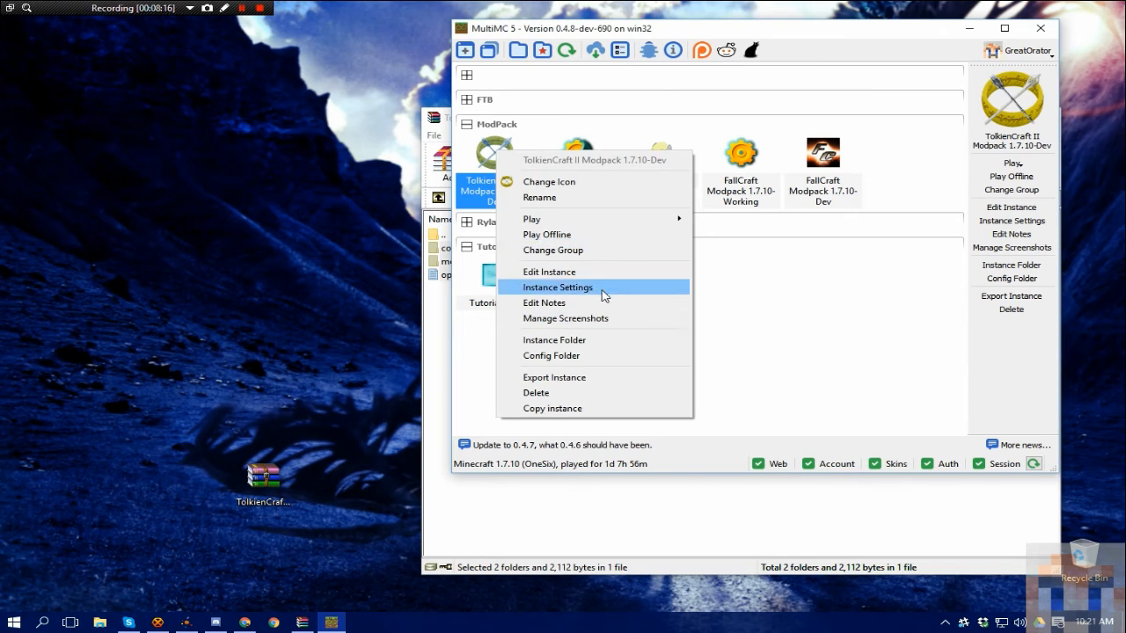
mouse_move(500, 156)
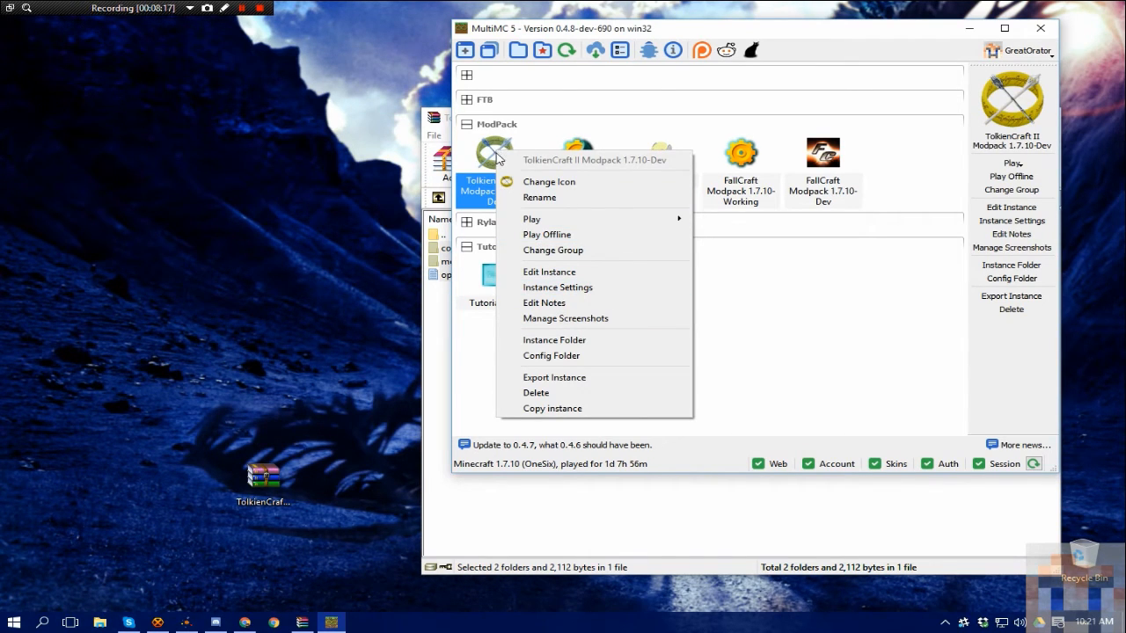
mouse_move(570, 392)
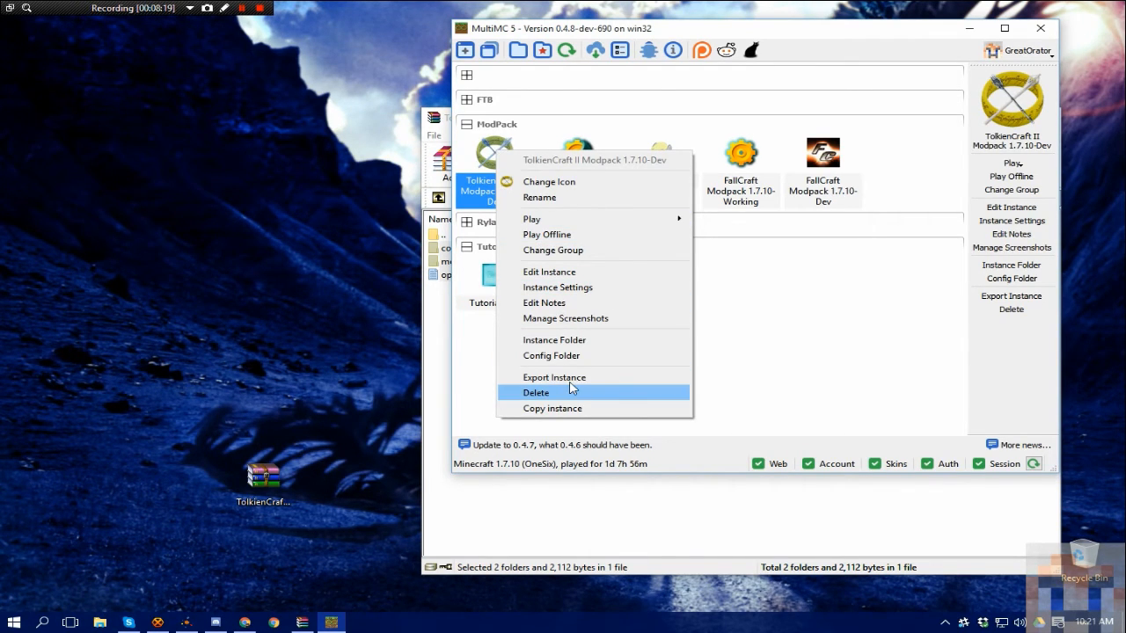
click(554, 377)
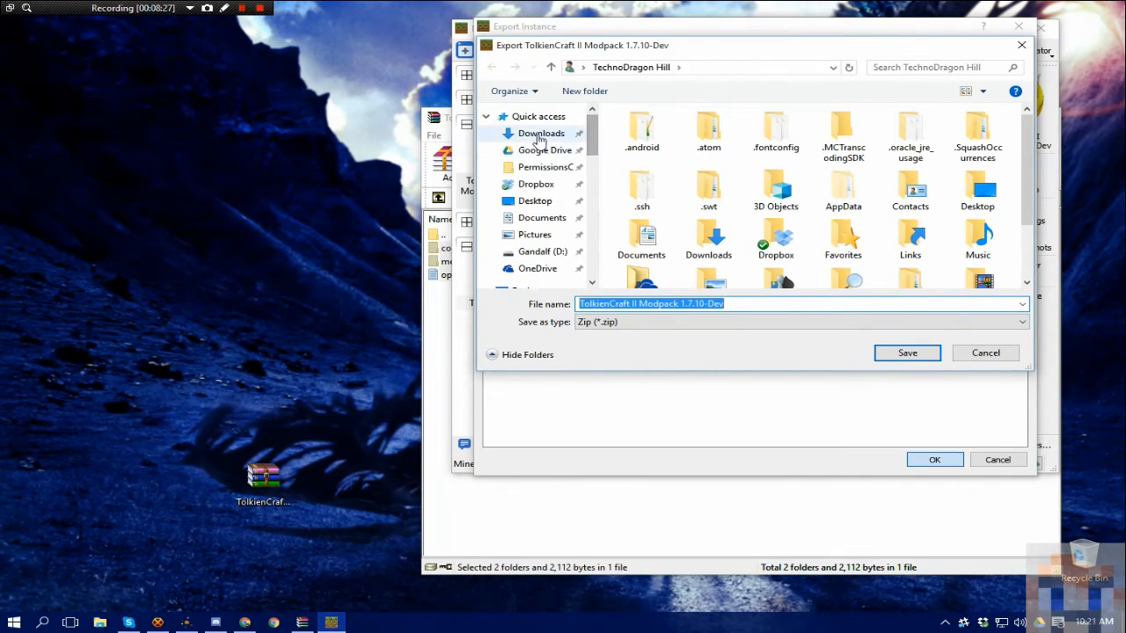
Cancel the save-location dialog, close the TolkienCraft archive window and return to the Export Instance file list.
click(906, 352)
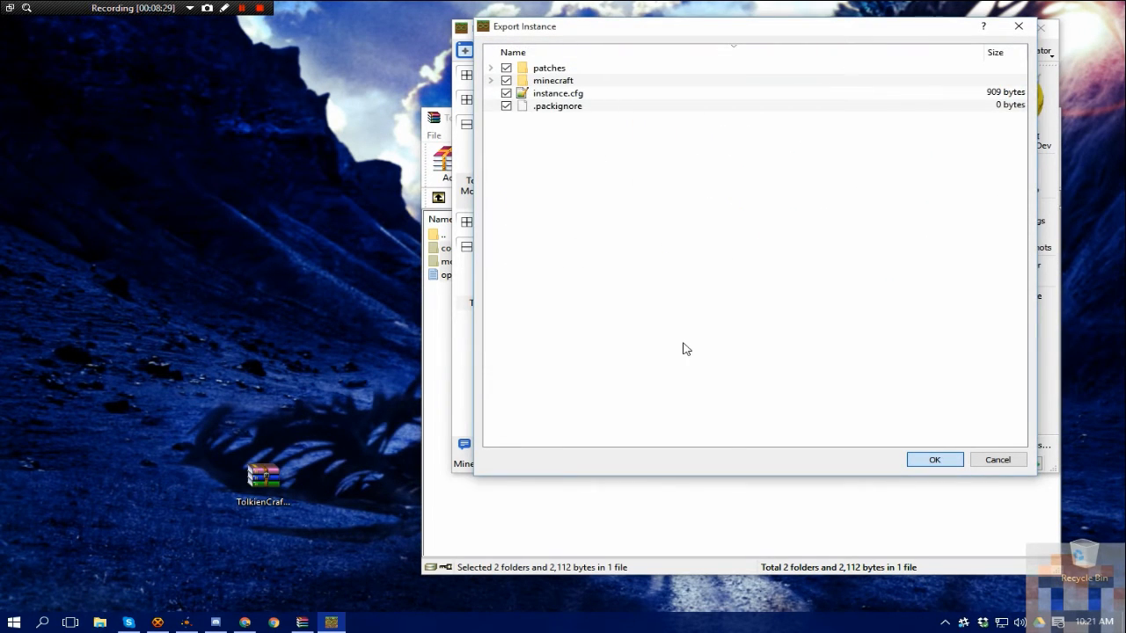
mouse_move(605, 362)
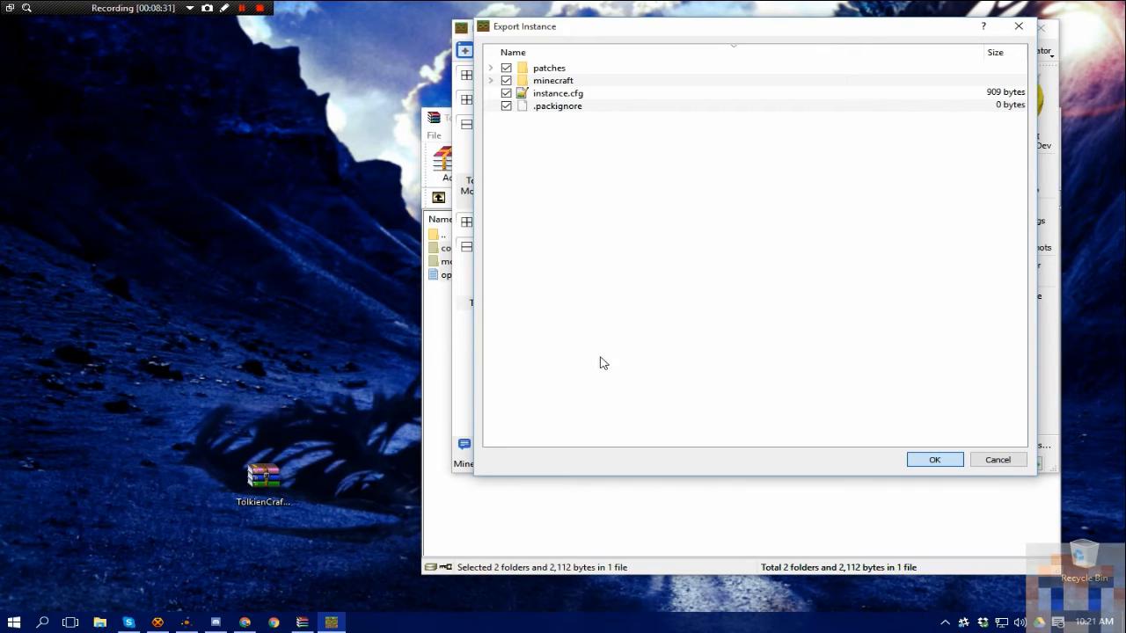
mouse_move(607, 368)
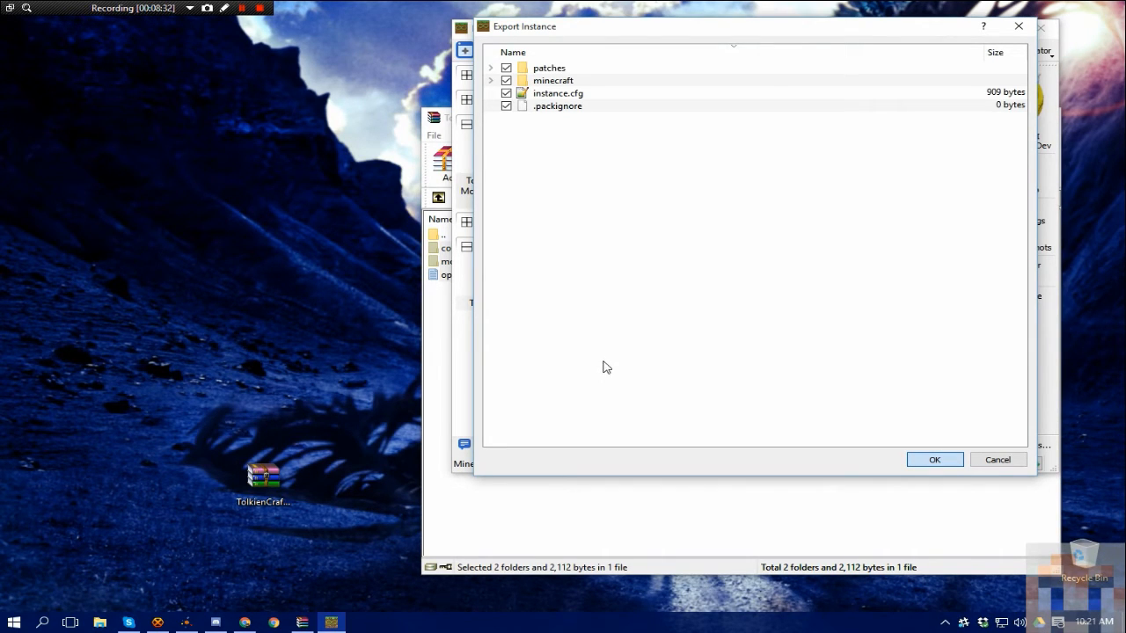
mouse_move(633, 365)
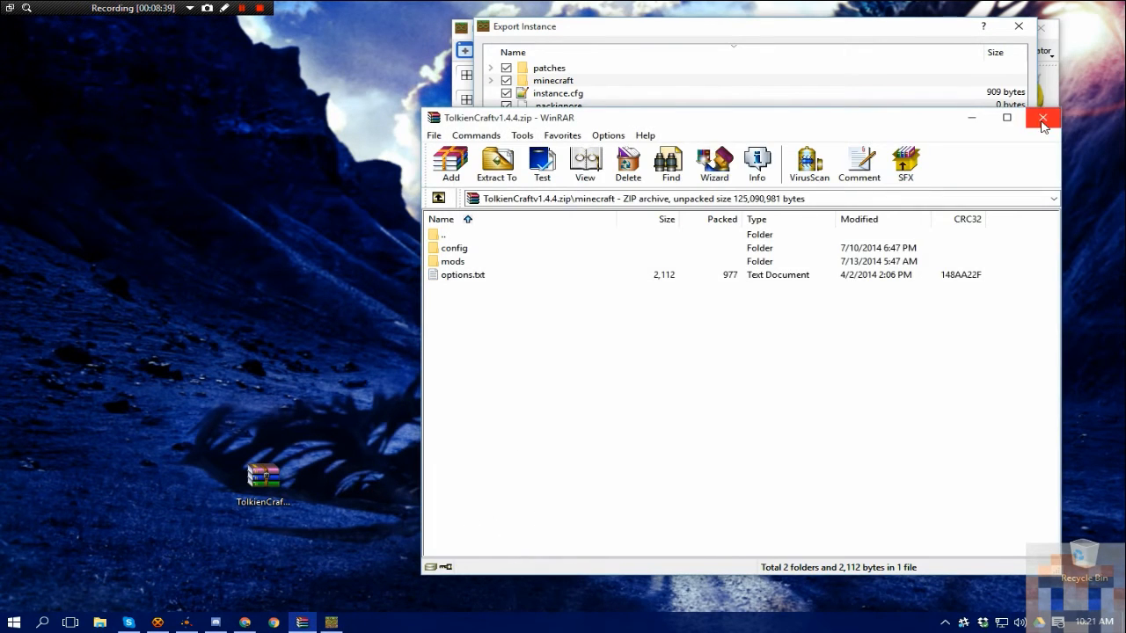
click(1043, 118)
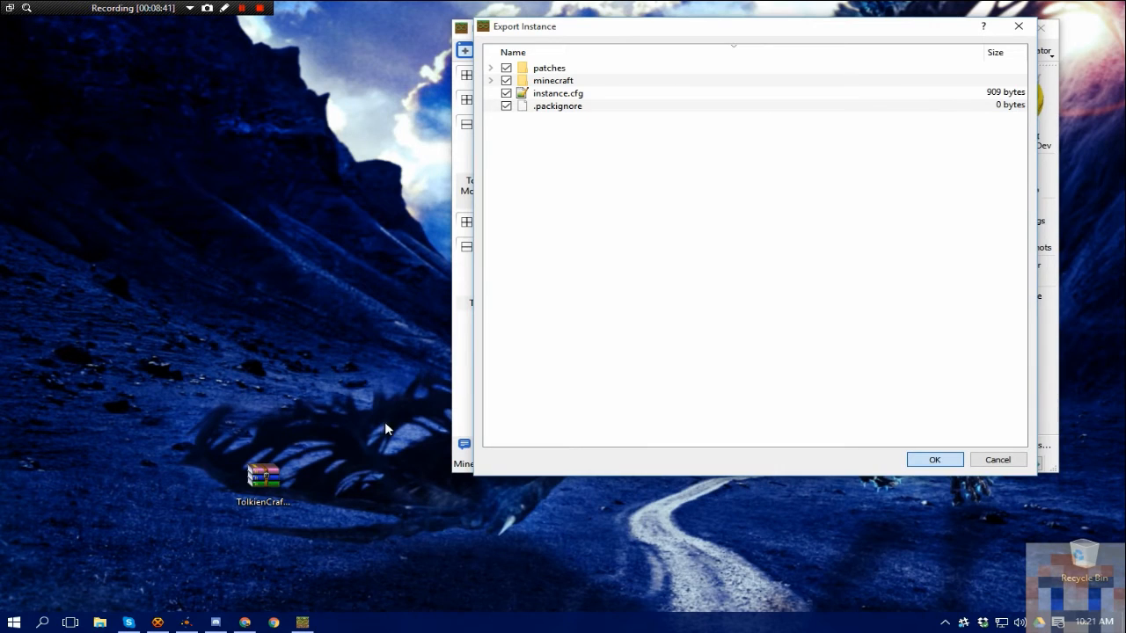
mouse_move(357, 481)
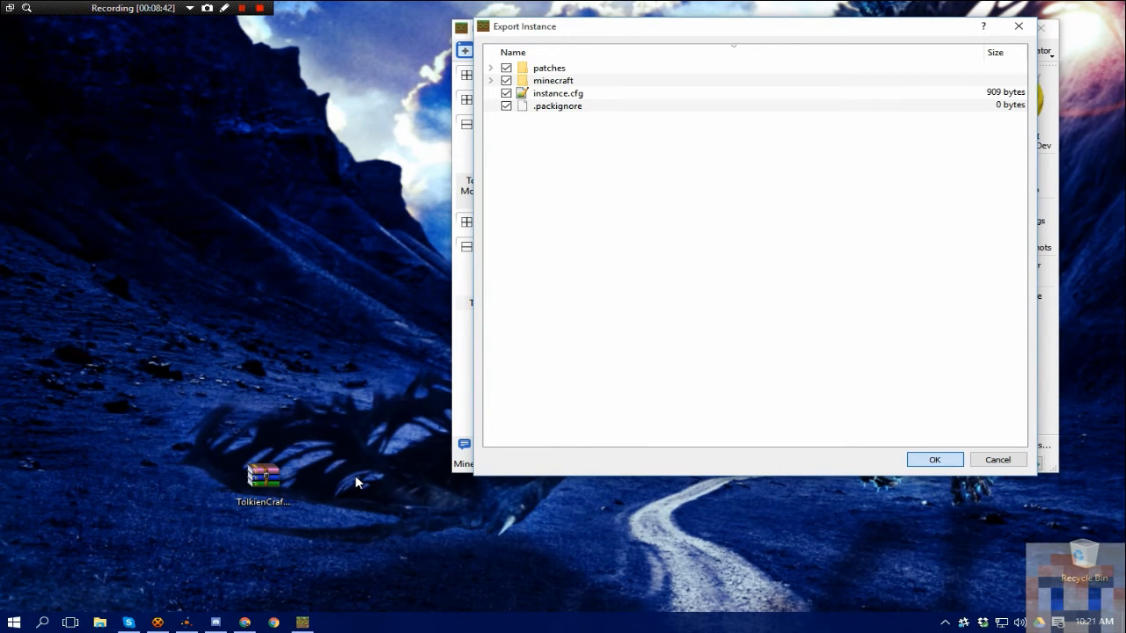
mouse_move(369, 295)
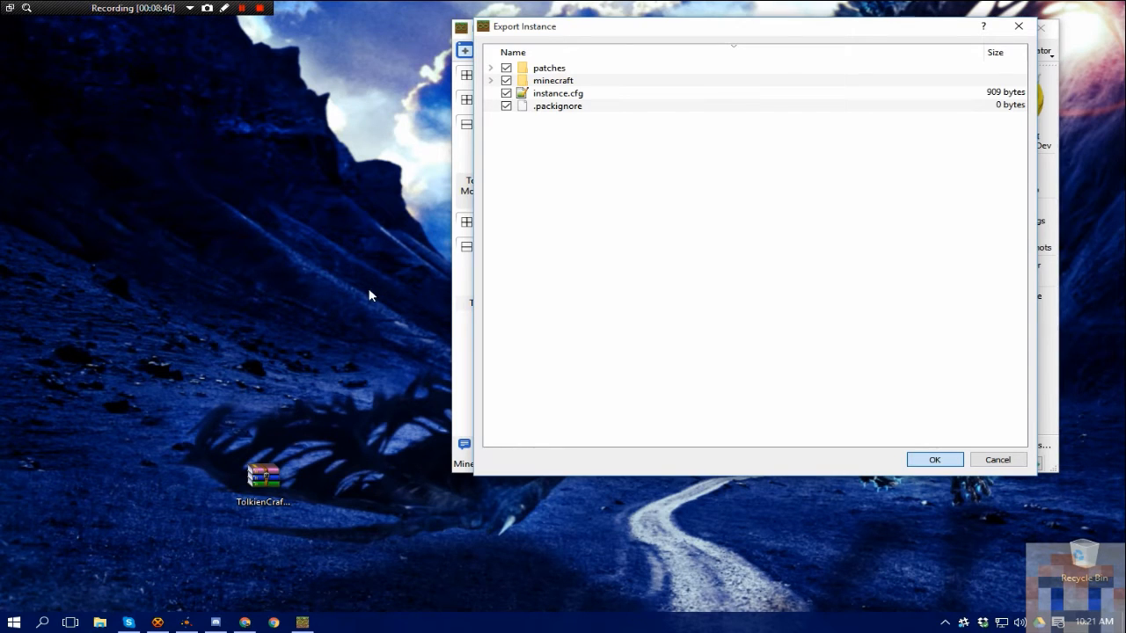
mouse_move(352, 244)
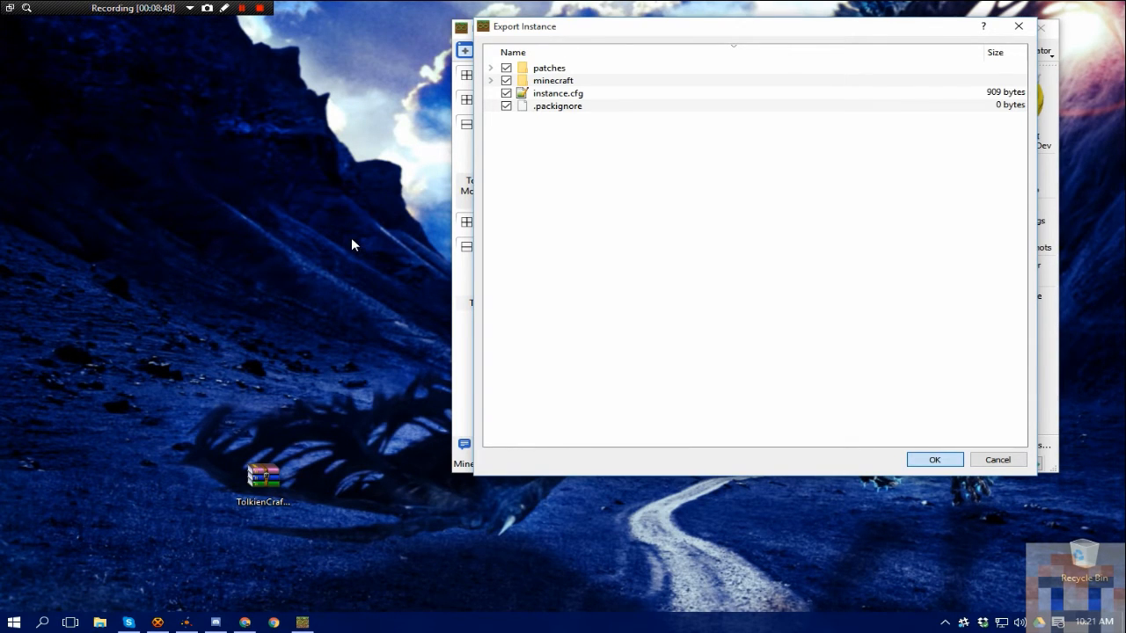
mouse_move(545, 84)
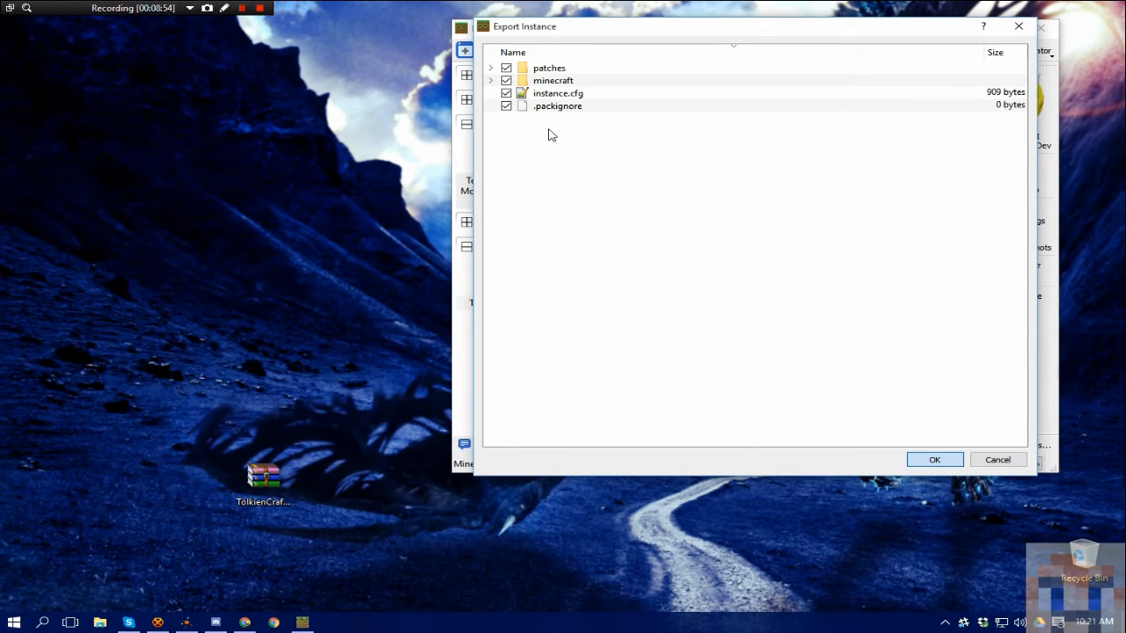
mouse_move(391, 359)
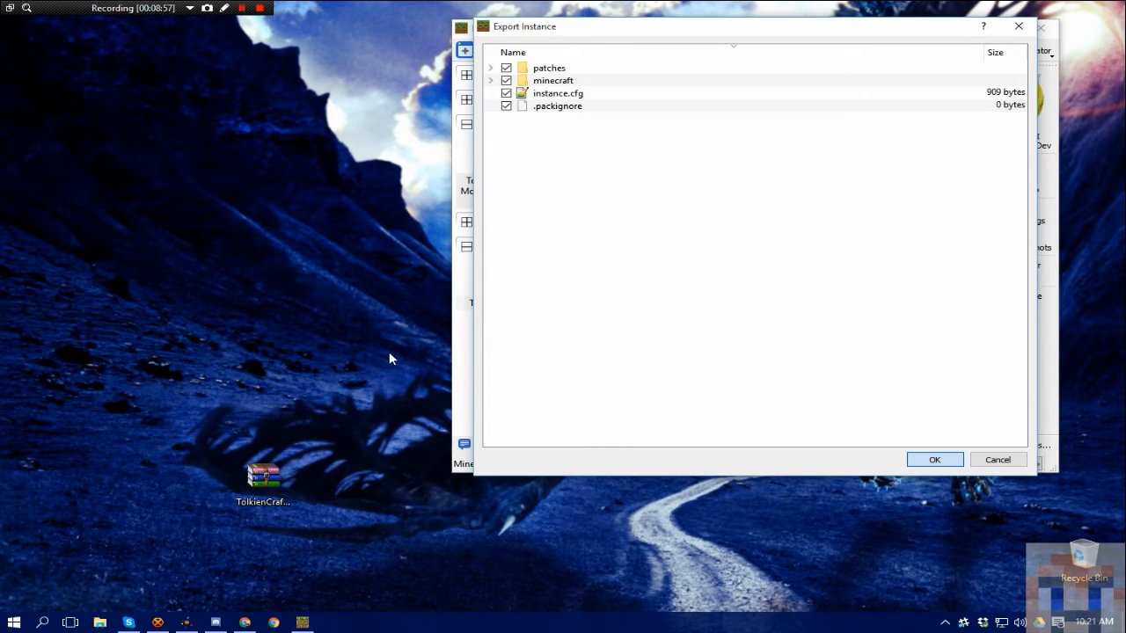
mouse_move(456, 358)
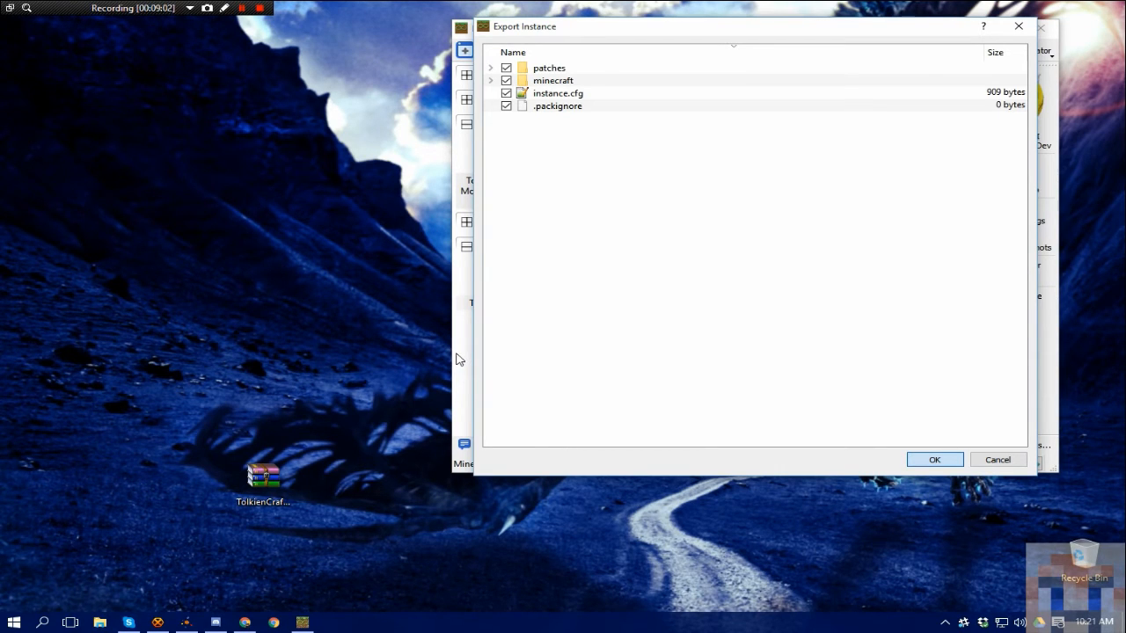
mouse_move(742, 237)
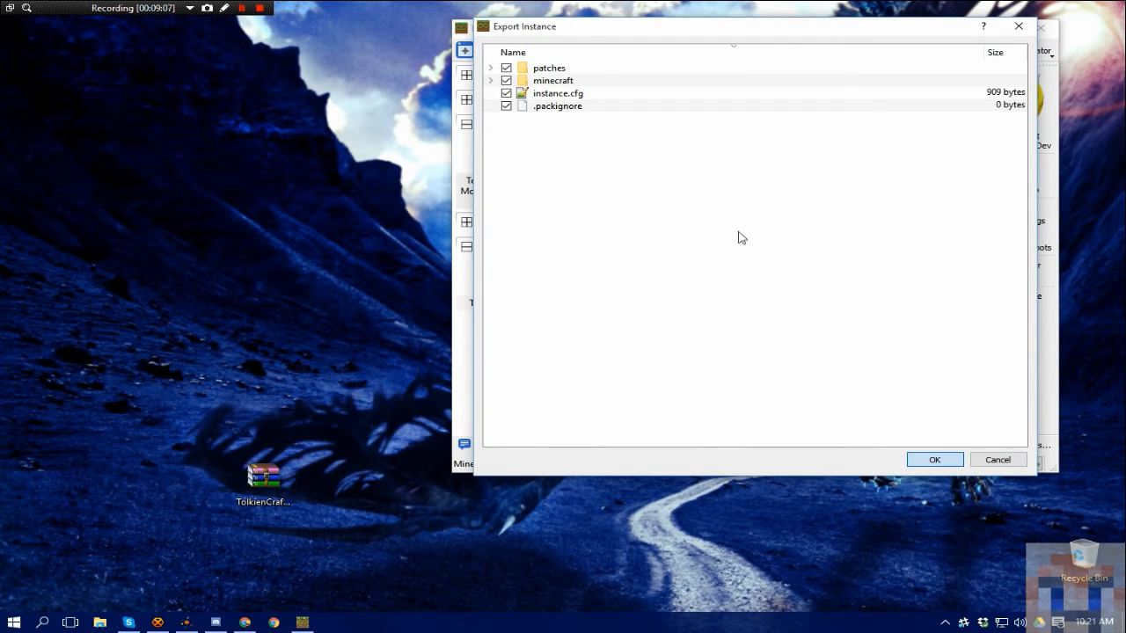
mouse_move(710, 190)
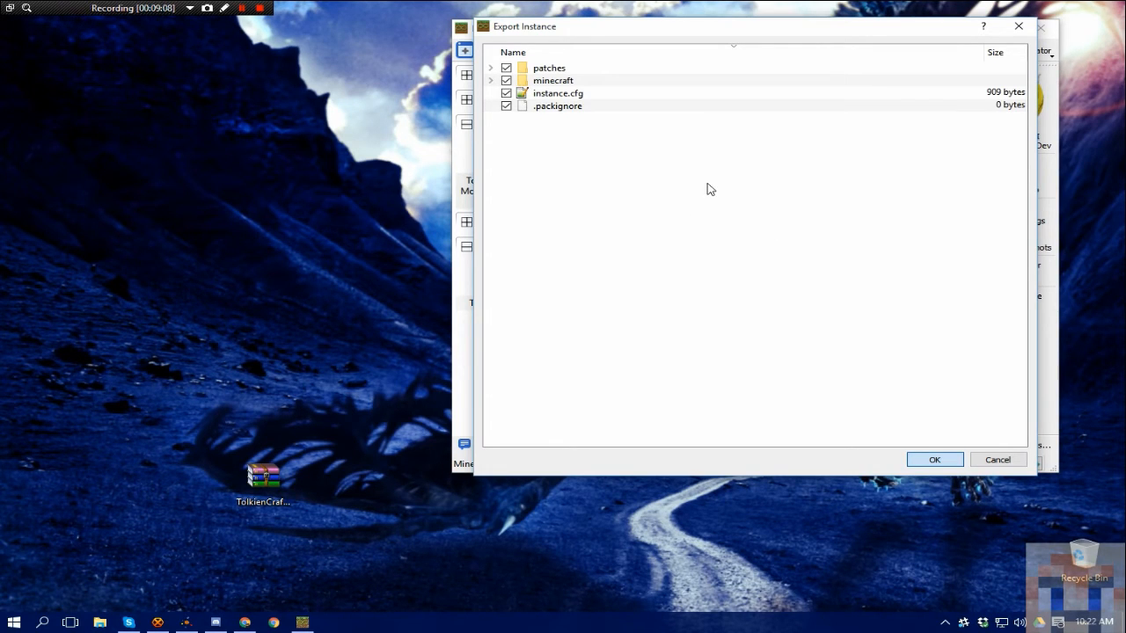
mouse_move(722, 201)
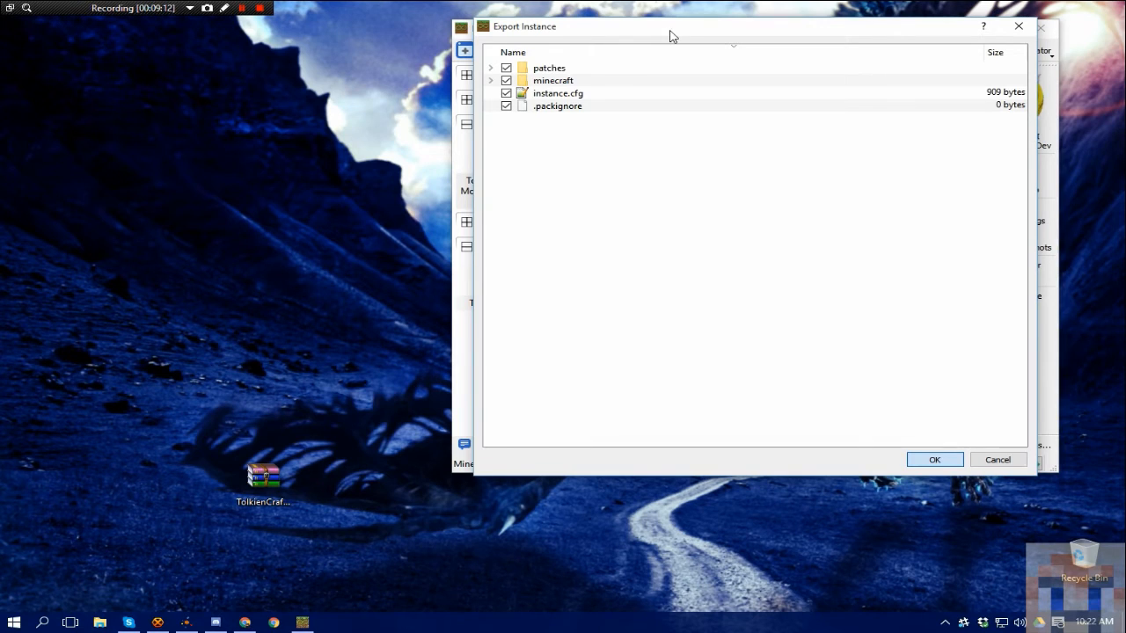
mouse_move(320, 186)
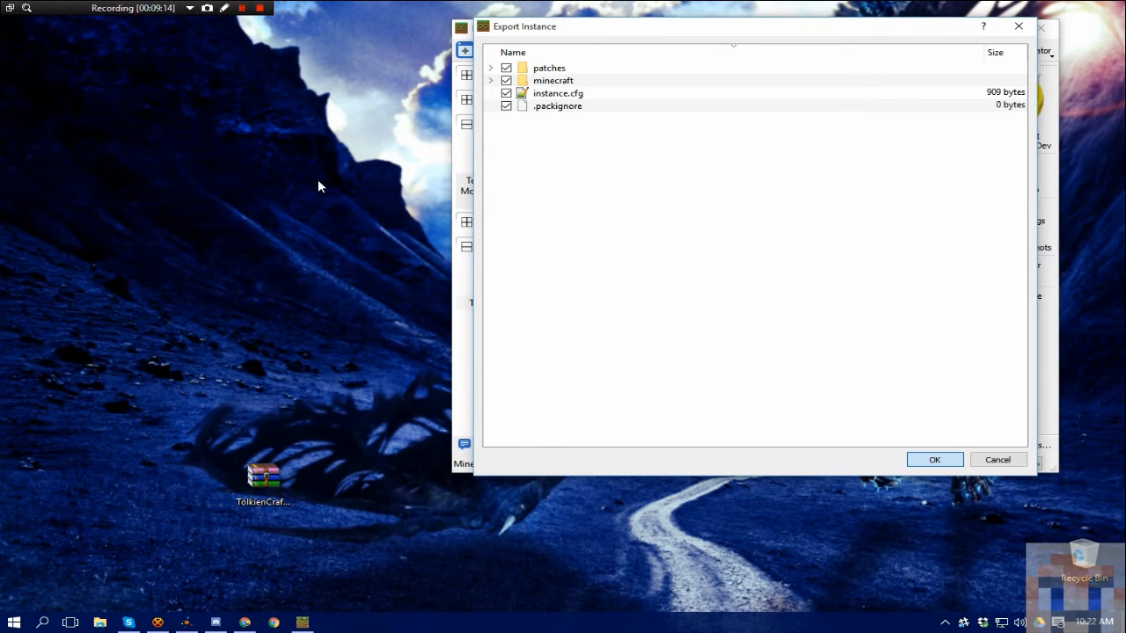
mouse_move(570, 112)
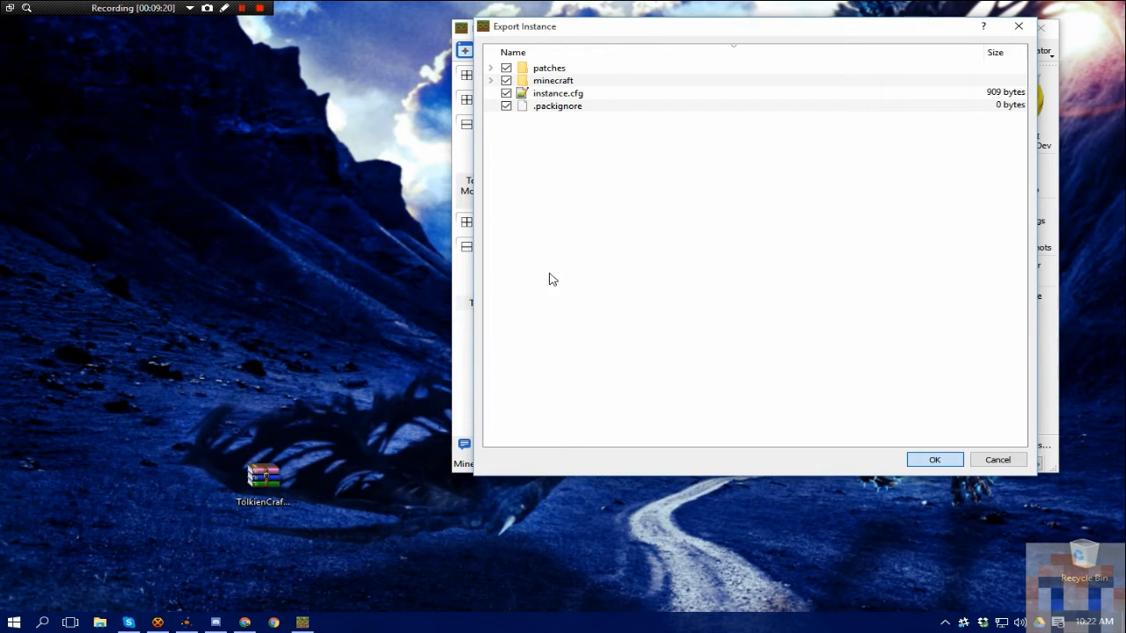
mouse_move(555, 84)
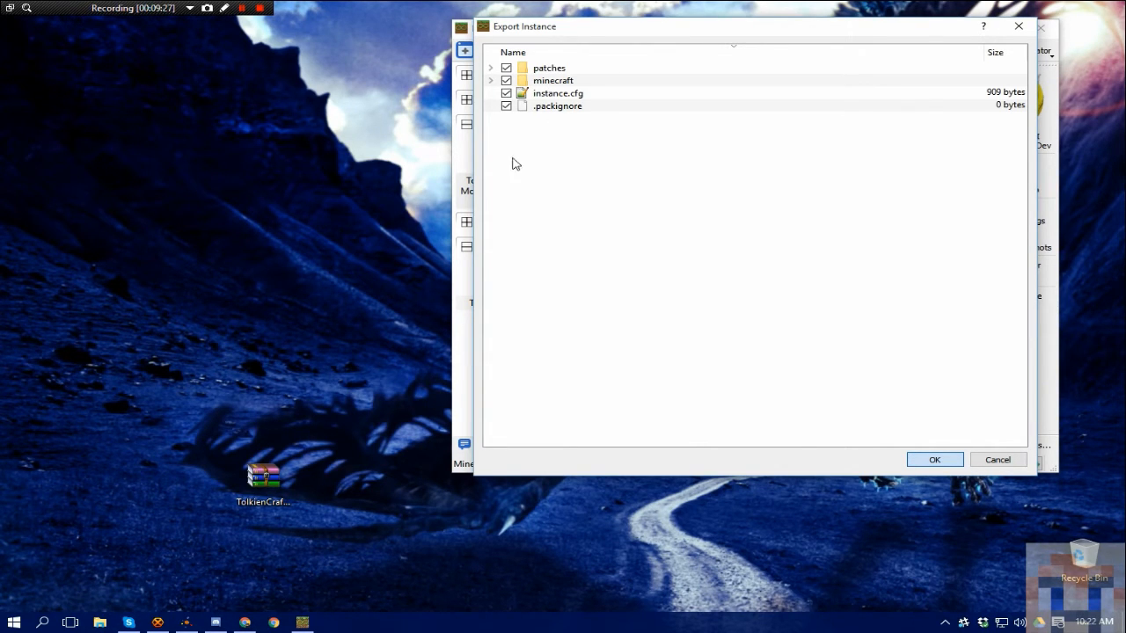
mouse_move(655, 334)
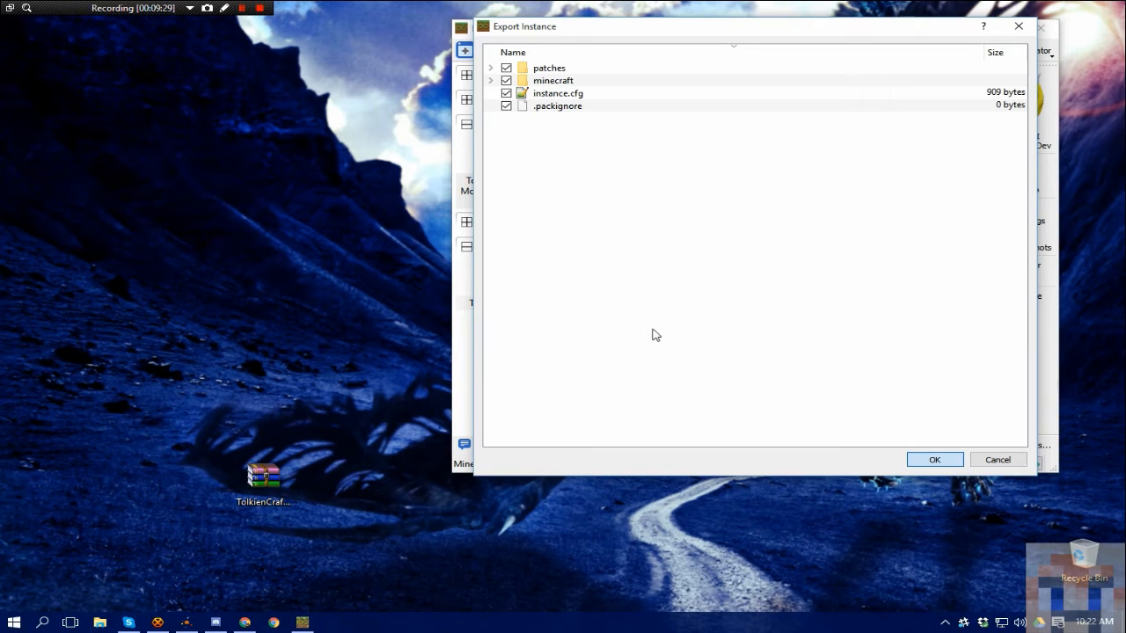
mouse_move(616, 237)
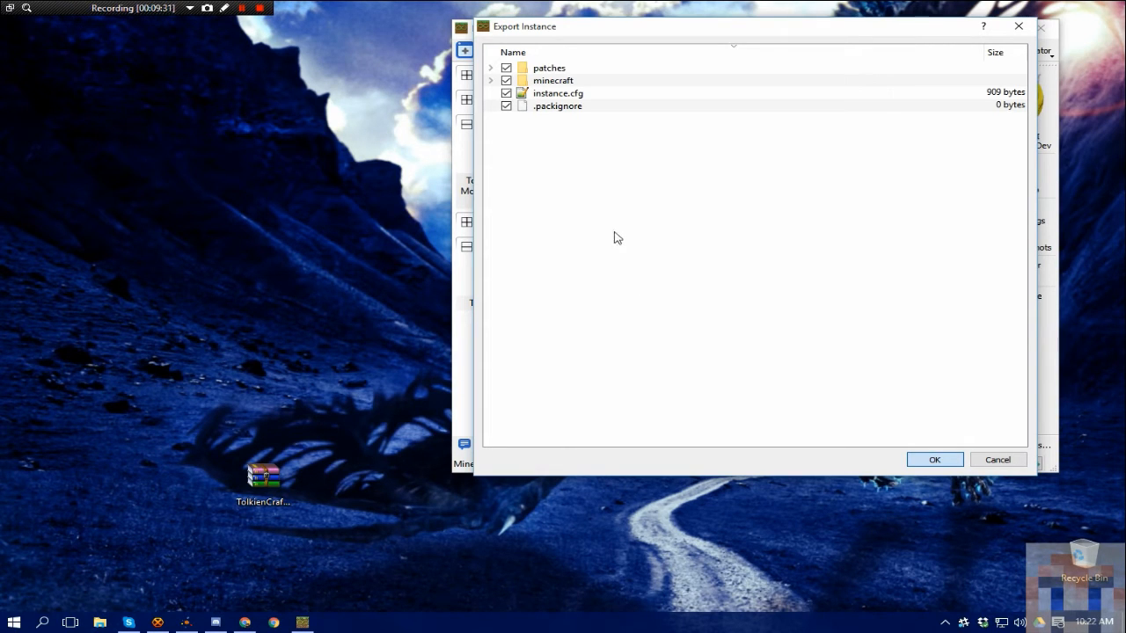
mouse_move(464, 311)
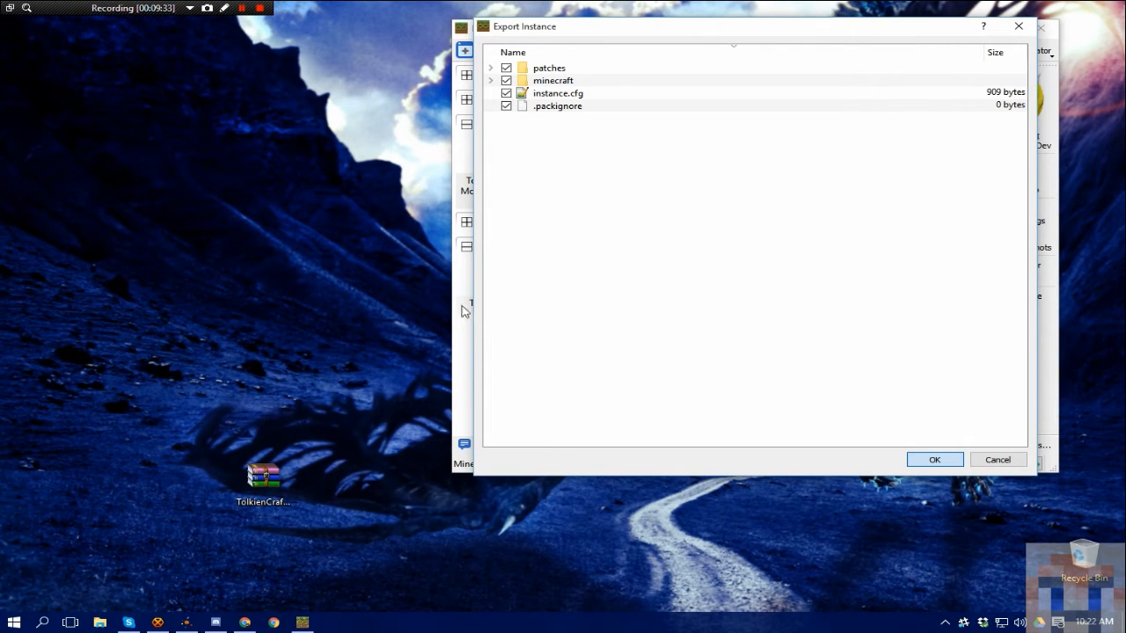
mouse_move(326, 126)
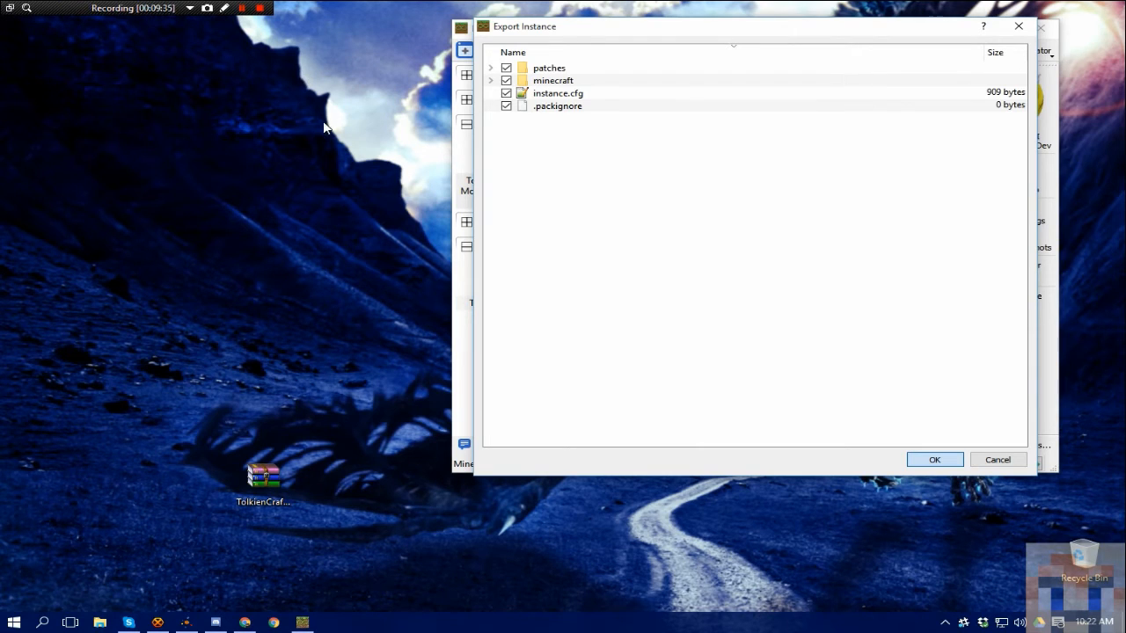
click(260, 7)
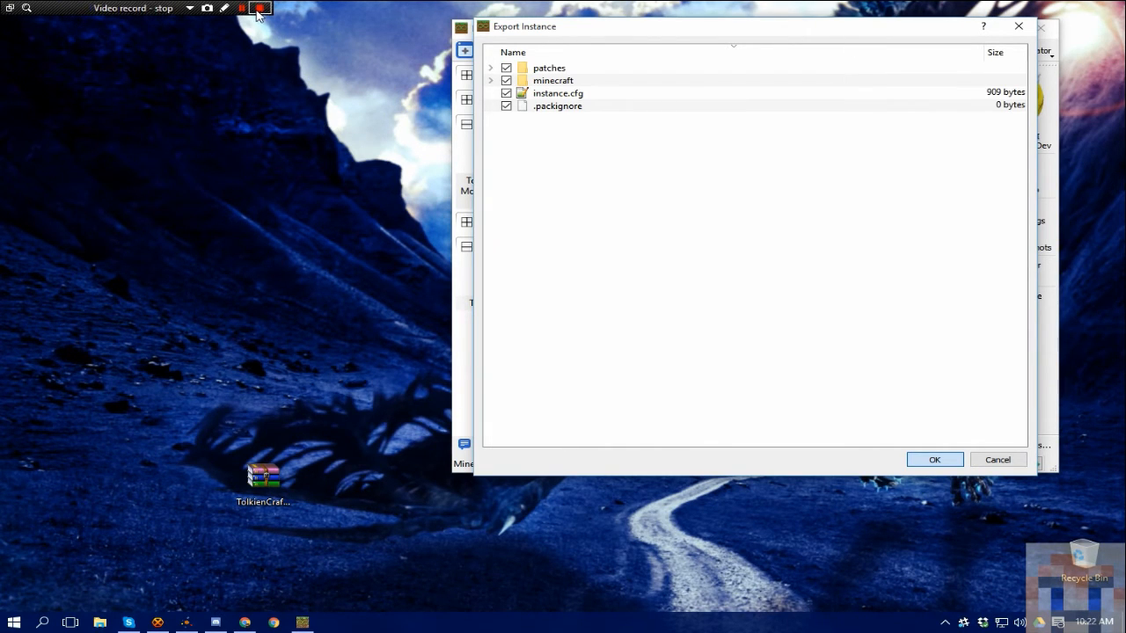
Show Downloads in File Explorer and pick out the exported TolkienCraft II Modpack 1.7.10-Dev zip.
click(997, 459)
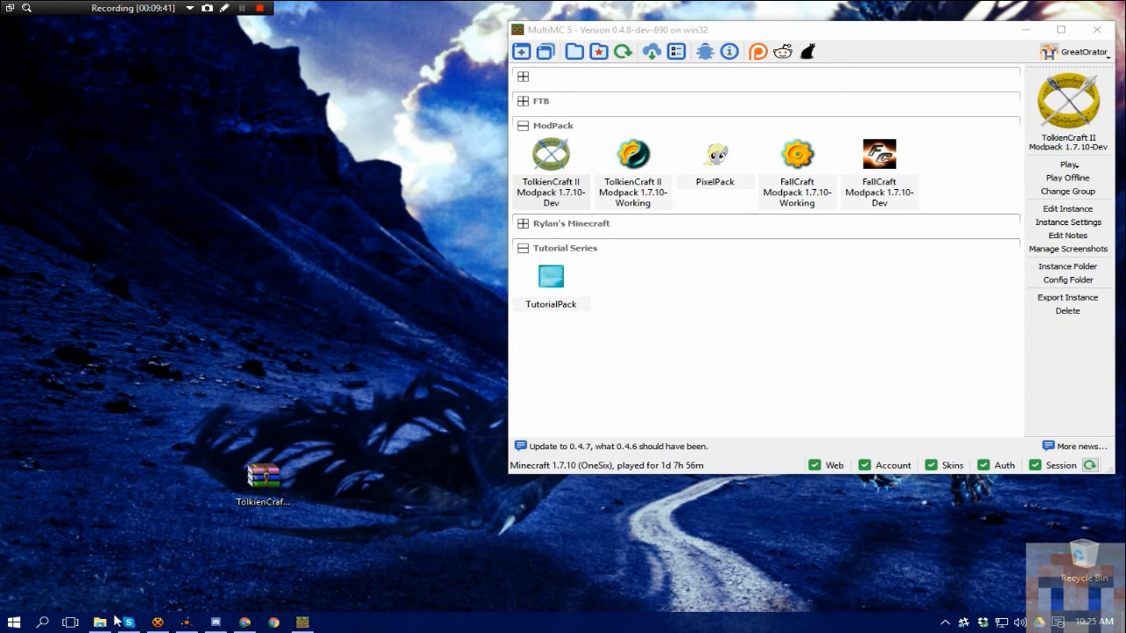
click(100, 623)
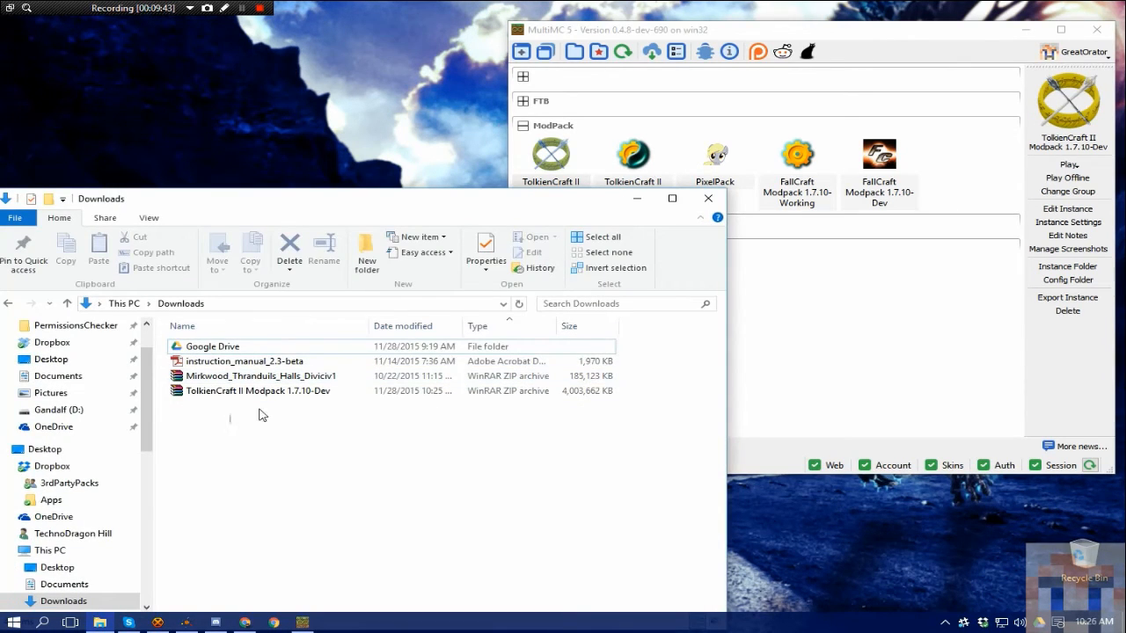
click(259, 391)
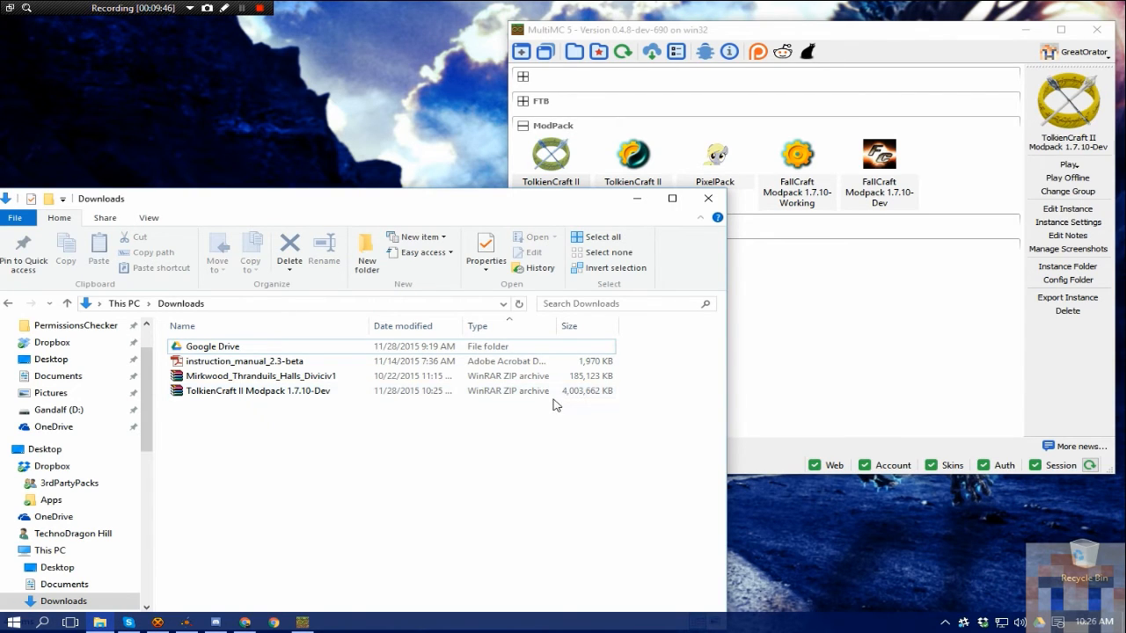
click(259, 391)
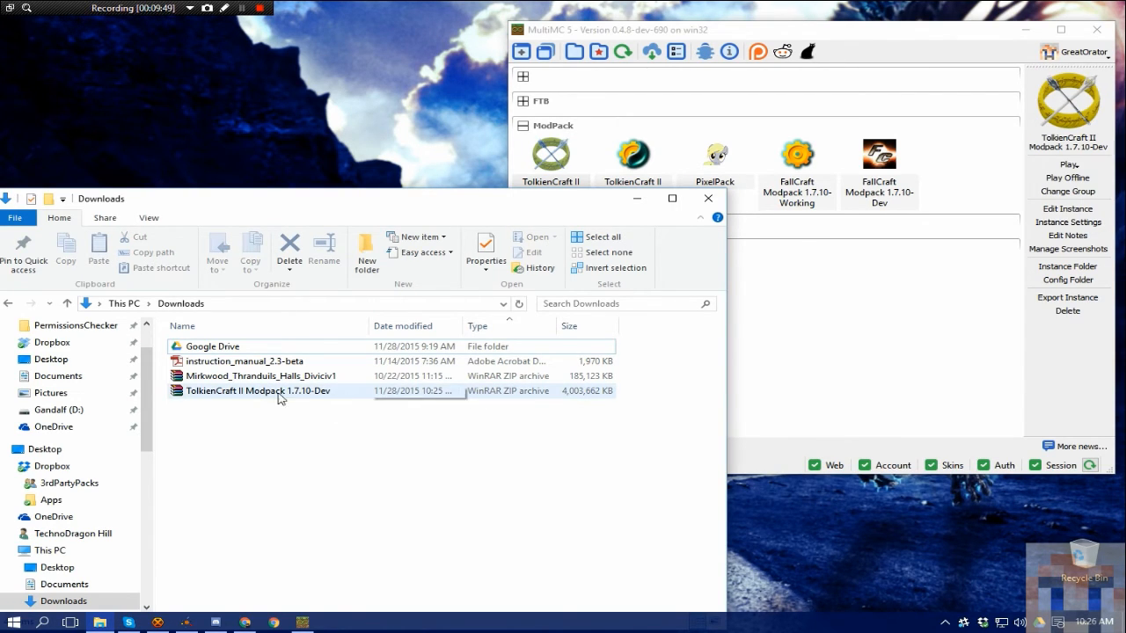
mouse_move(246, 361)
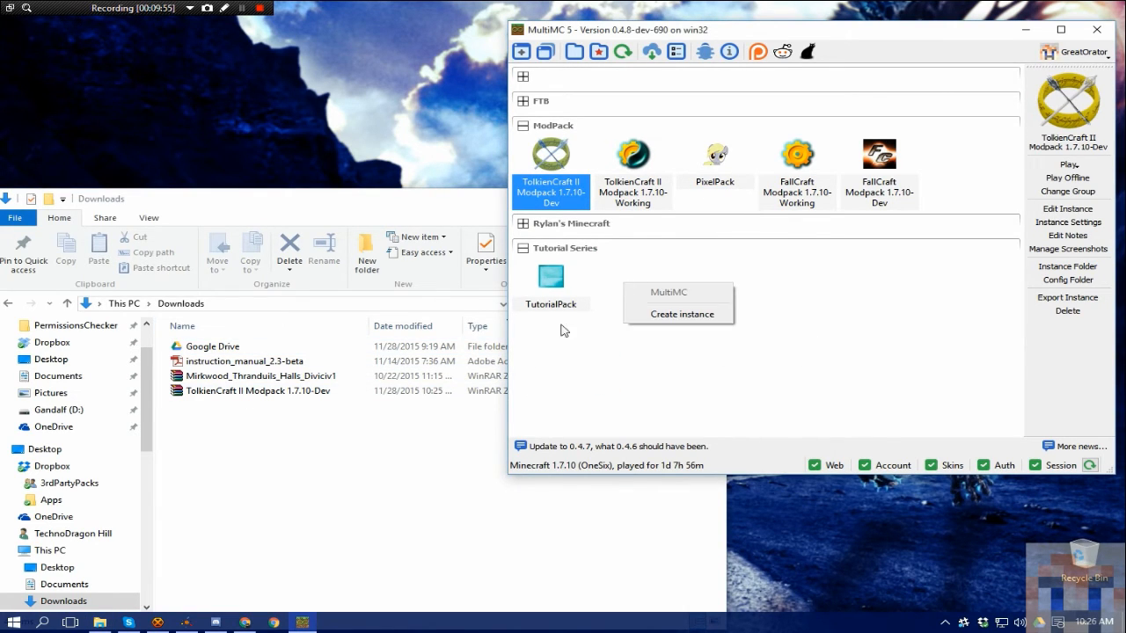
mouse_move(623, 357)
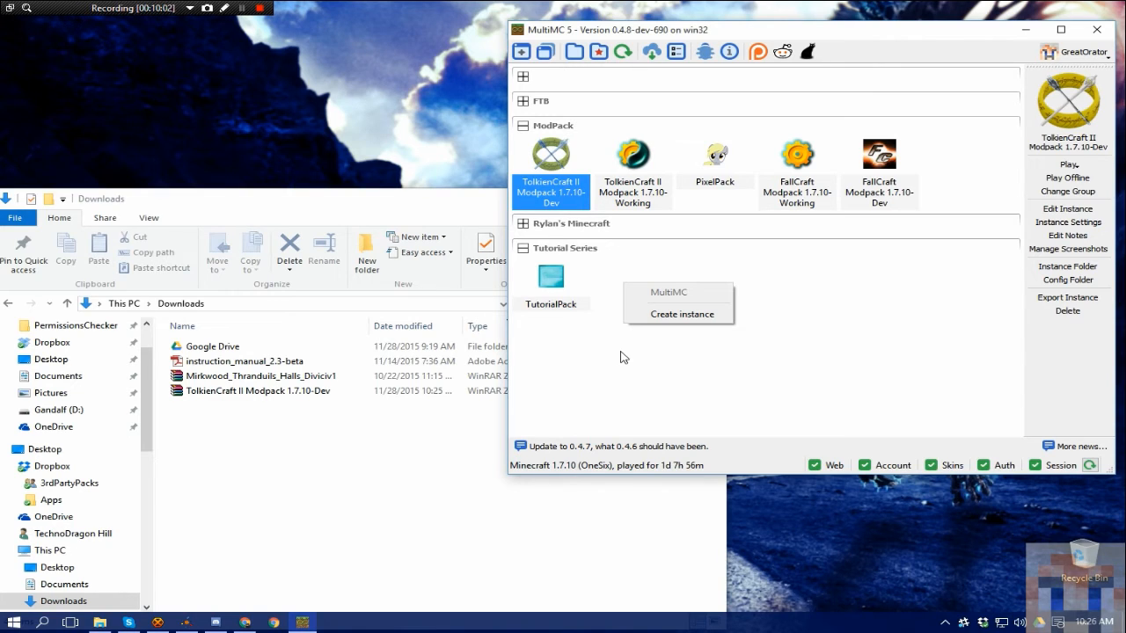
mouse_move(642, 281)
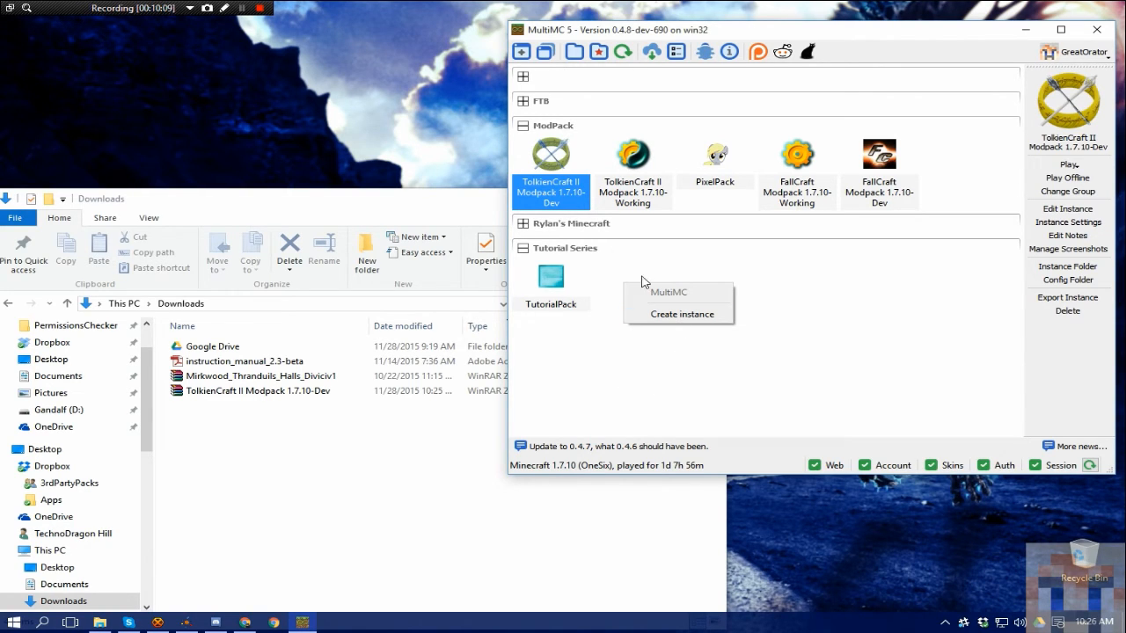
Begin a new instance named TutorialImport in the Tutorial Series group, set to Import Modpack.
click(682, 313)
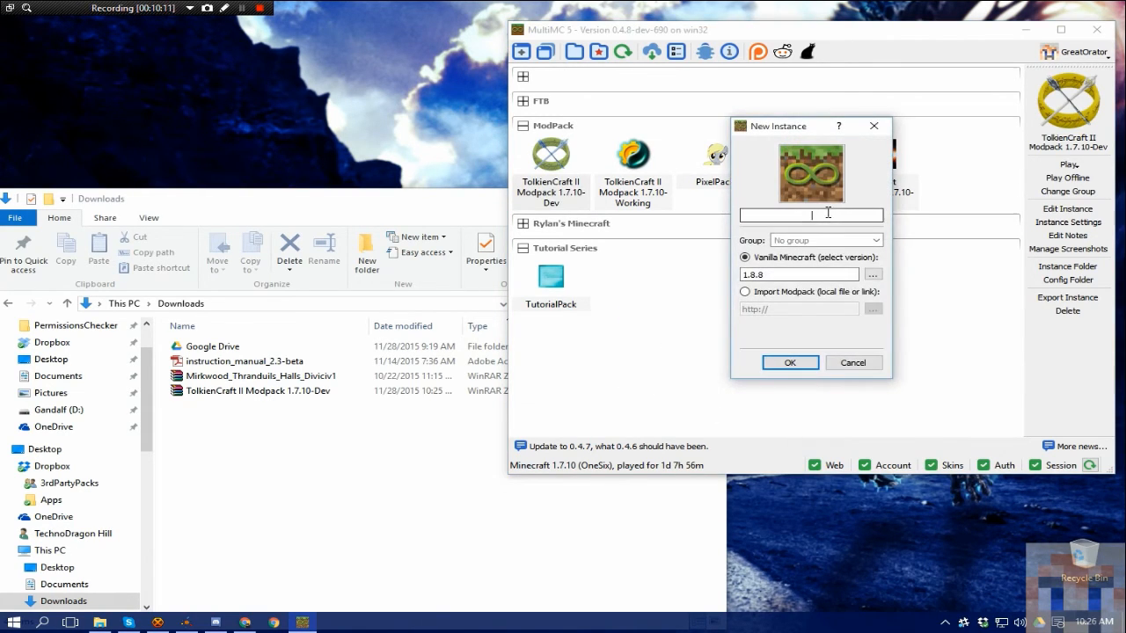
text(TutorialIns)
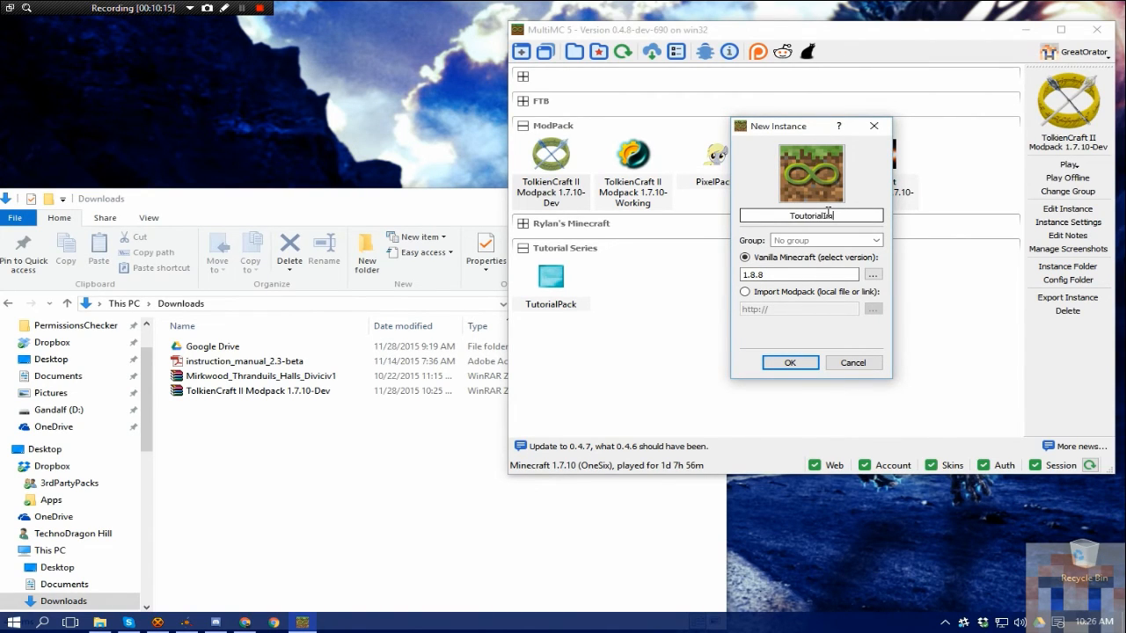
text(Import)
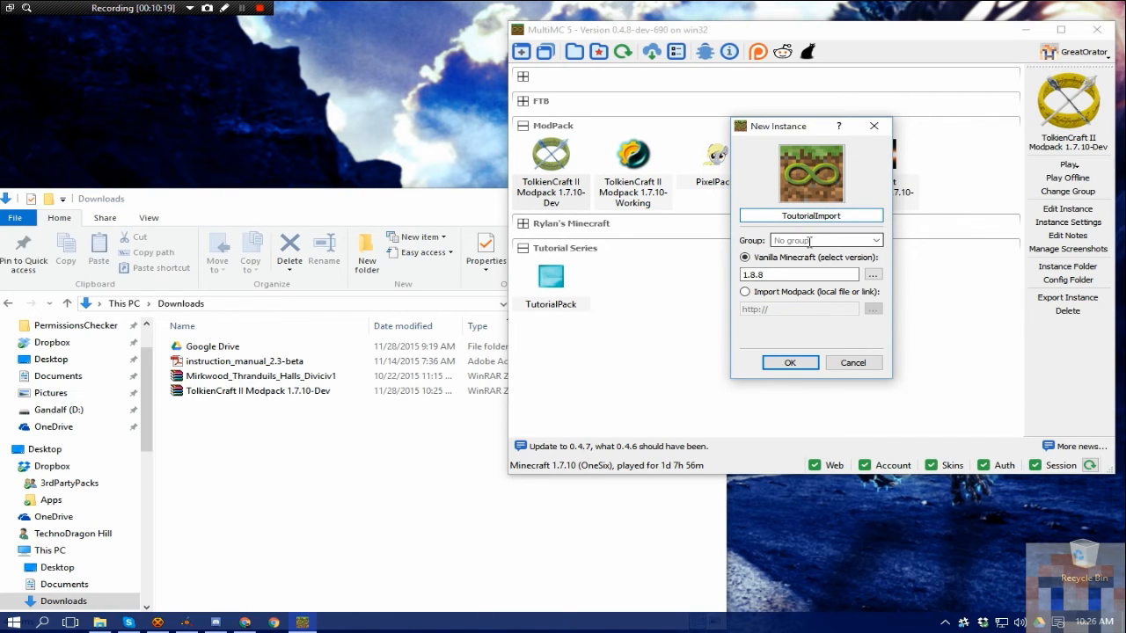
click(823, 239)
text(Tutorial Series)
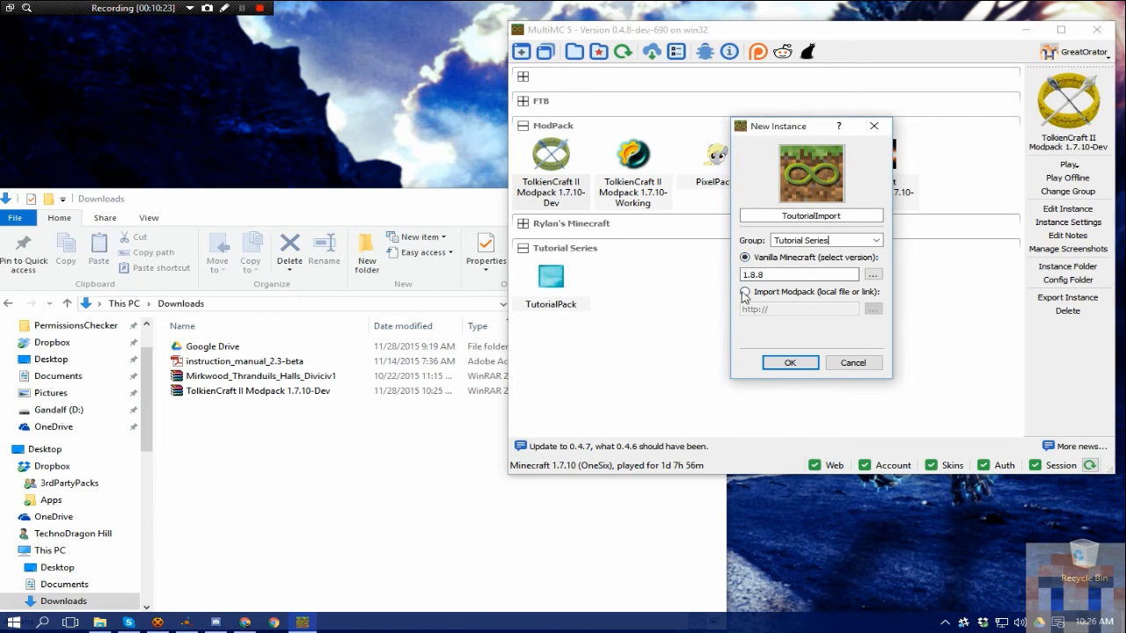
click(743, 292)
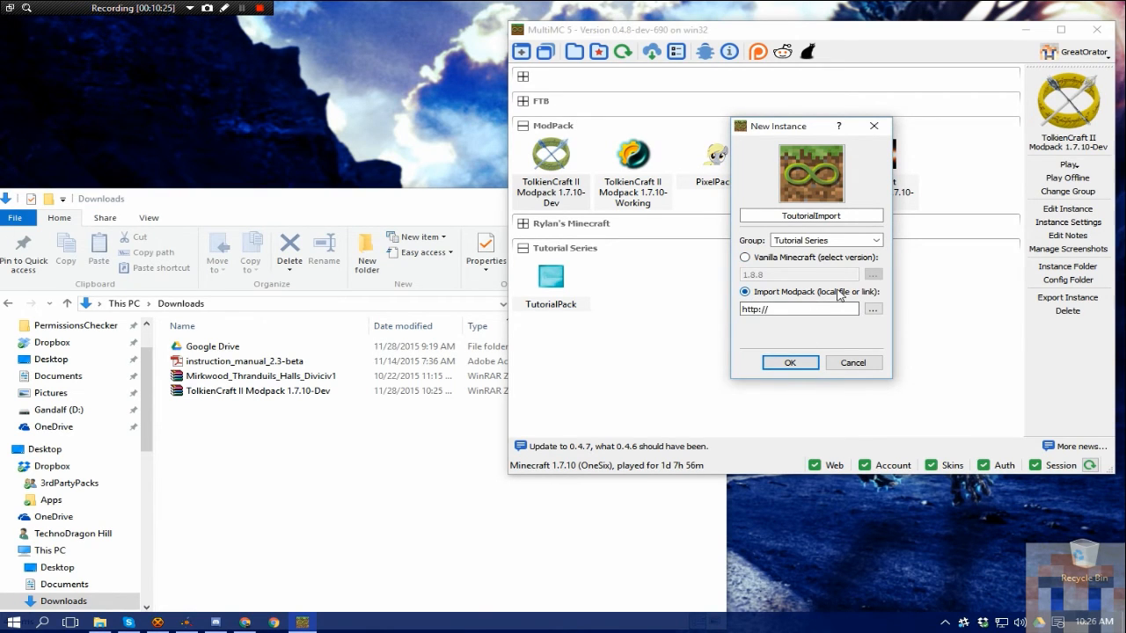
Choose the TolkienCraft II Modpack 1.7.10-Dev zip as the import file and create the instance.
click(872, 309)
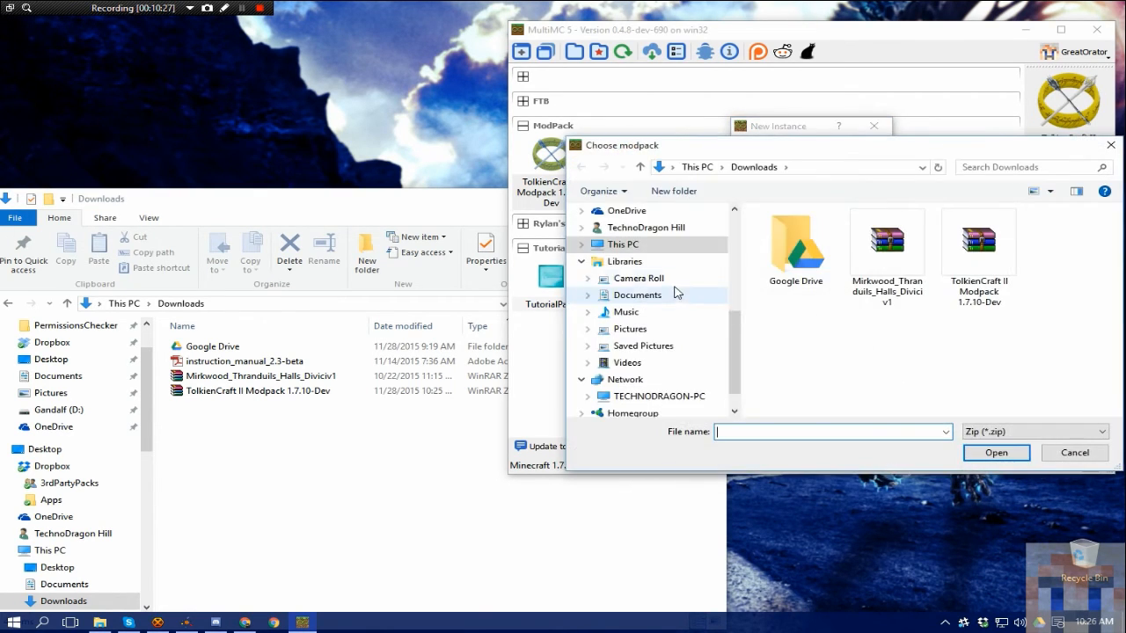
mouse_move(978, 243)
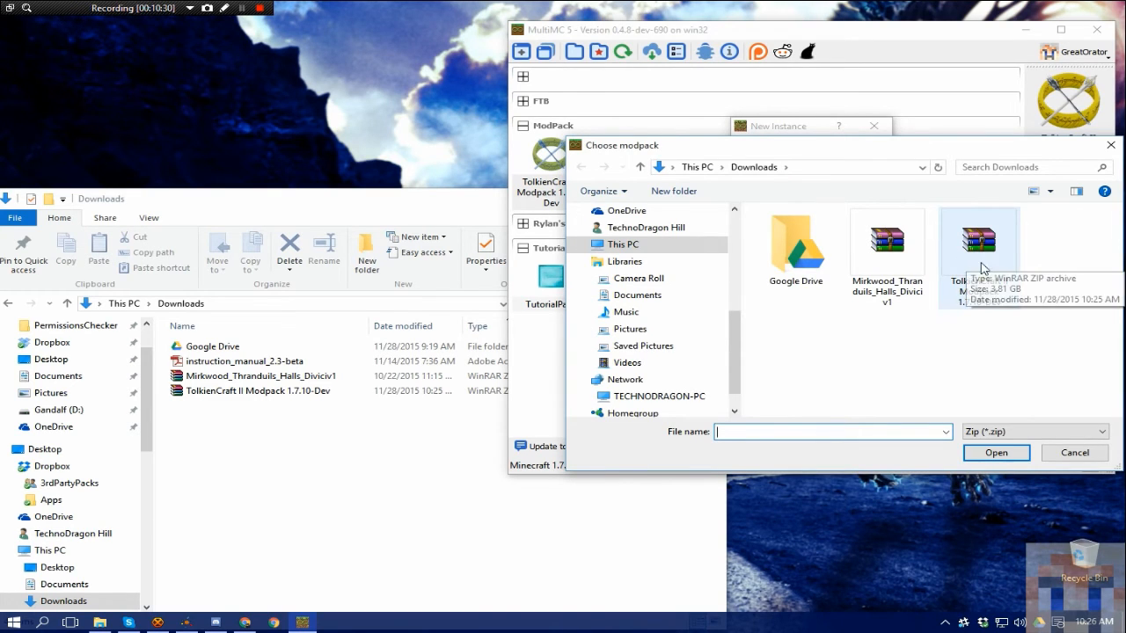
click(978, 237)
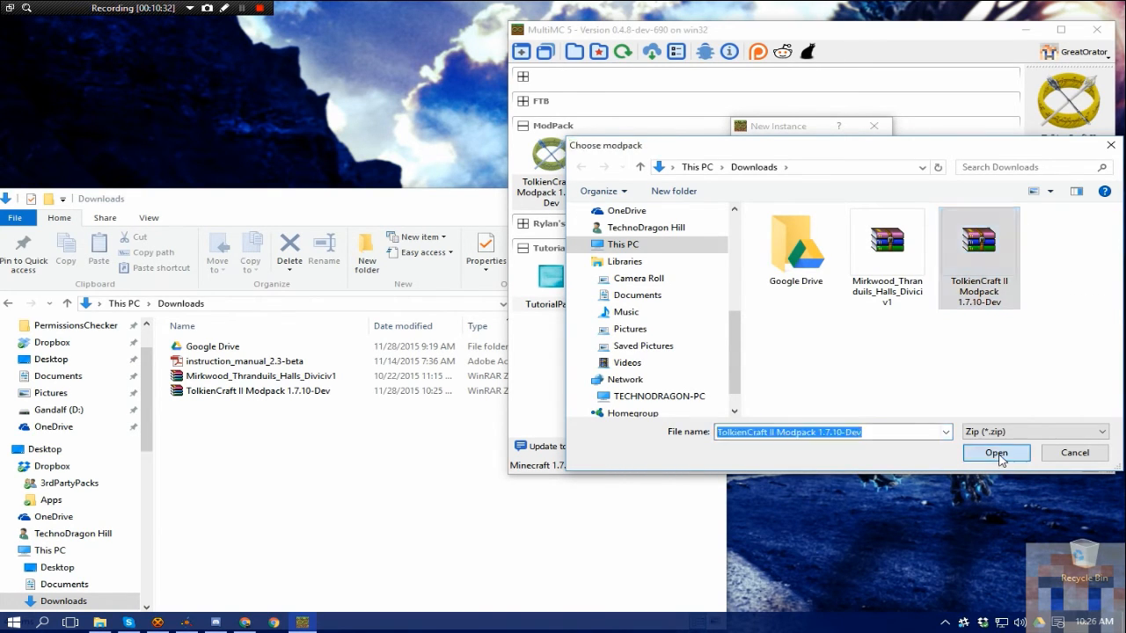
click(996, 452)
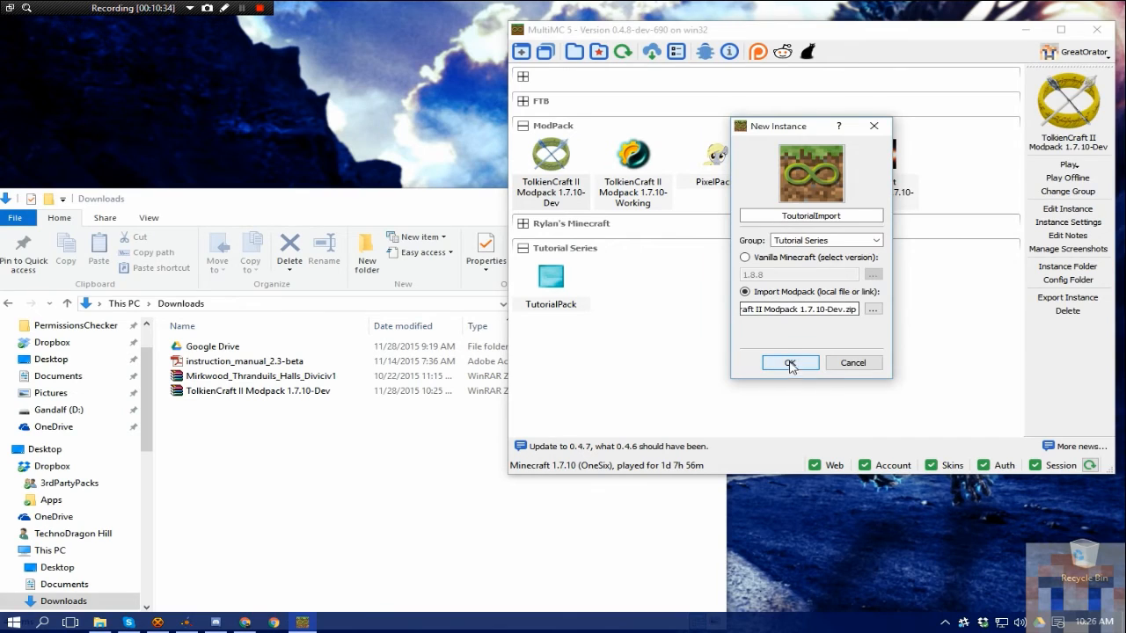
click(788, 363)
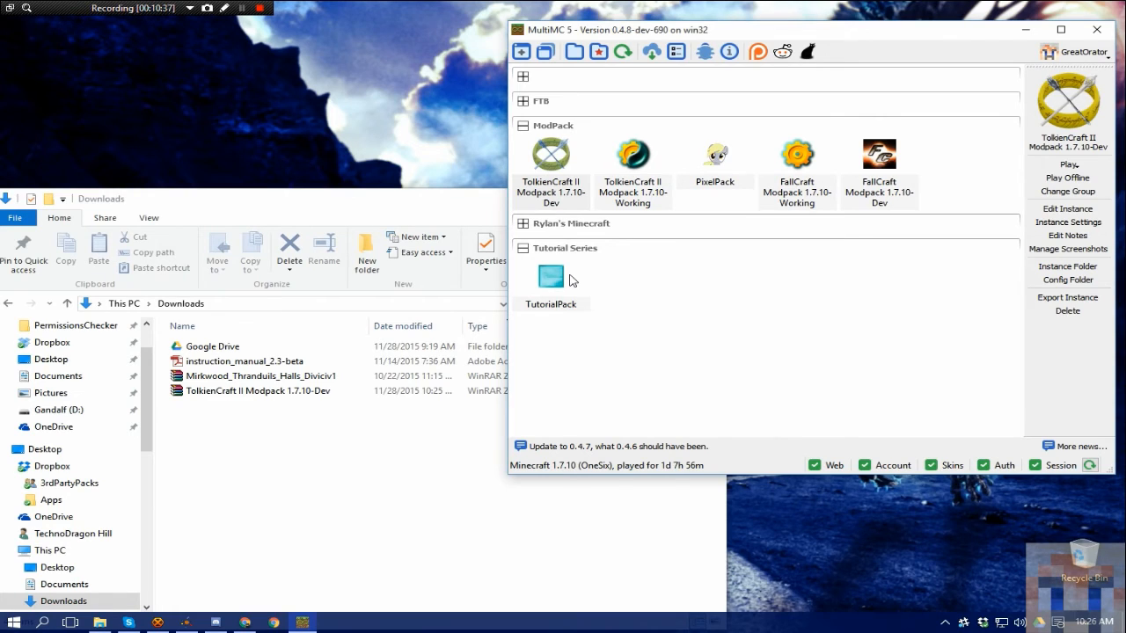
mouse_move(631, 288)
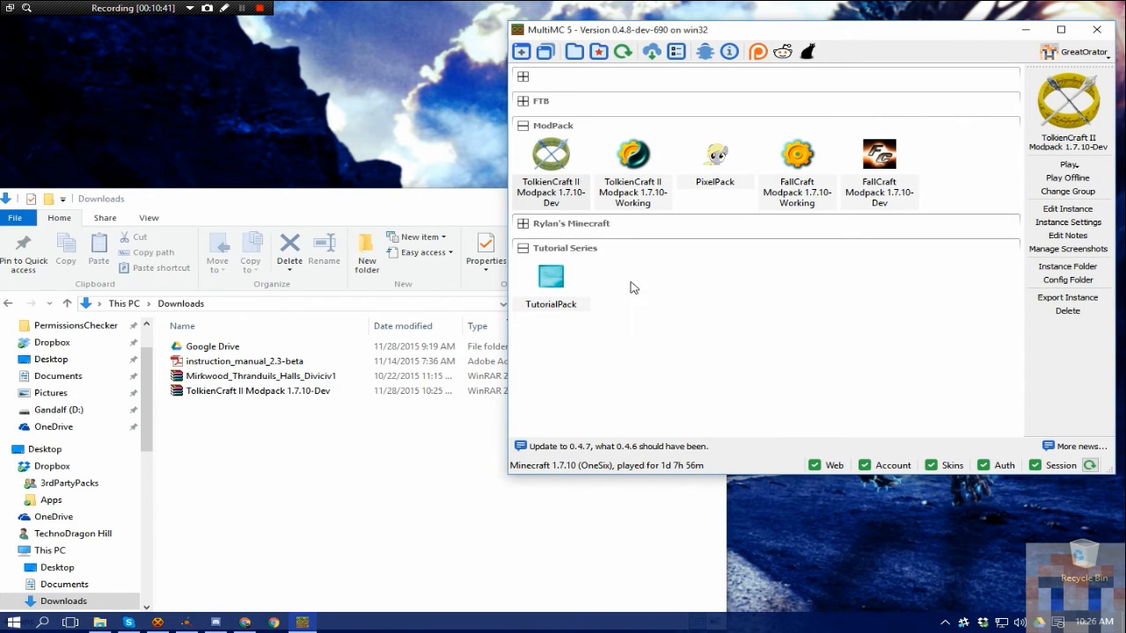
mouse_move(316, 49)
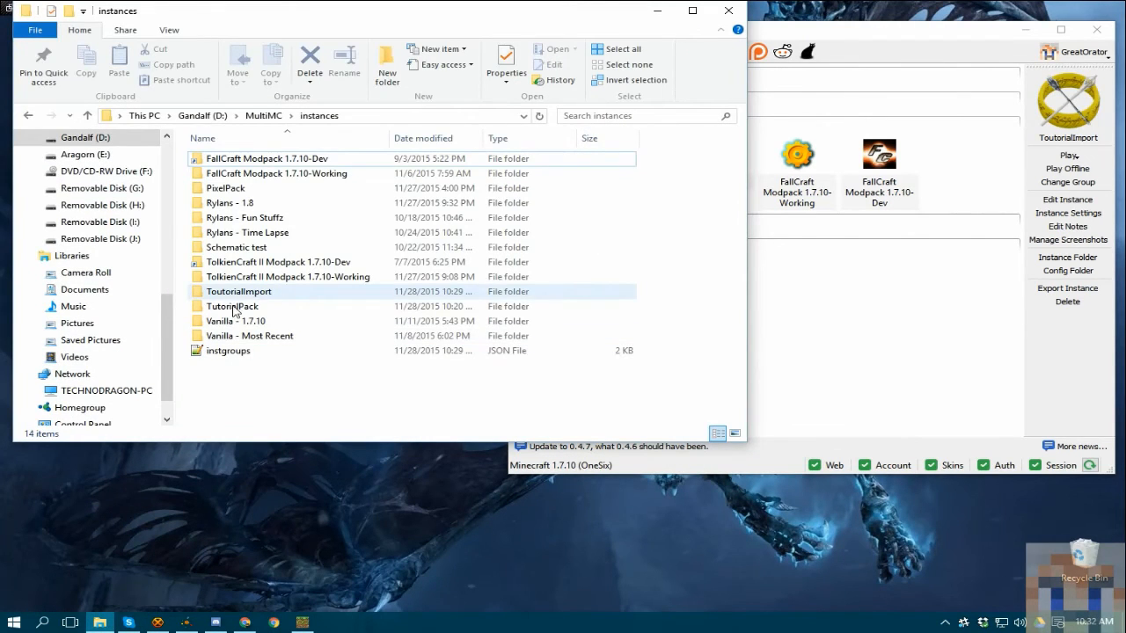
Check the imported instance's populated minecraft folder in File Explorer, then close the window.
double_click(240, 291)
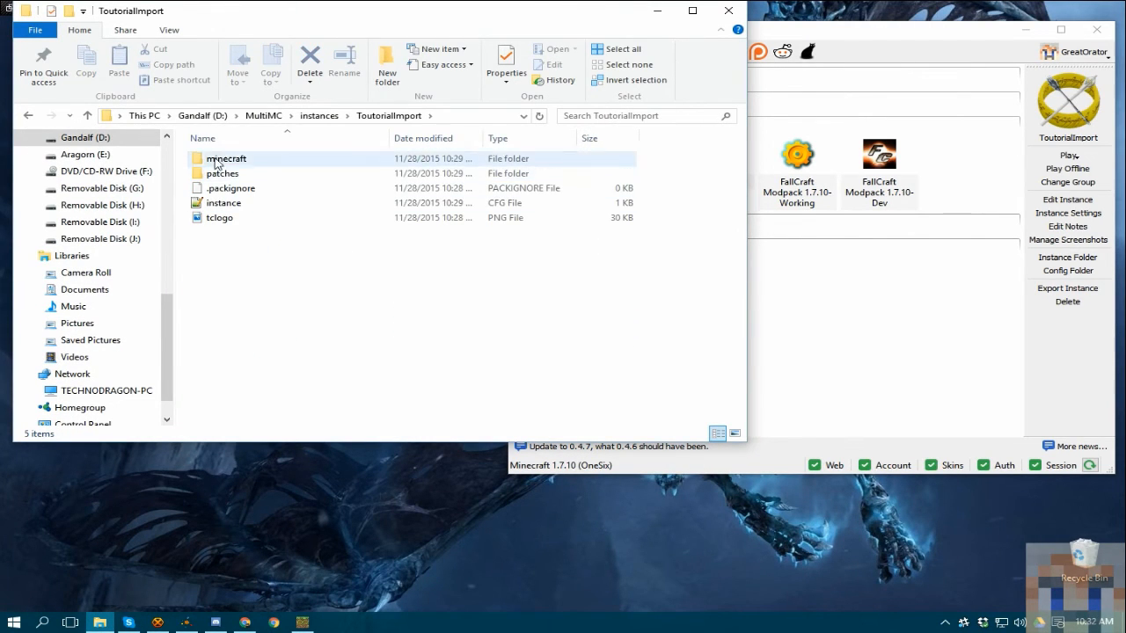
double_click(227, 158)
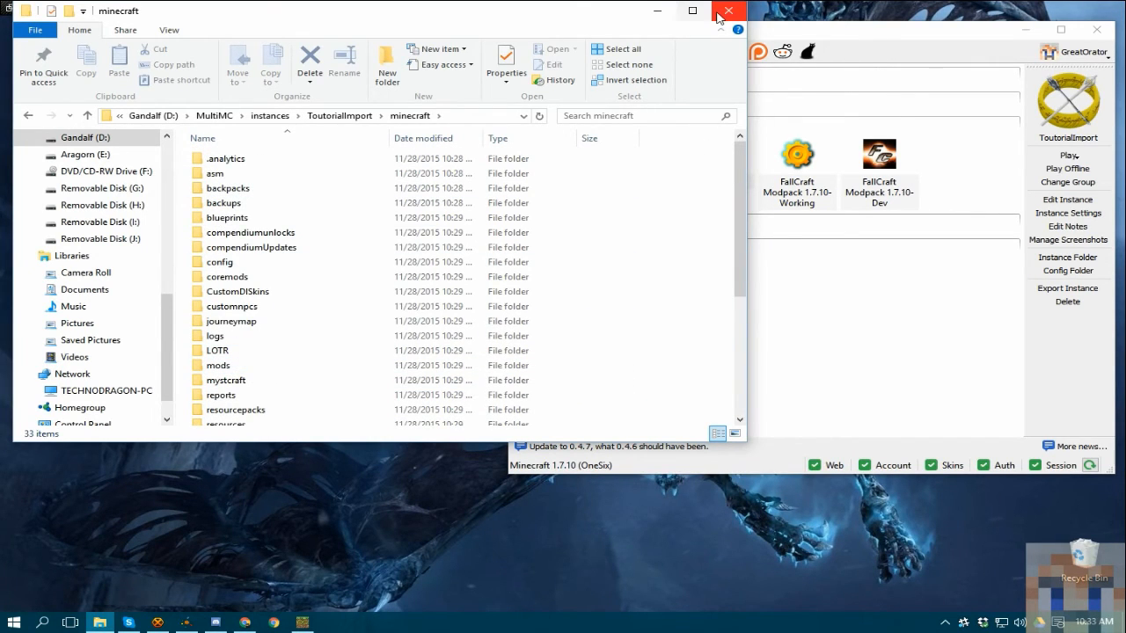
click(728, 10)
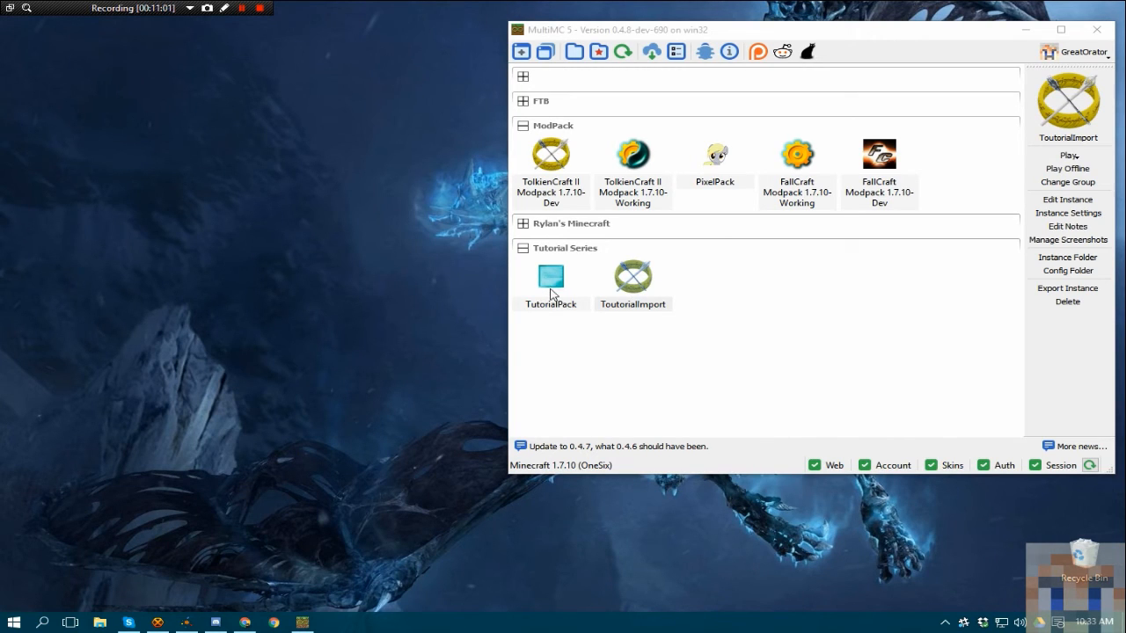
mouse_move(595, 310)
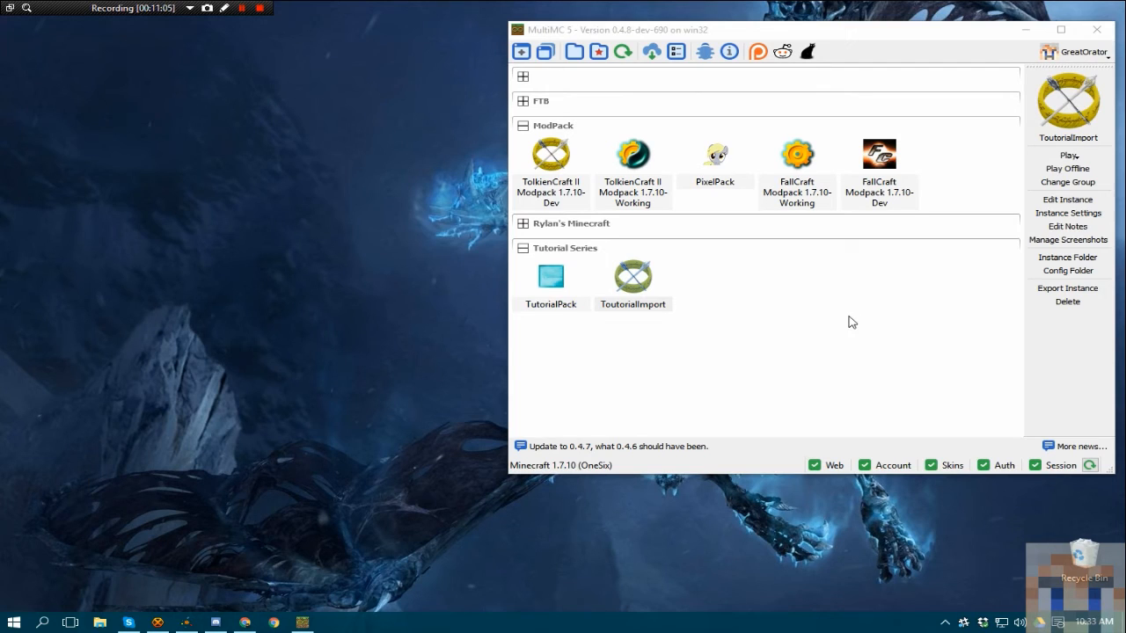
Select the new TutorialImport instance under the Tutorial Series group.
click(633, 278)
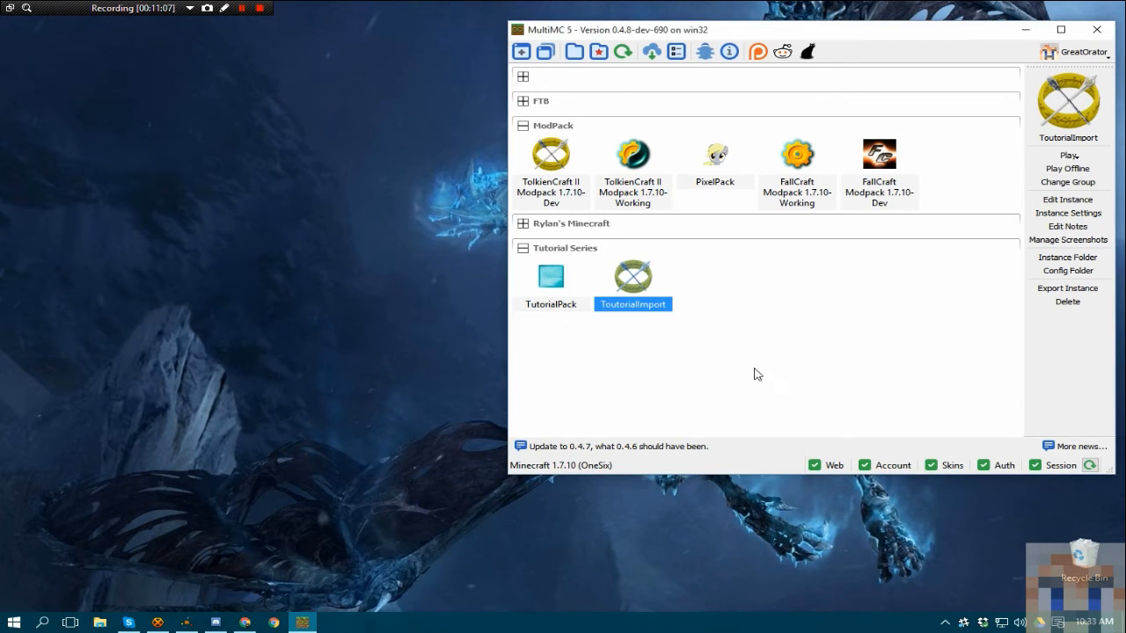
mouse_move(818, 317)
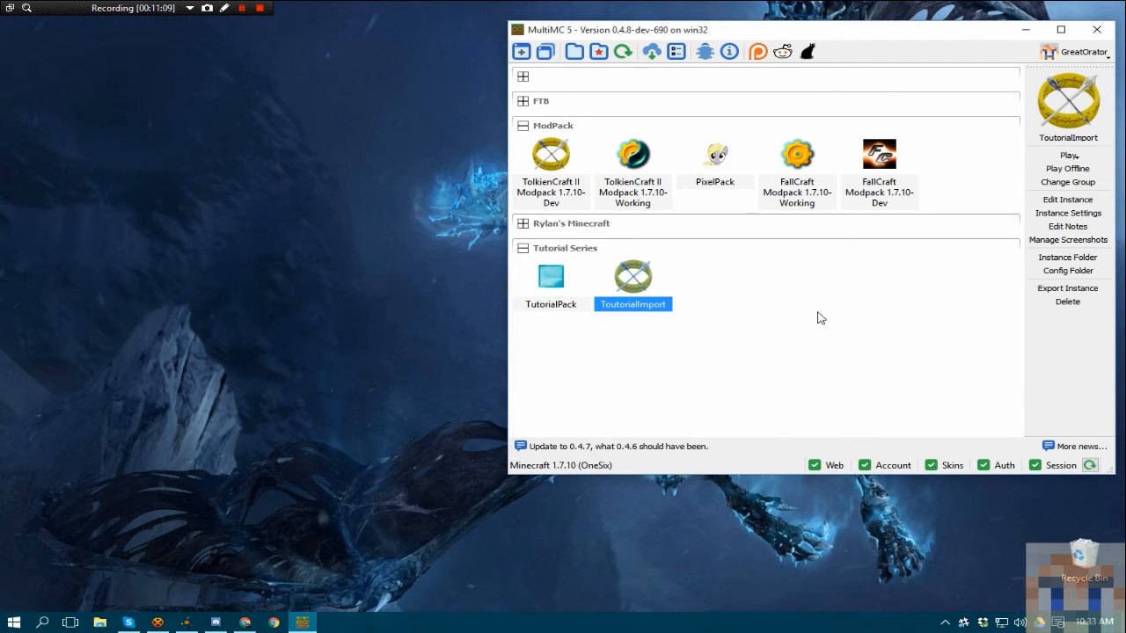
mouse_move(953, 302)
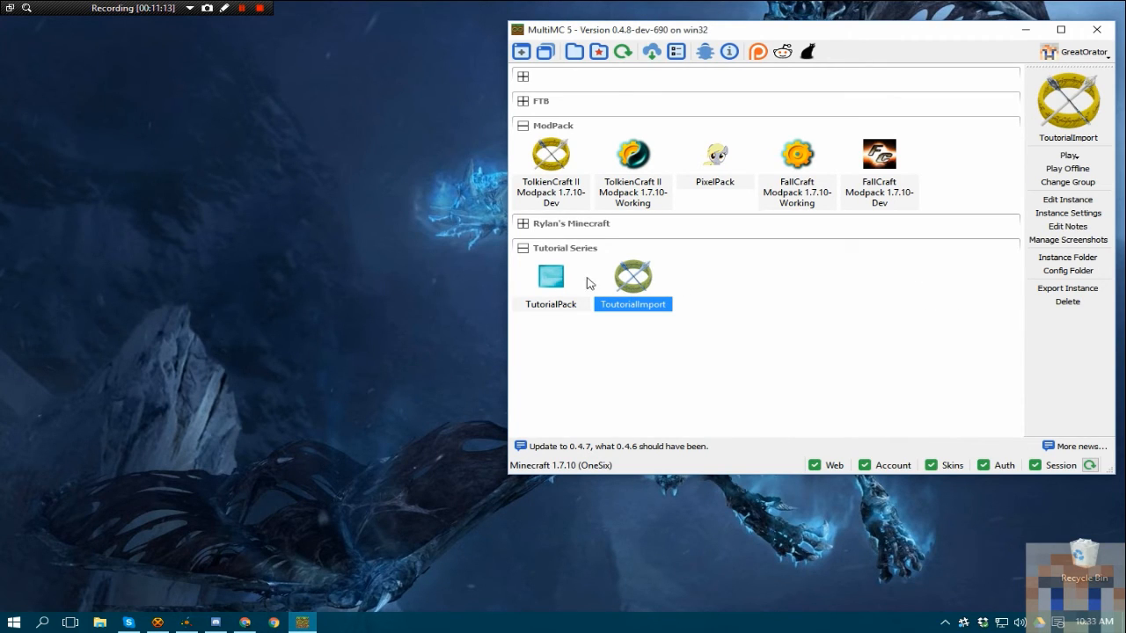
mouse_move(589, 299)
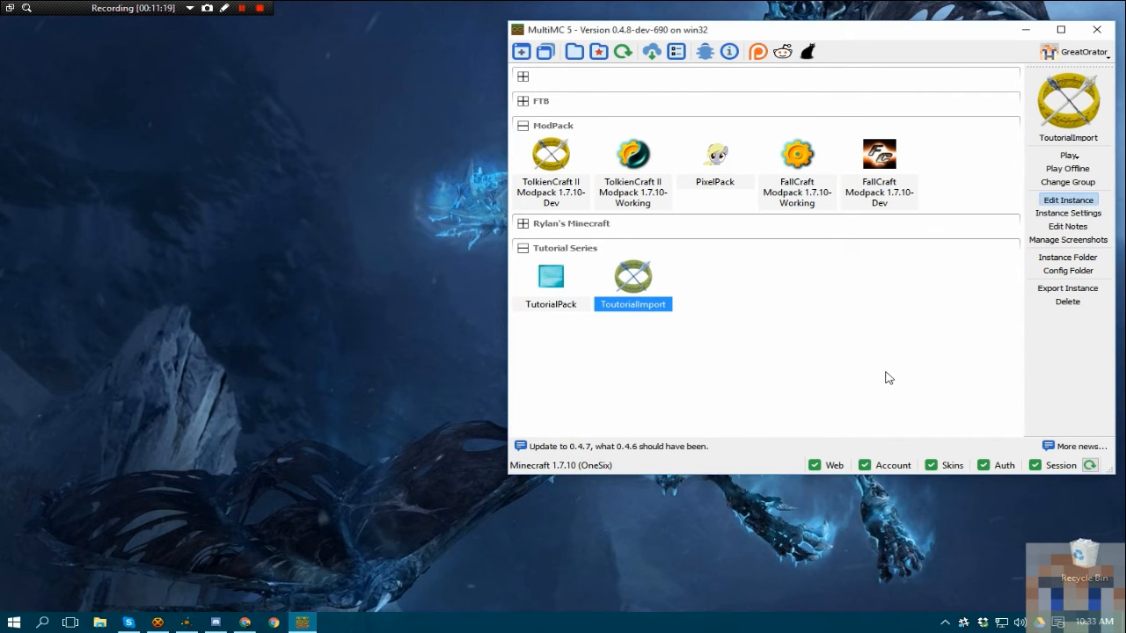
click(1068, 198)
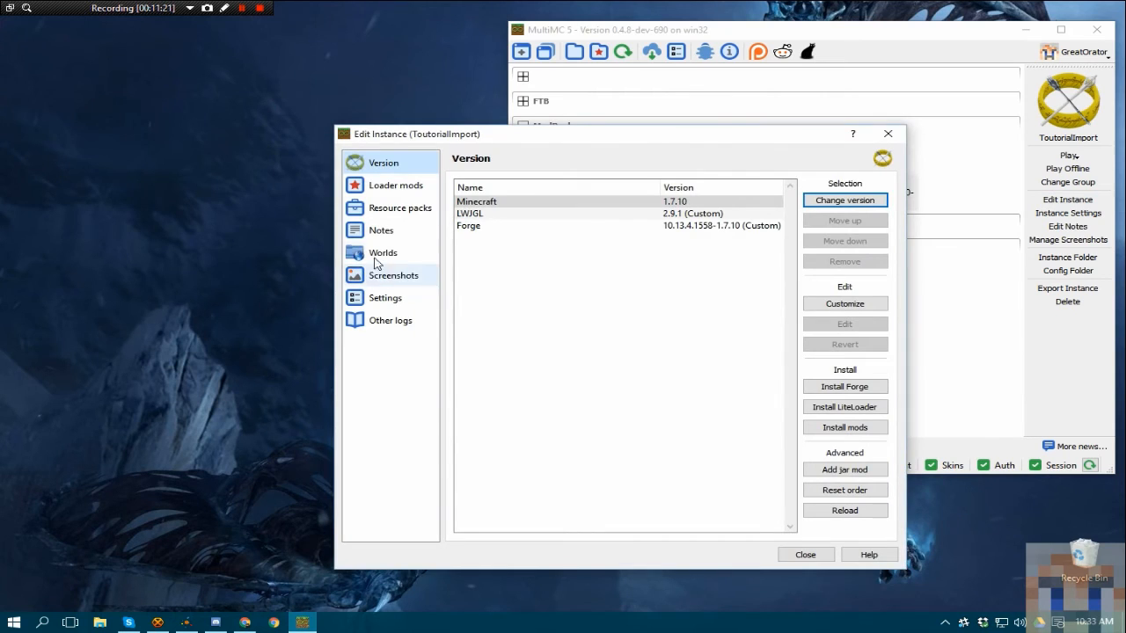
mouse_move(385, 297)
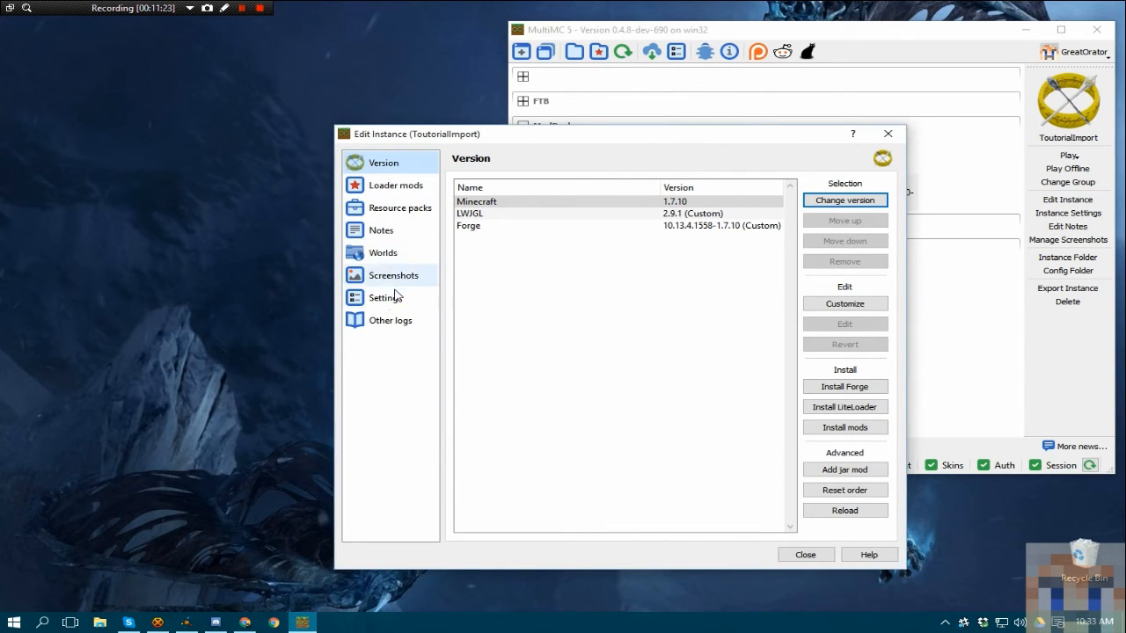
click(385, 295)
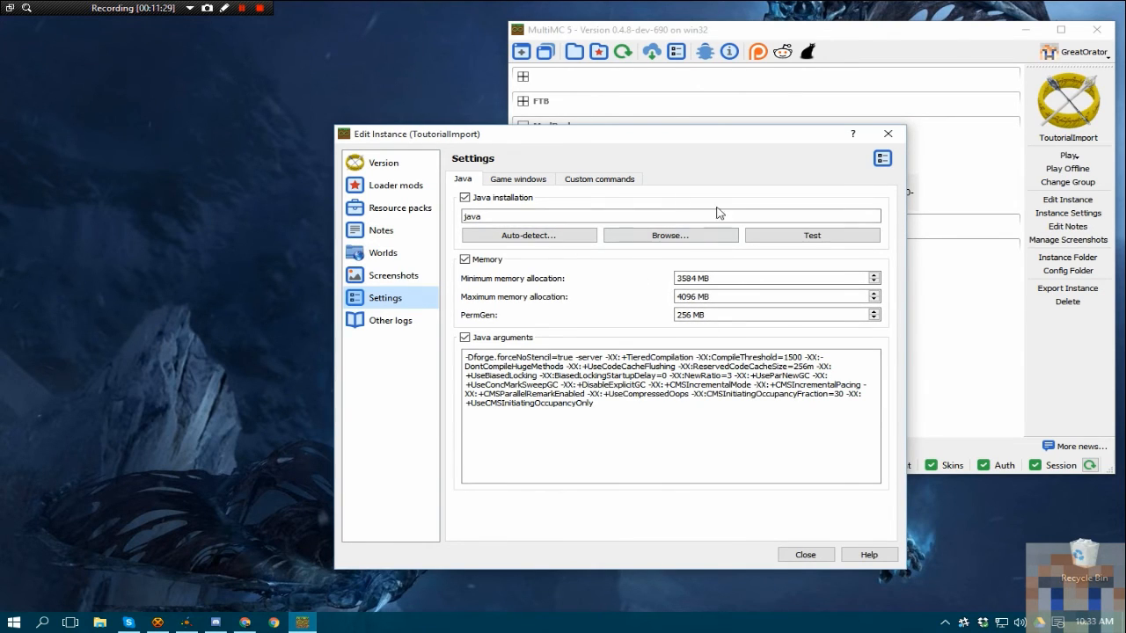
click(774, 296)
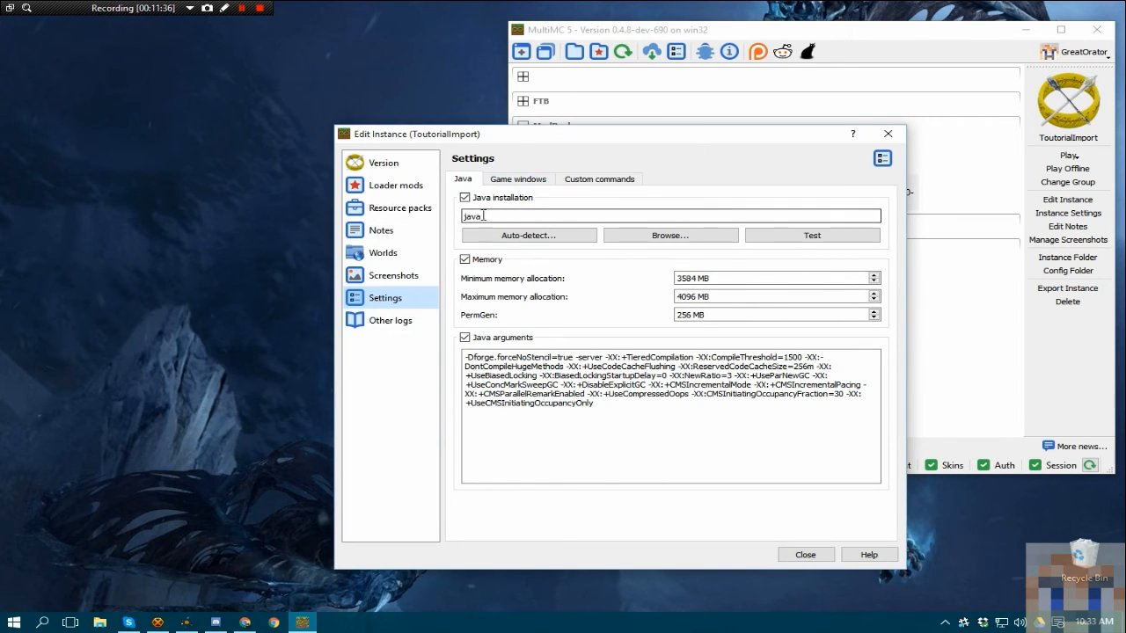
click(517, 179)
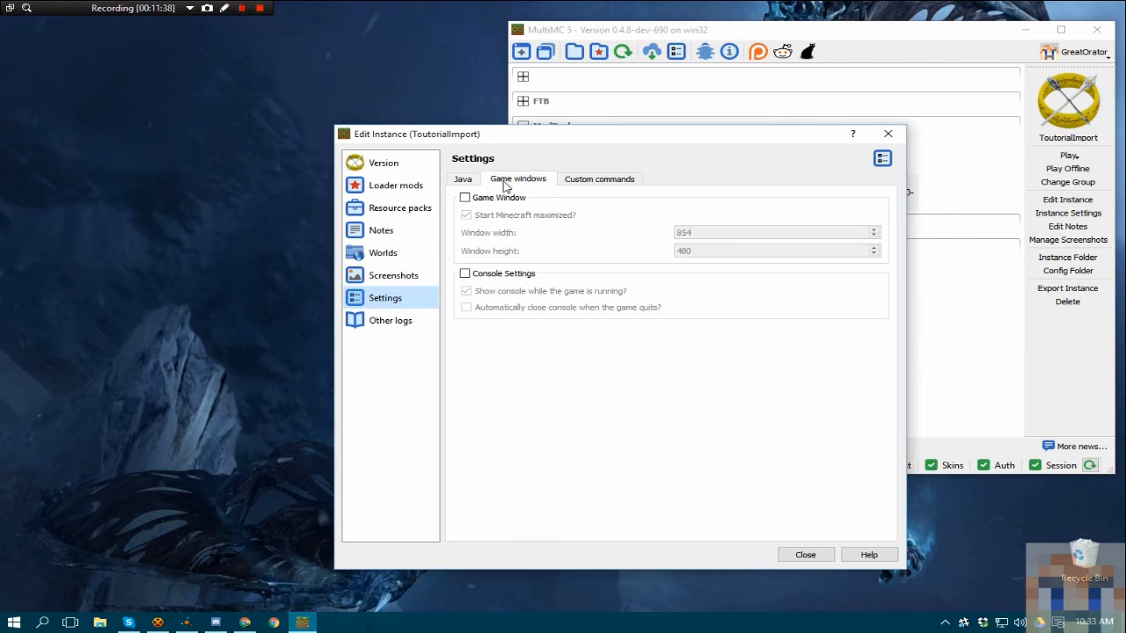
click(598, 179)
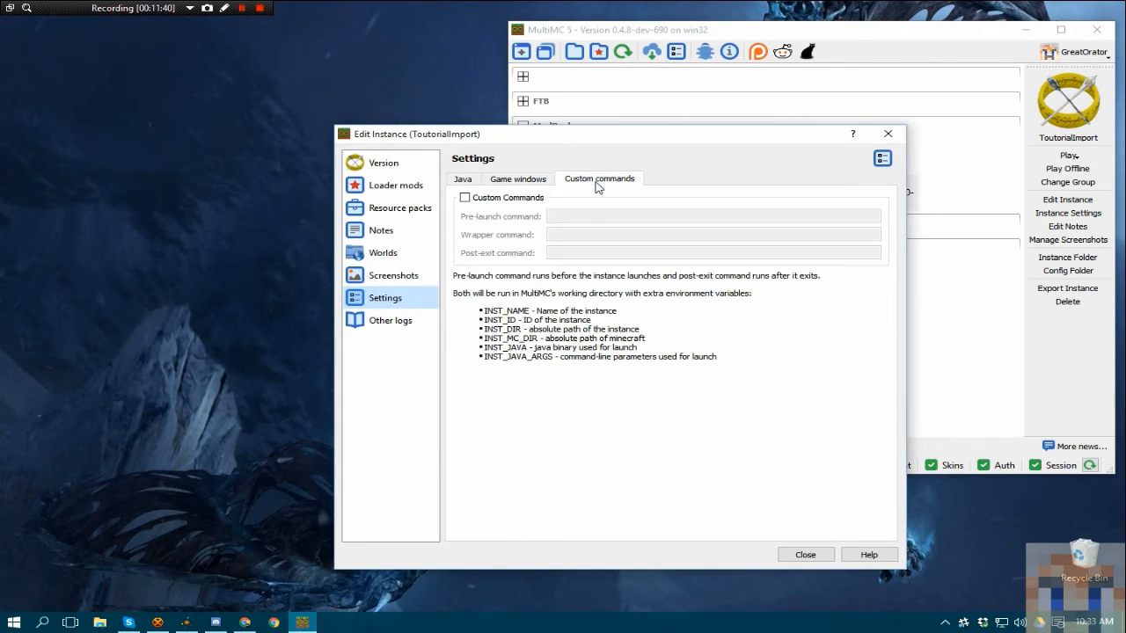
click(517, 179)
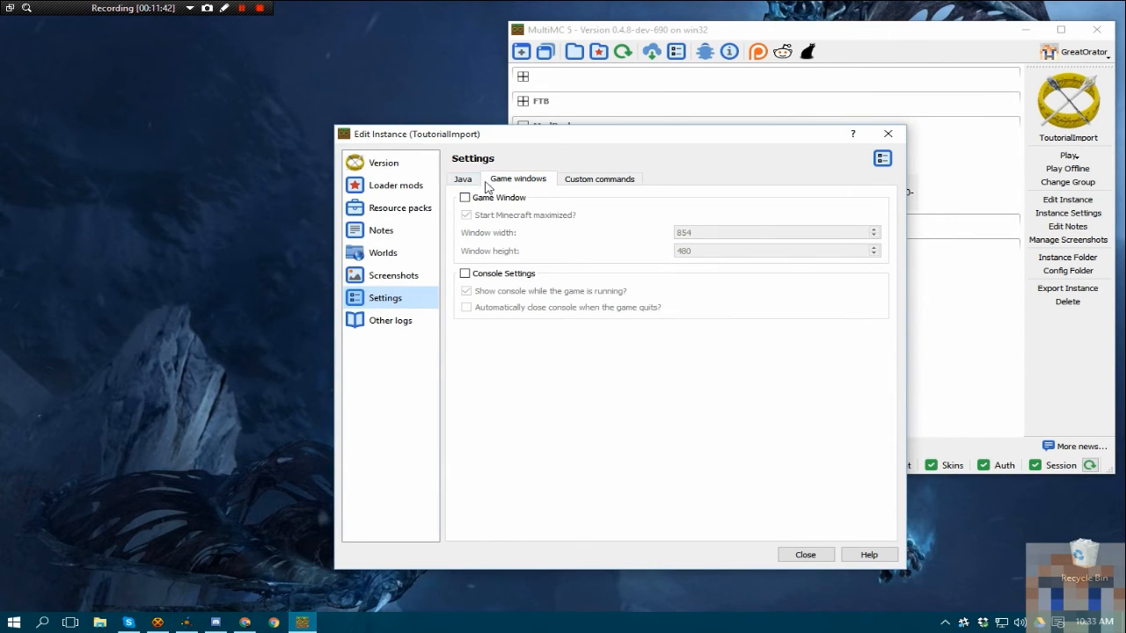
click(461, 180)
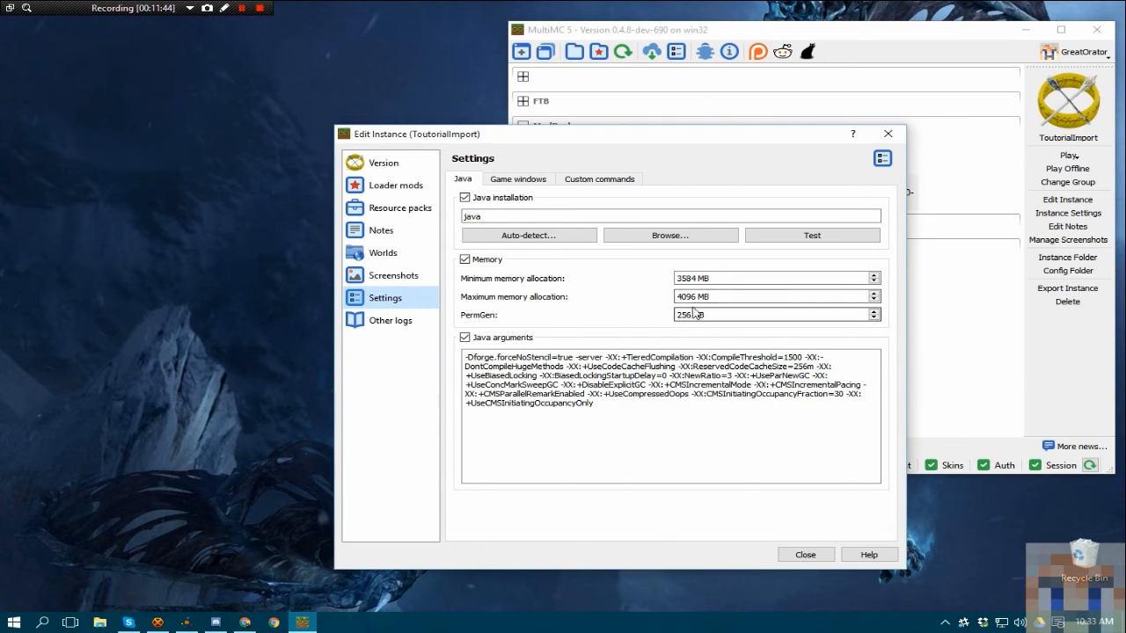
click(669, 215)
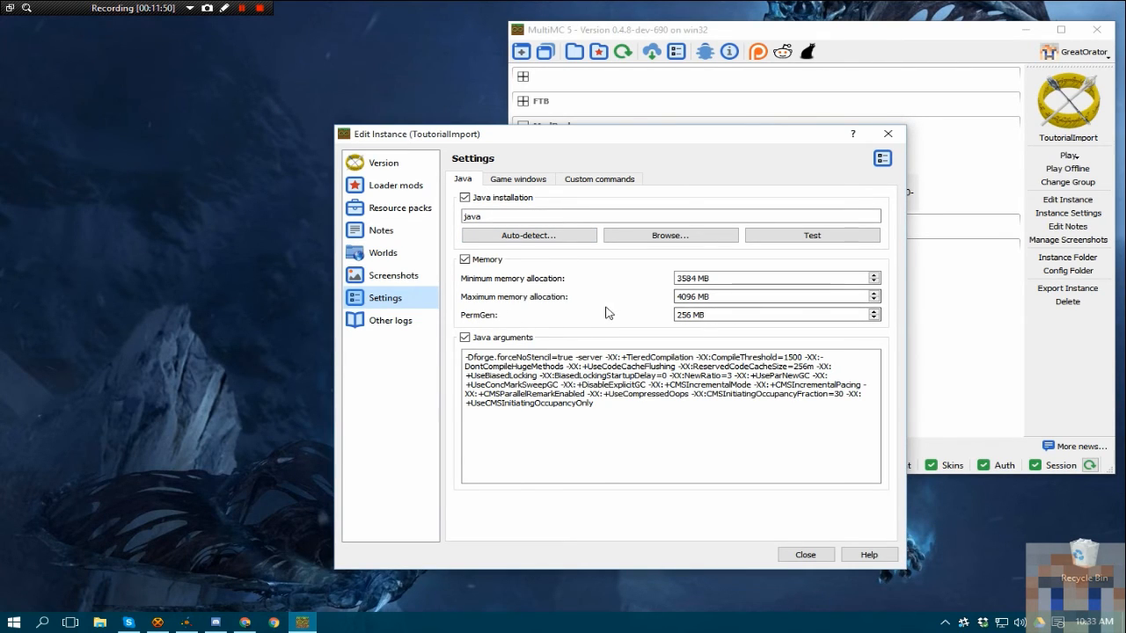
mouse_move(567, 271)
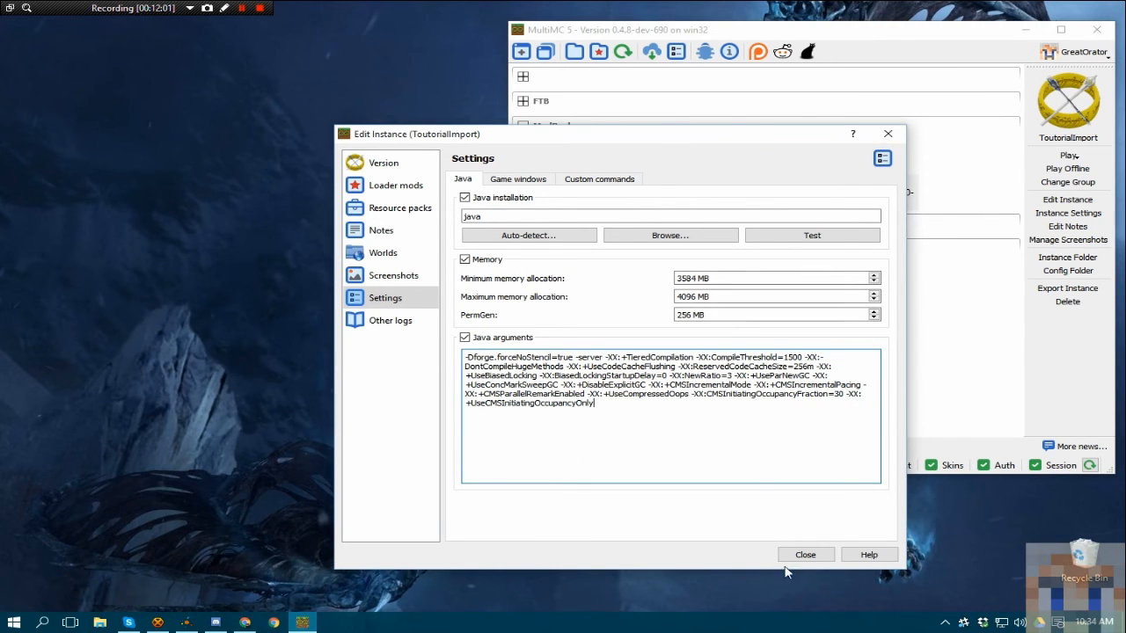
click(803, 554)
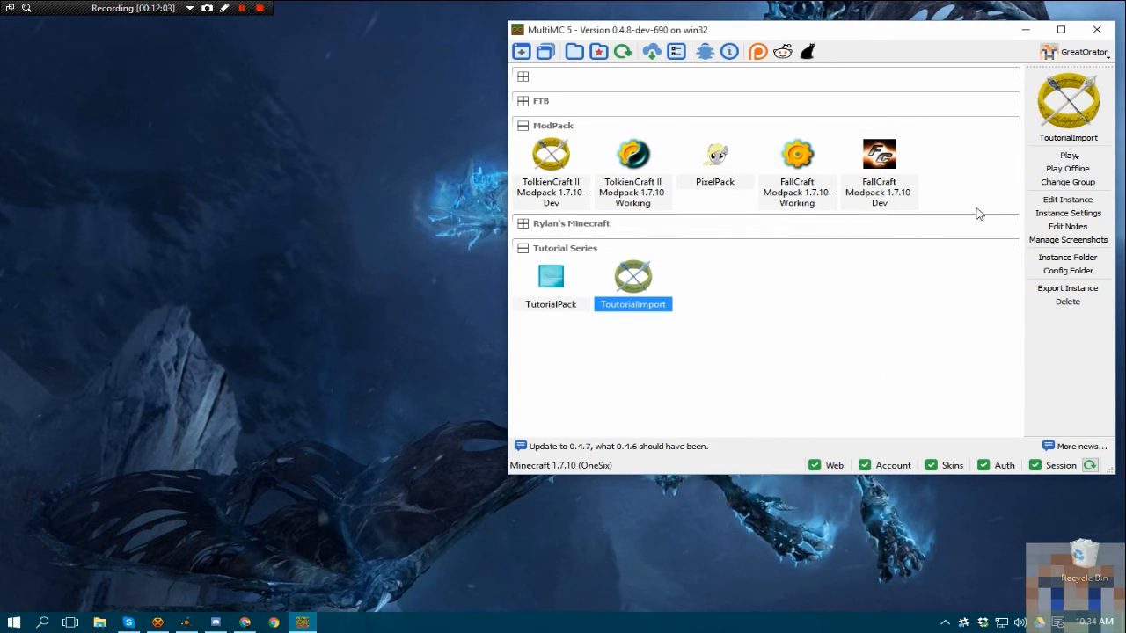
mouse_move(953, 183)
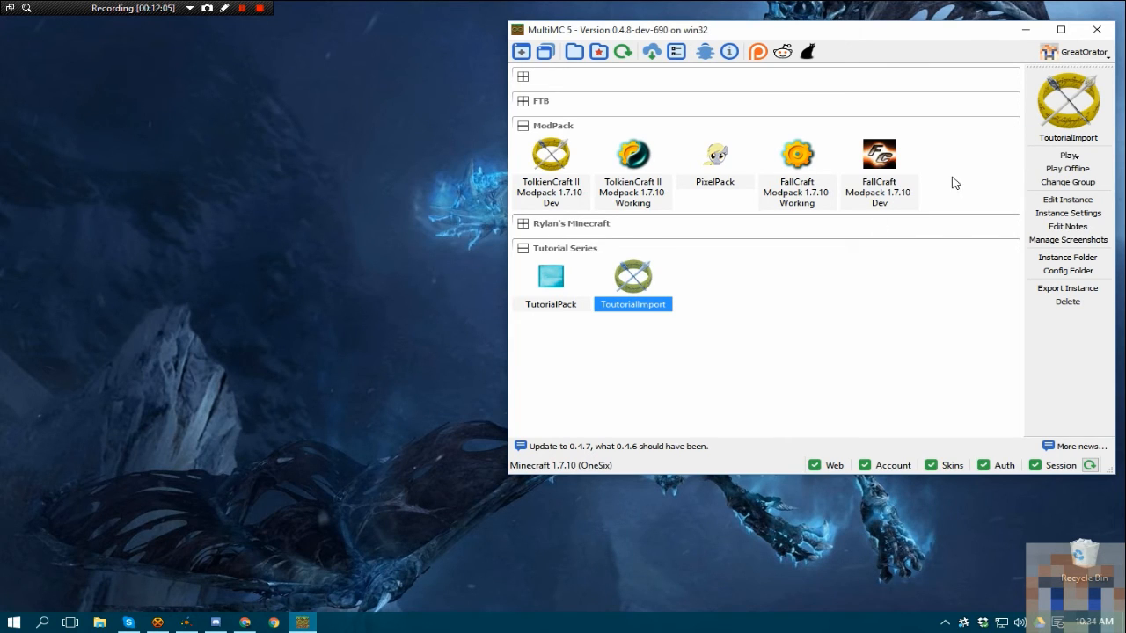
mouse_move(637, 108)
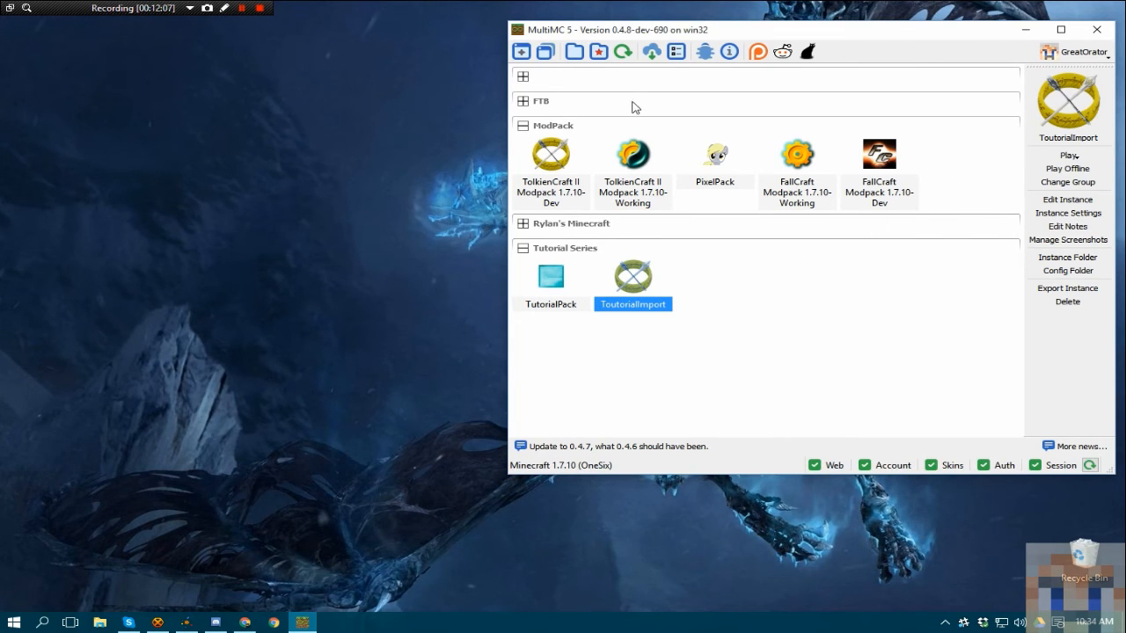
mouse_move(675, 51)
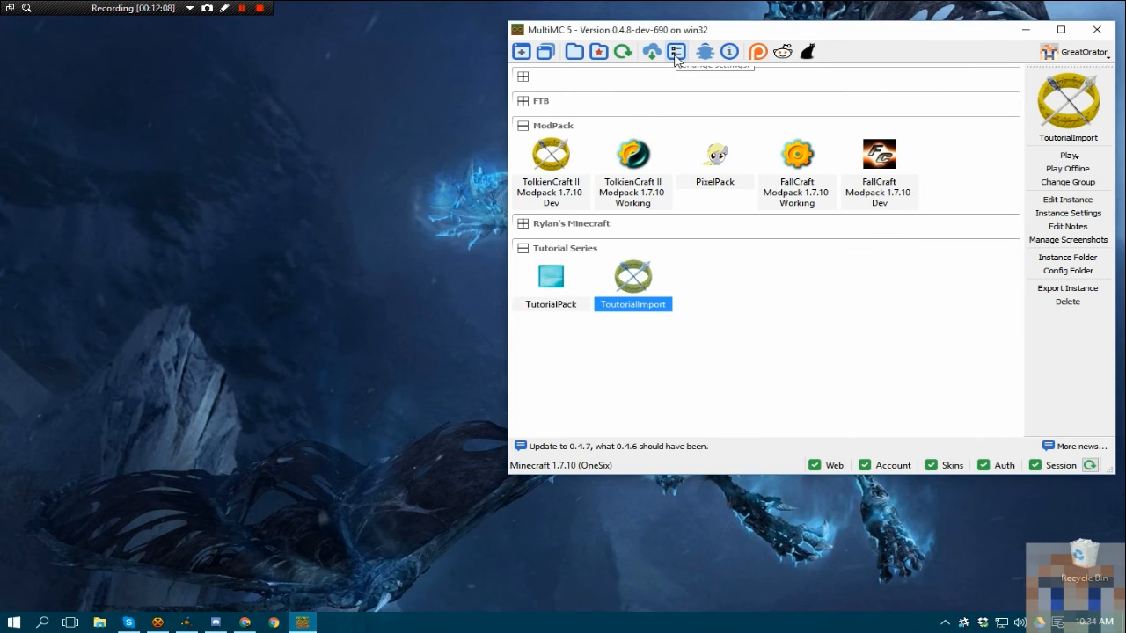
click(675, 51)
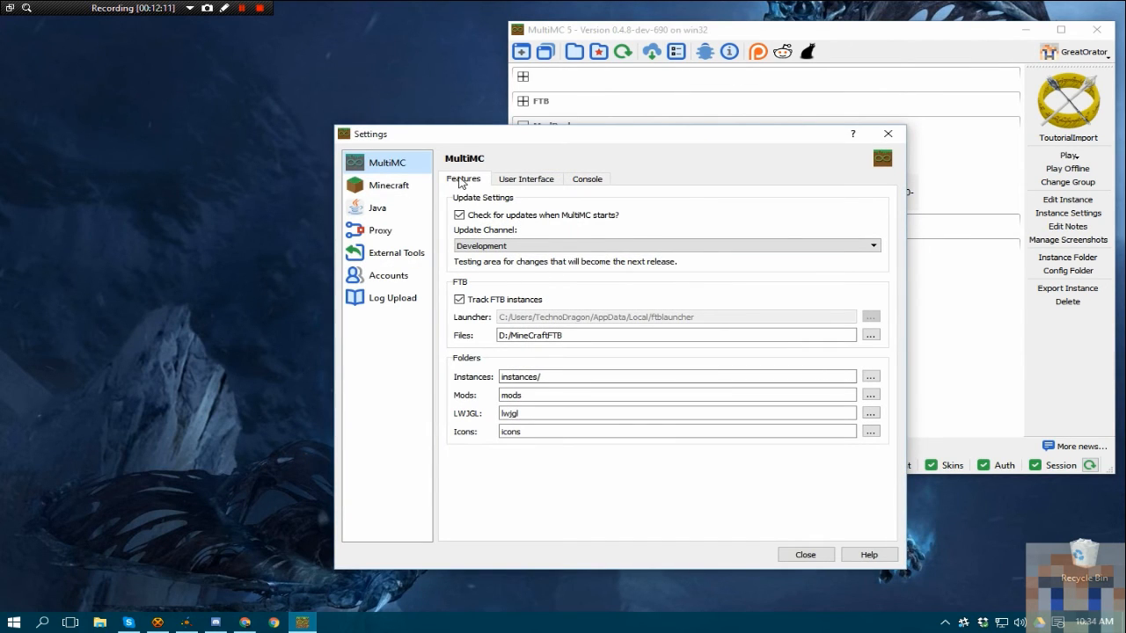
click(387, 184)
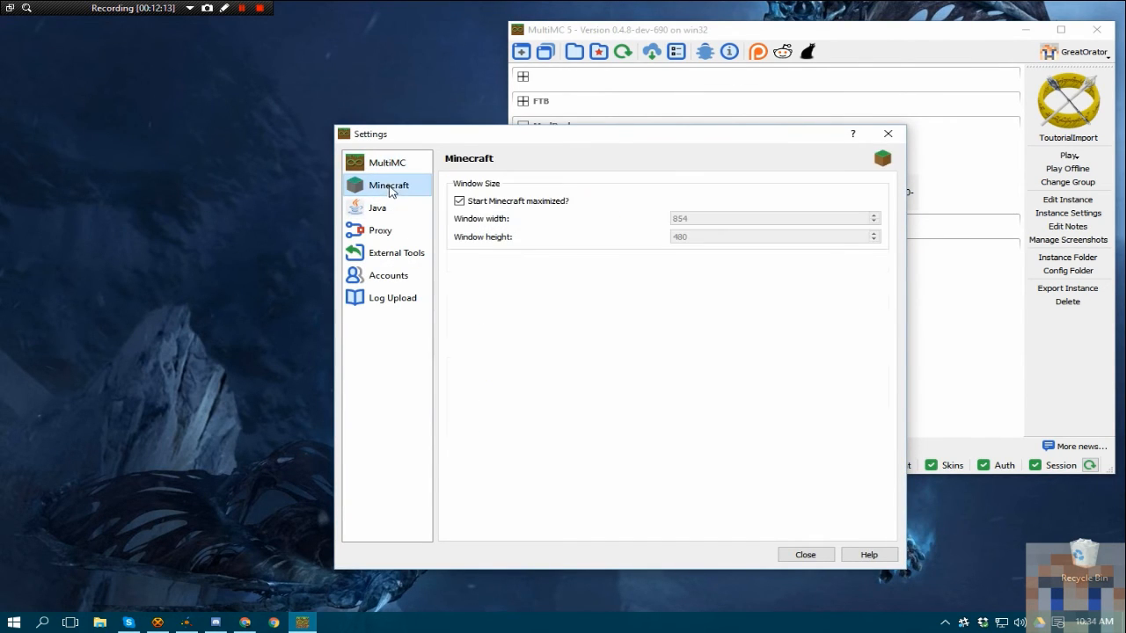
click(376, 208)
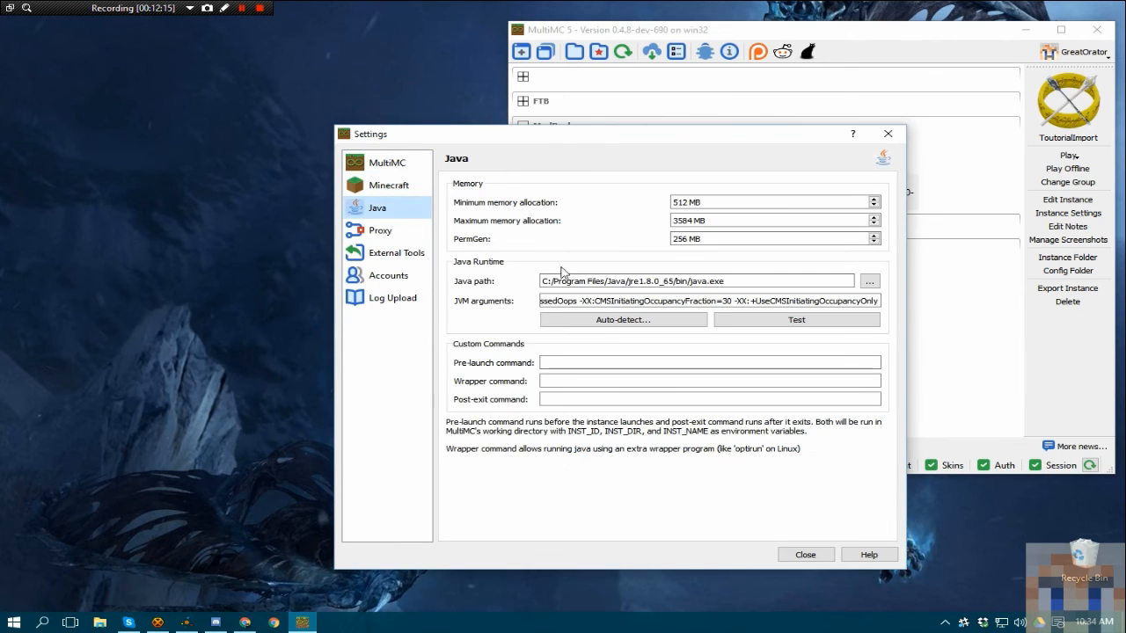
mouse_move(647, 219)
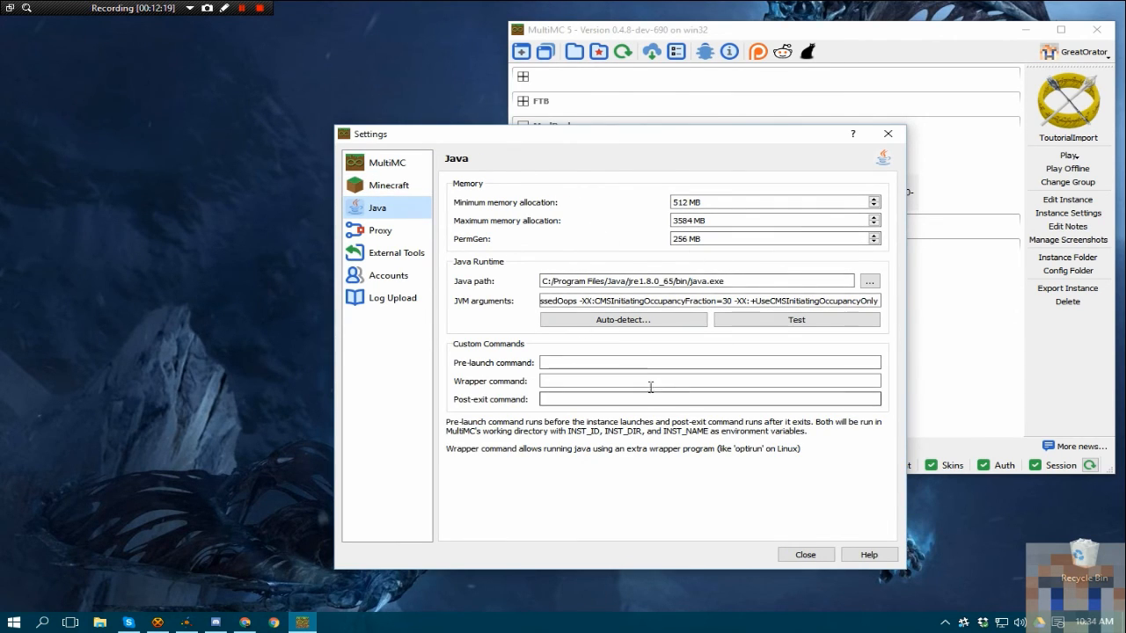
click(802, 554)
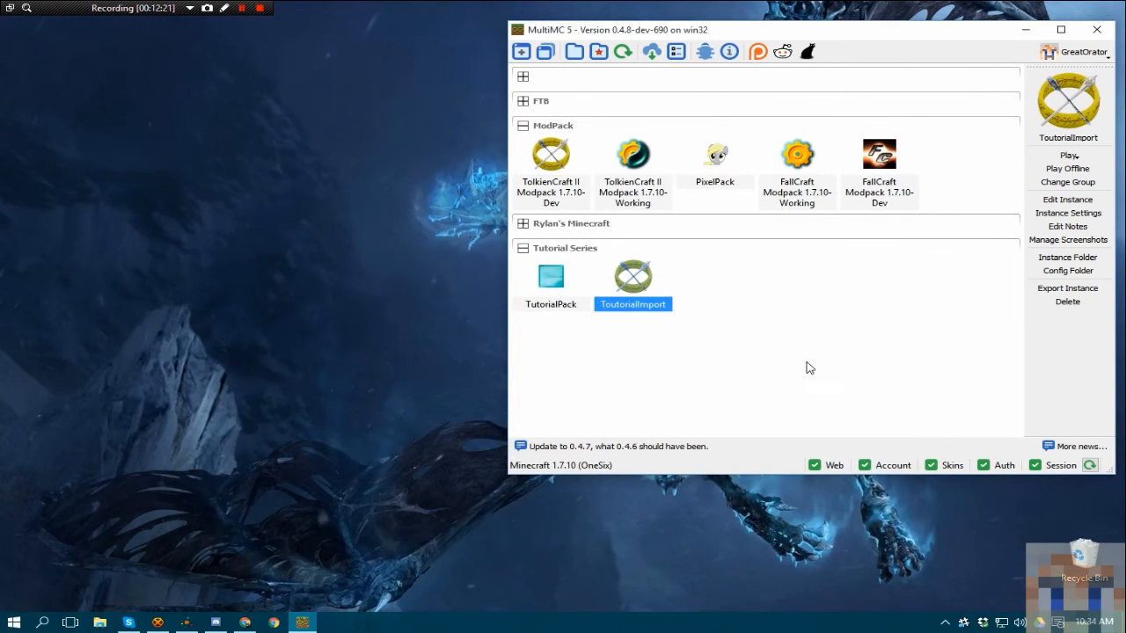
mouse_move(861, 295)
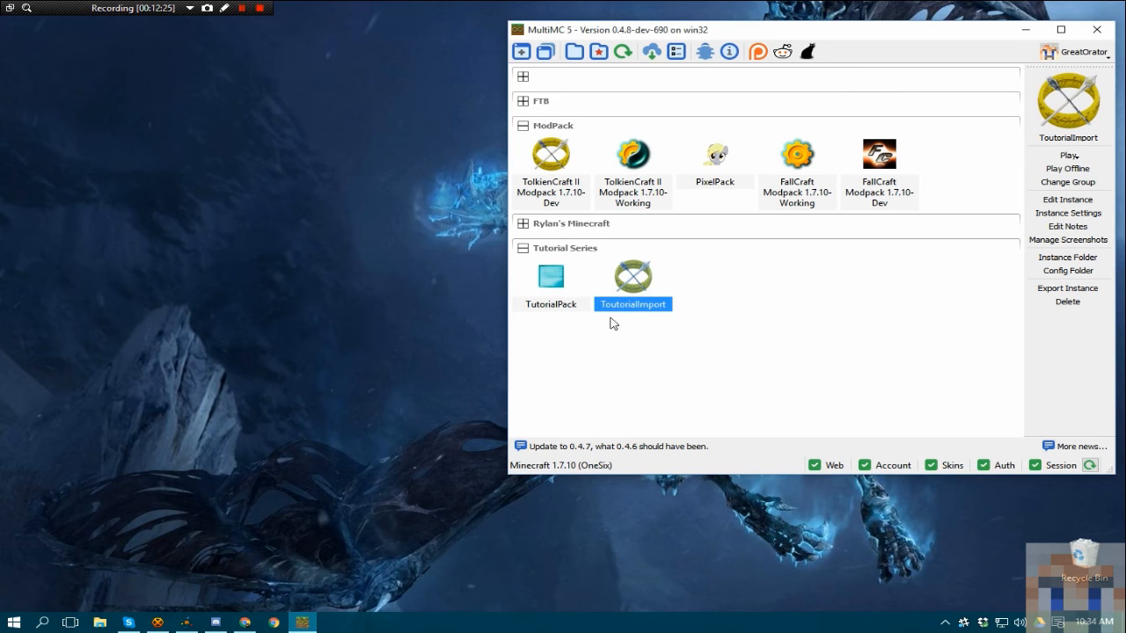
mouse_move(838, 334)
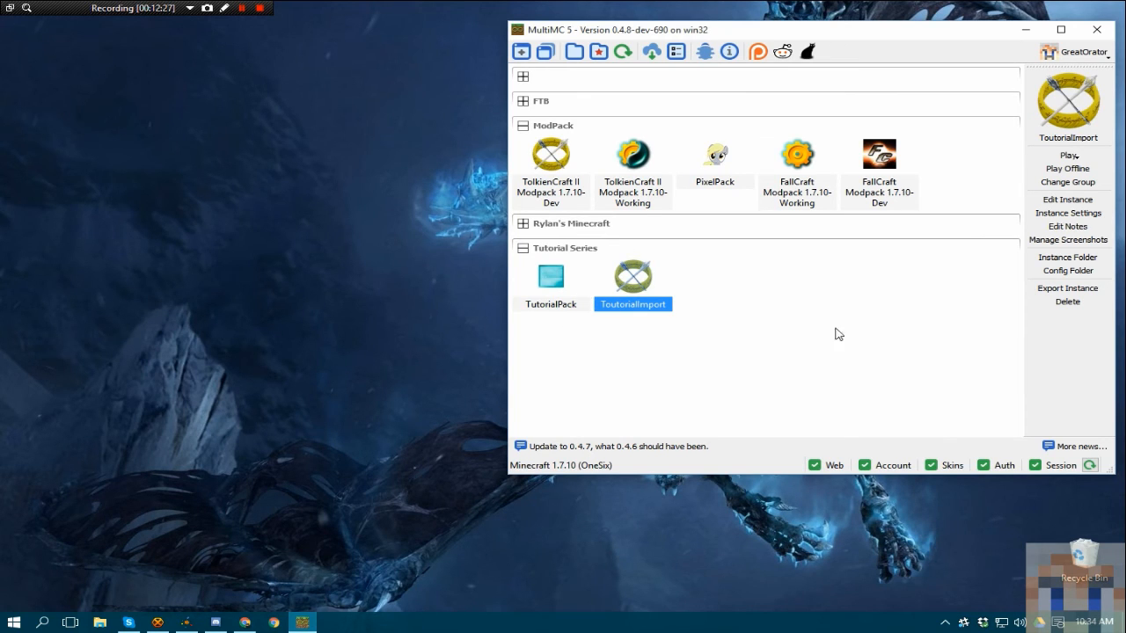
mouse_move(591, 369)
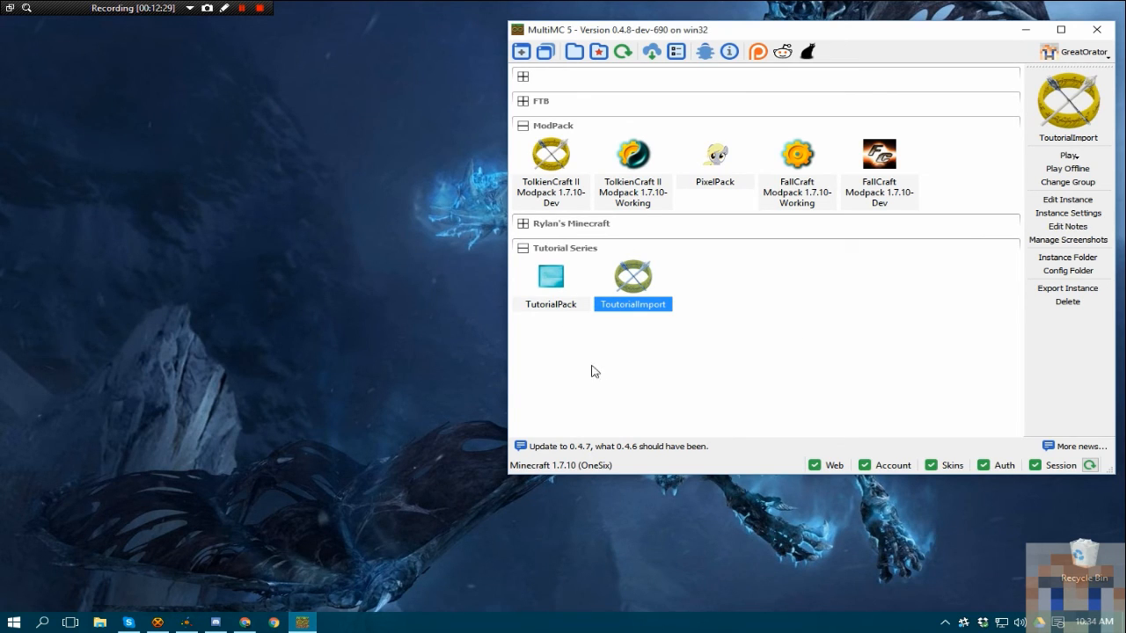
mouse_move(574, 359)
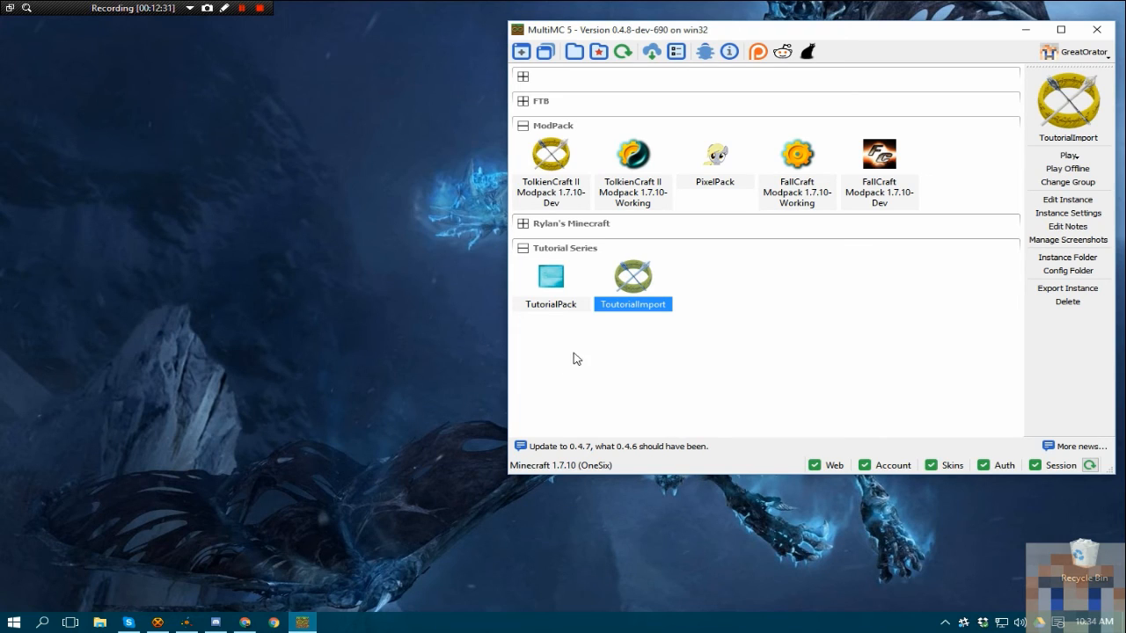
mouse_move(568, 362)
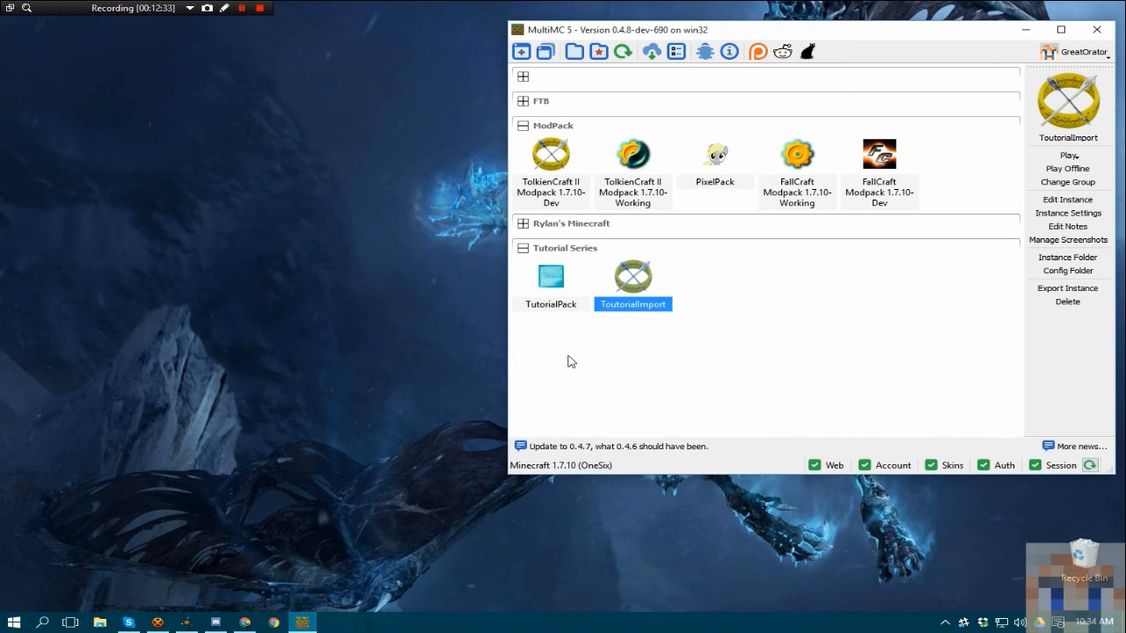
mouse_move(761, 343)
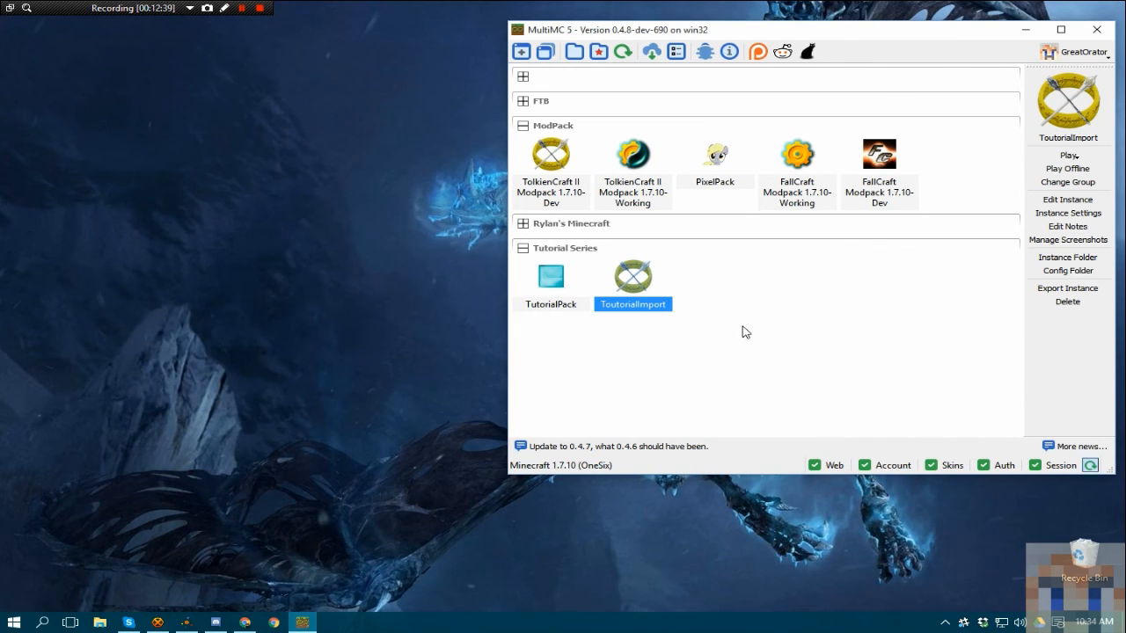
mouse_move(729, 302)
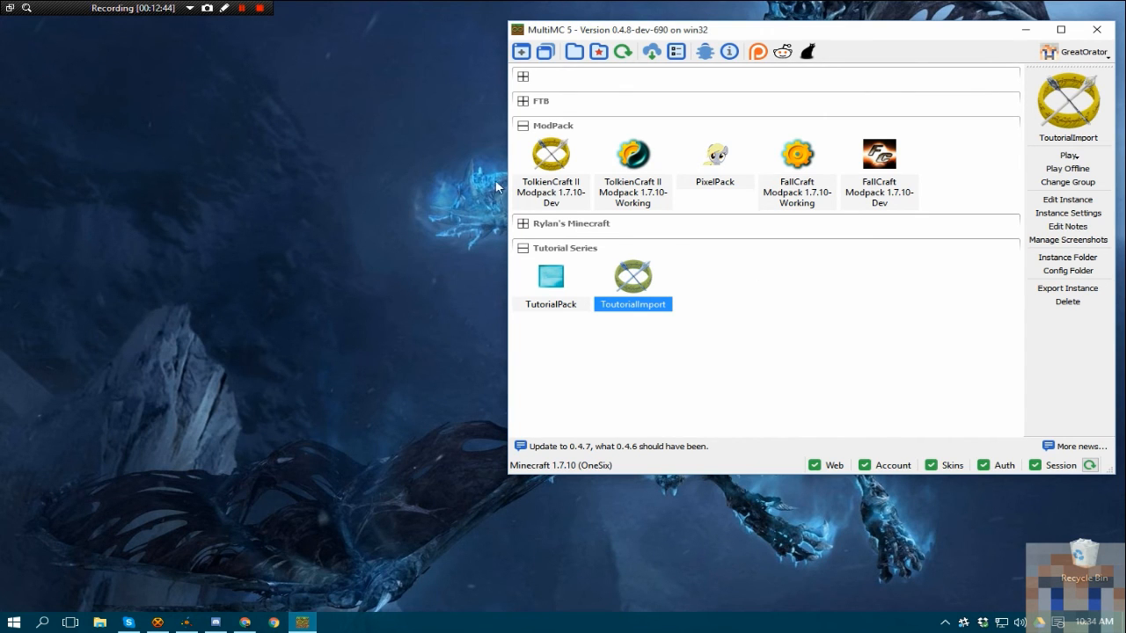
click(243, 7)
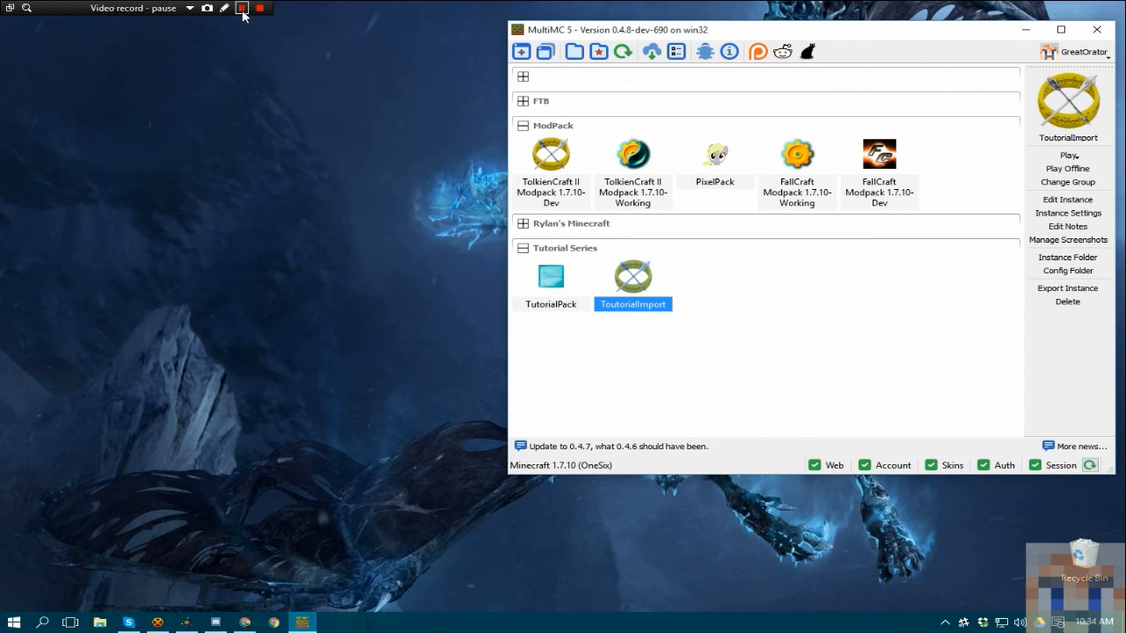